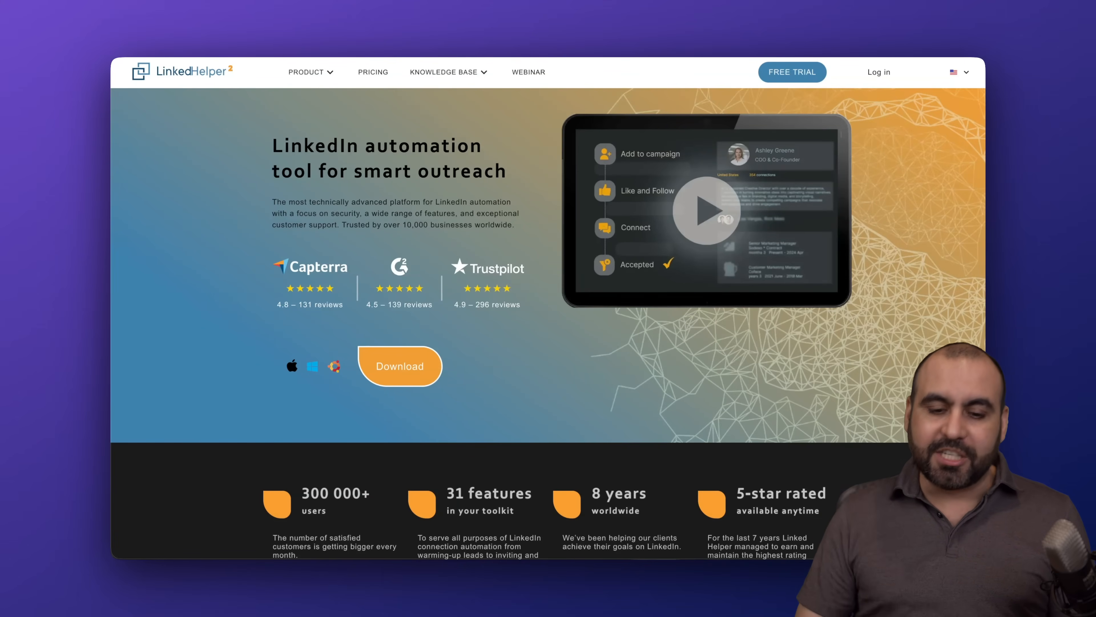
{"action": "mouse_move", "coordinate": [493, 390]}
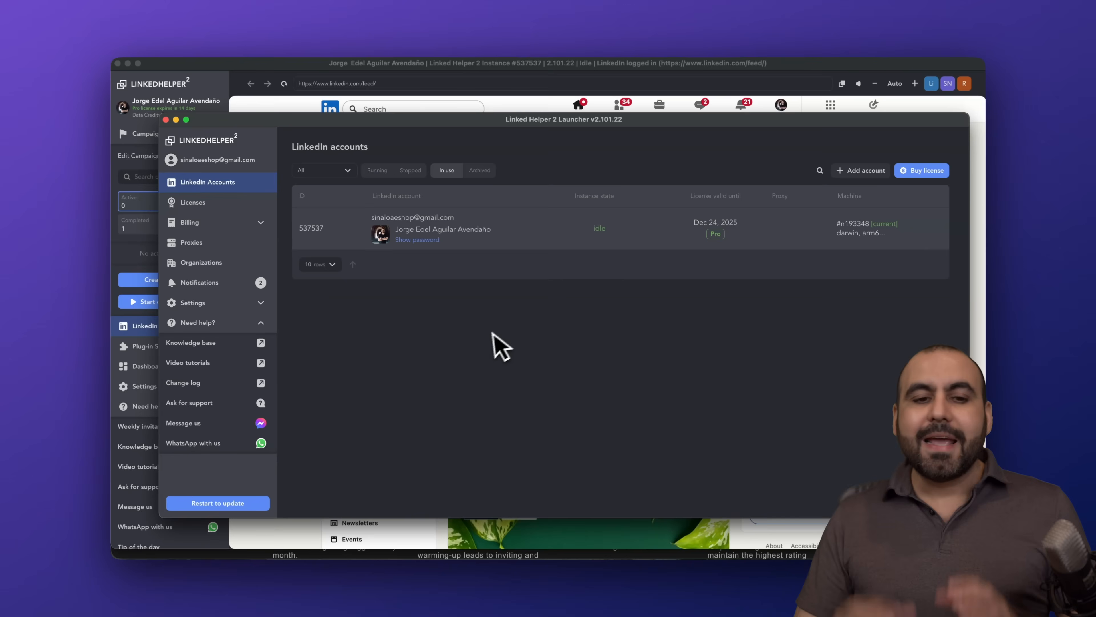
{"action": "mouse_move", "coordinate": [487, 354]}
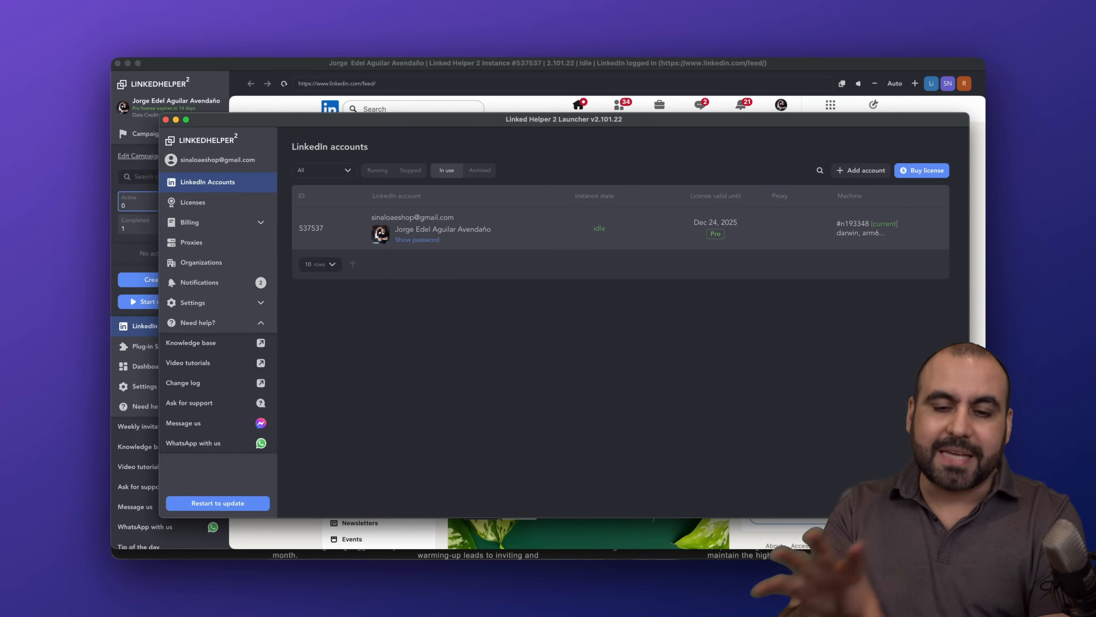
{"action": "mouse_move", "coordinate": [448, 339]}
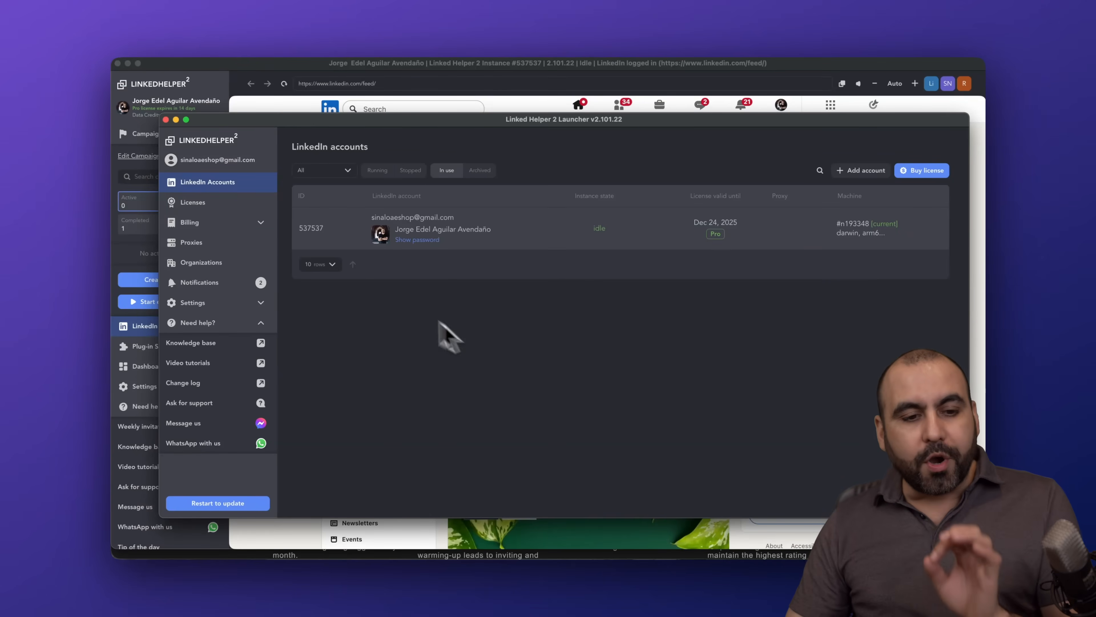
{"action": "mouse_move", "coordinate": [633, 269]}
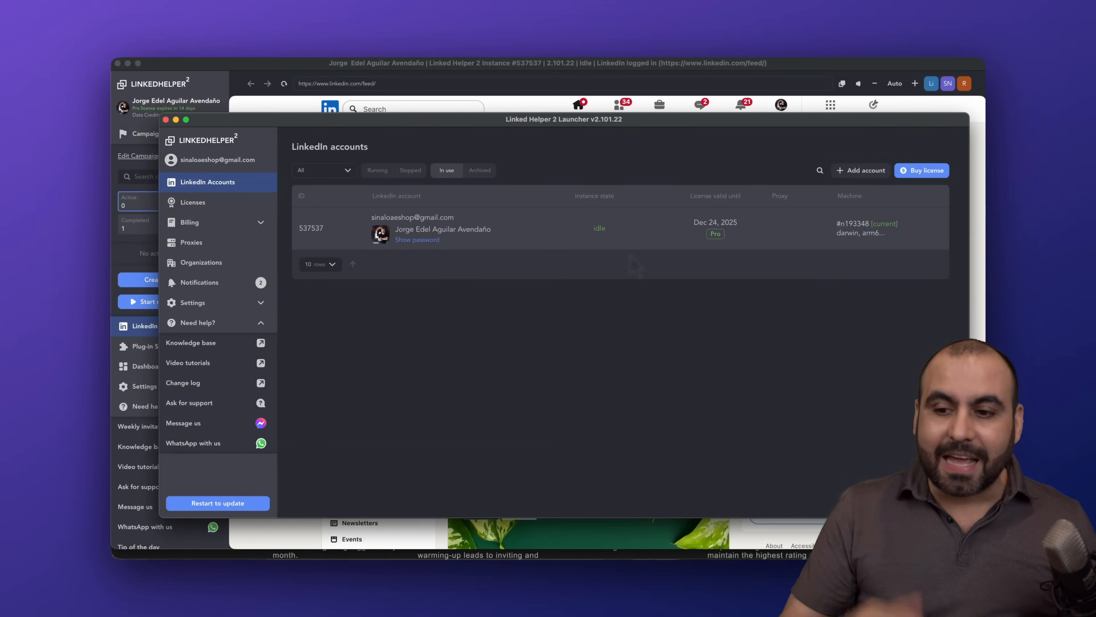
{"action": "mouse_move", "coordinate": [865, 170]}
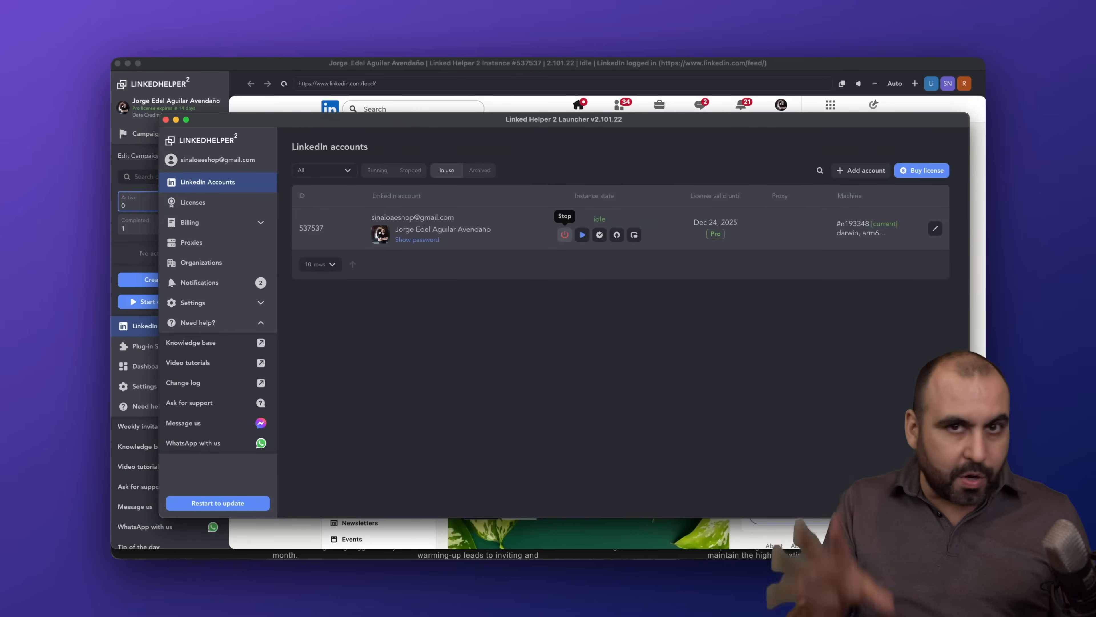
{"action": "left_click", "coordinate": [860, 170]}
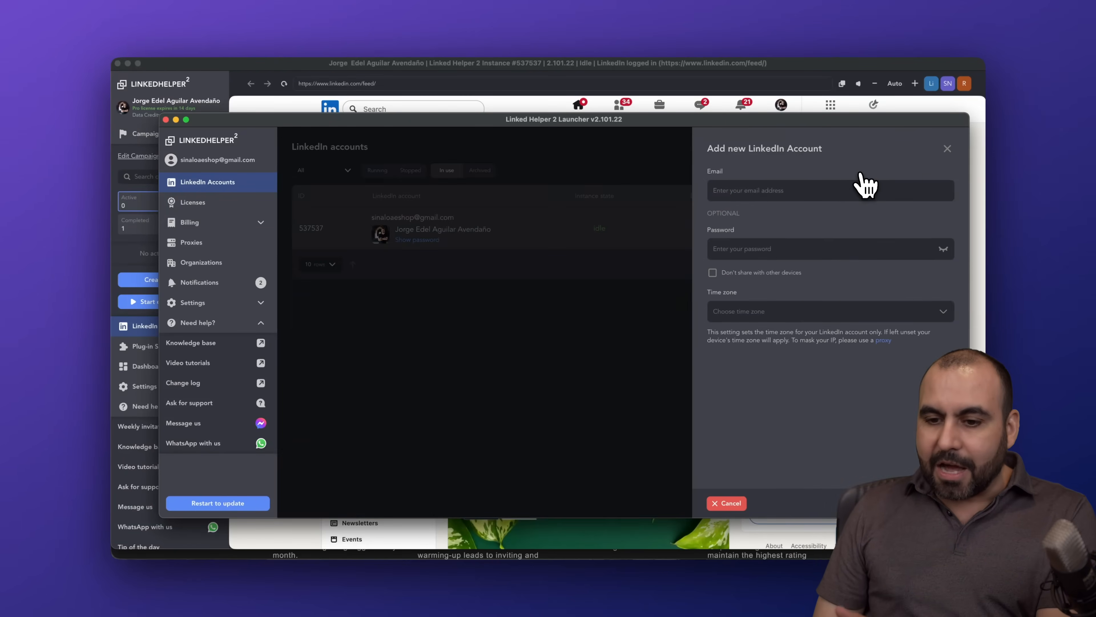
{"action": "mouse_move", "coordinate": [795, 280]}
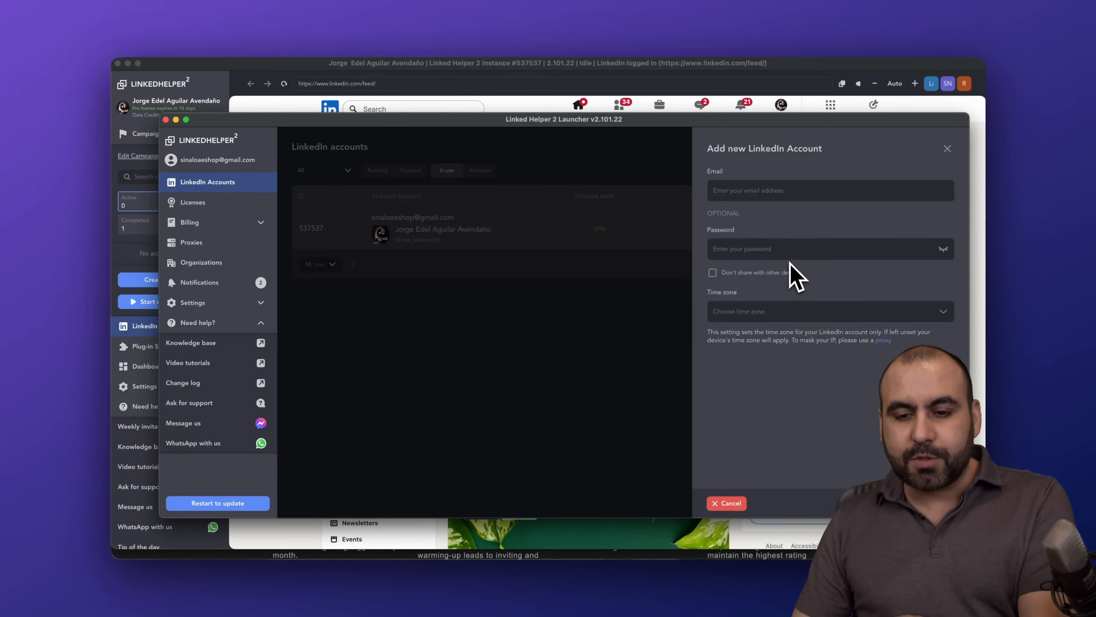
{"action": "left_click", "coordinate": [726, 503]}
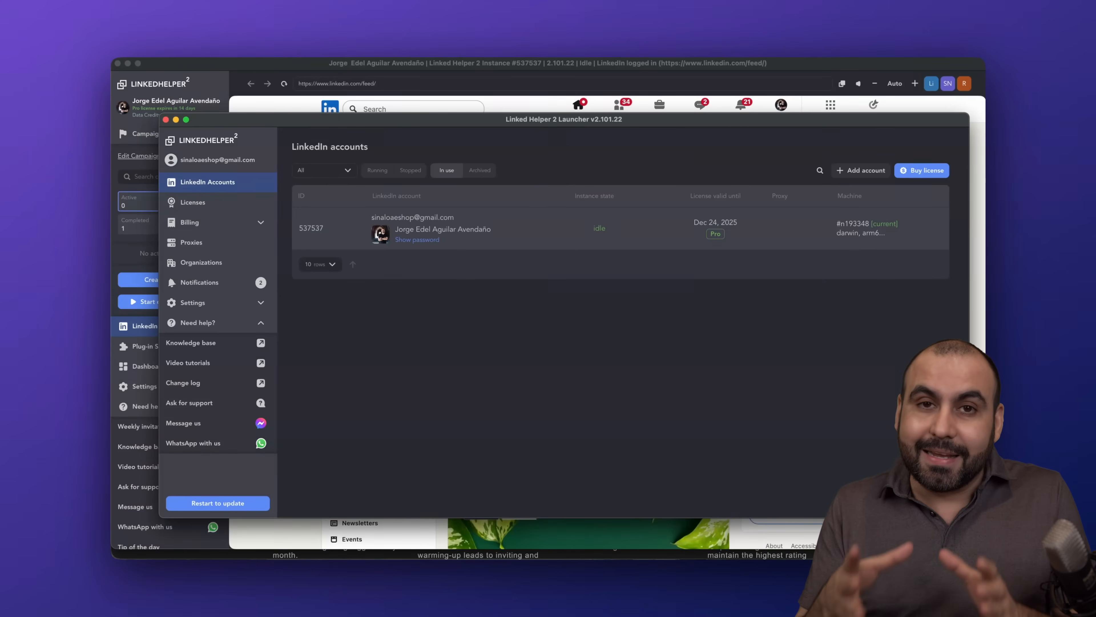
{"action": "left_click", "coordinate": [218, 502]}
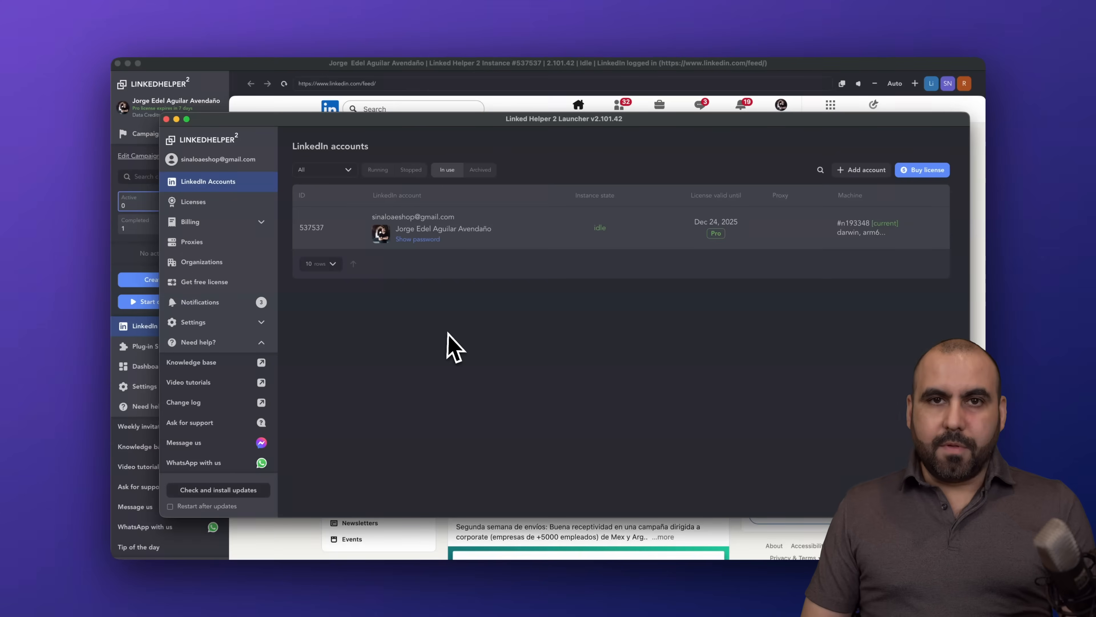
Visit the empty Proxies section and cancel out of the Add proxy form.
{"action": "left_click", "coordinate": [192, 241]}
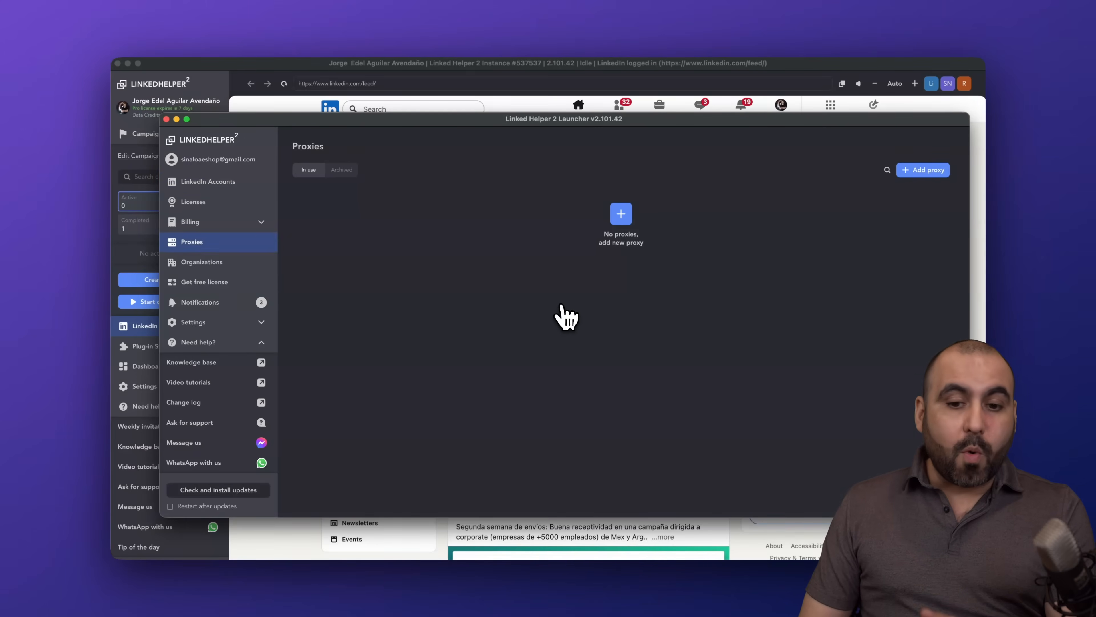
{"action": "mouse_move", "coordinate": [923, 170]}
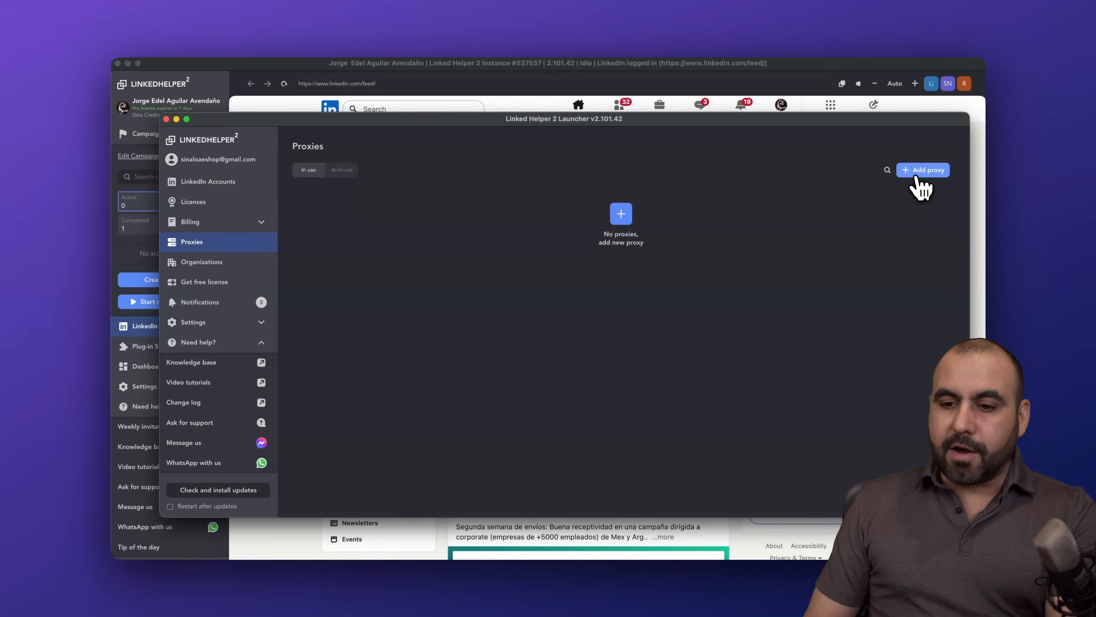
{"action": "left_click", "coordinate": [923, 169]}
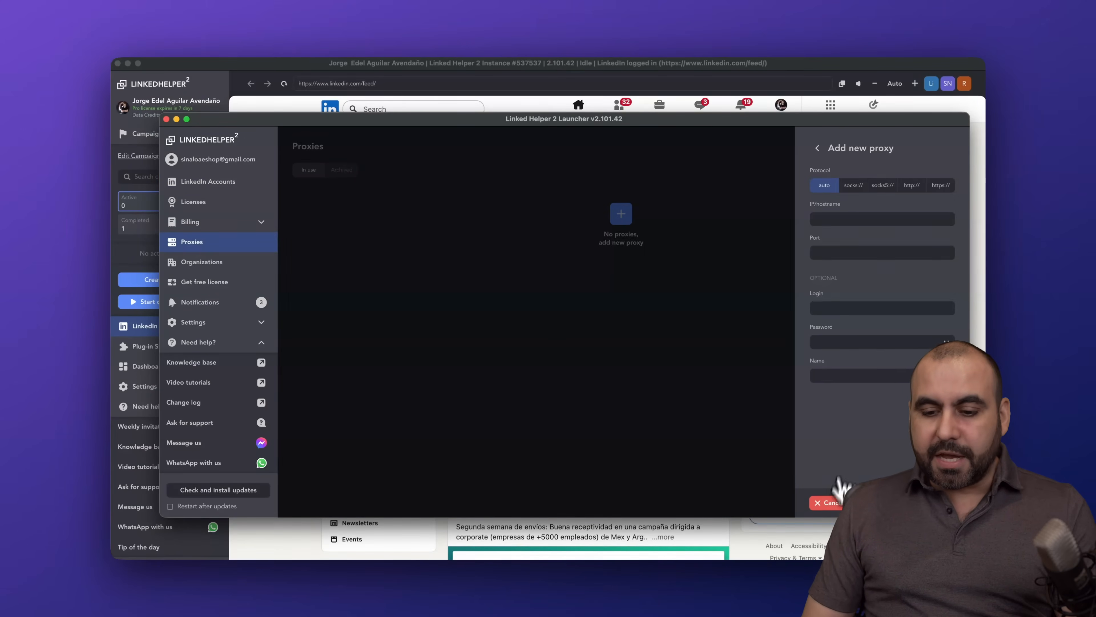
{"action": "left_click", "coordinate": [829, 502]}
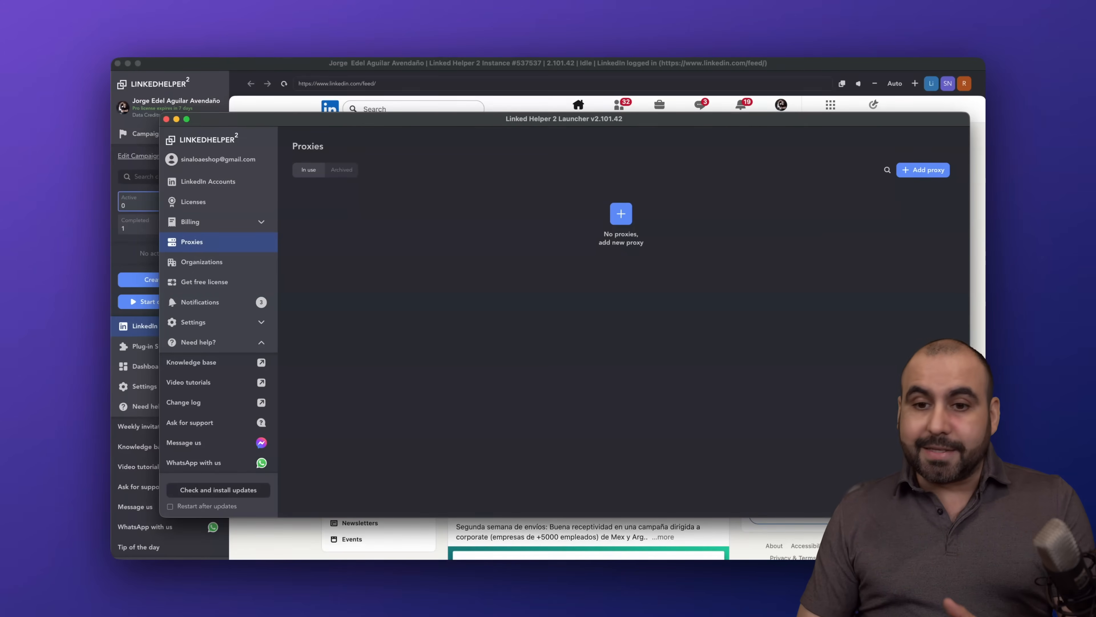
{"action": "mouse_move", "coordinate": [785, 56]}
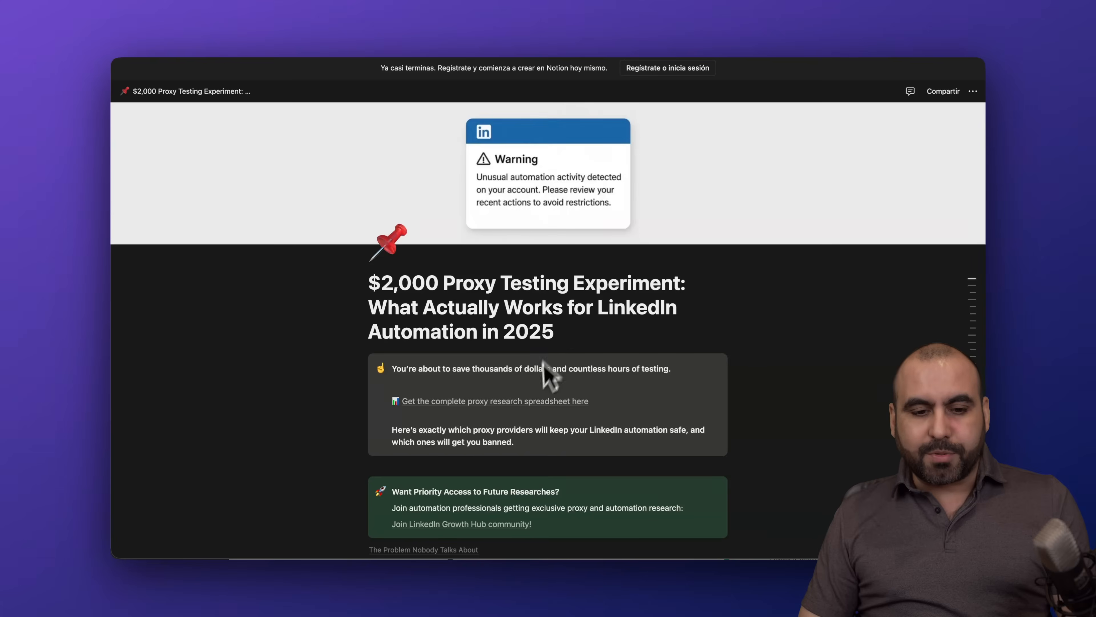
Scroll through the $2,000 Proxy Testing Experiment article.
{"action": "scroll", "scroll_direction": "down", "scroll_amount": 3}
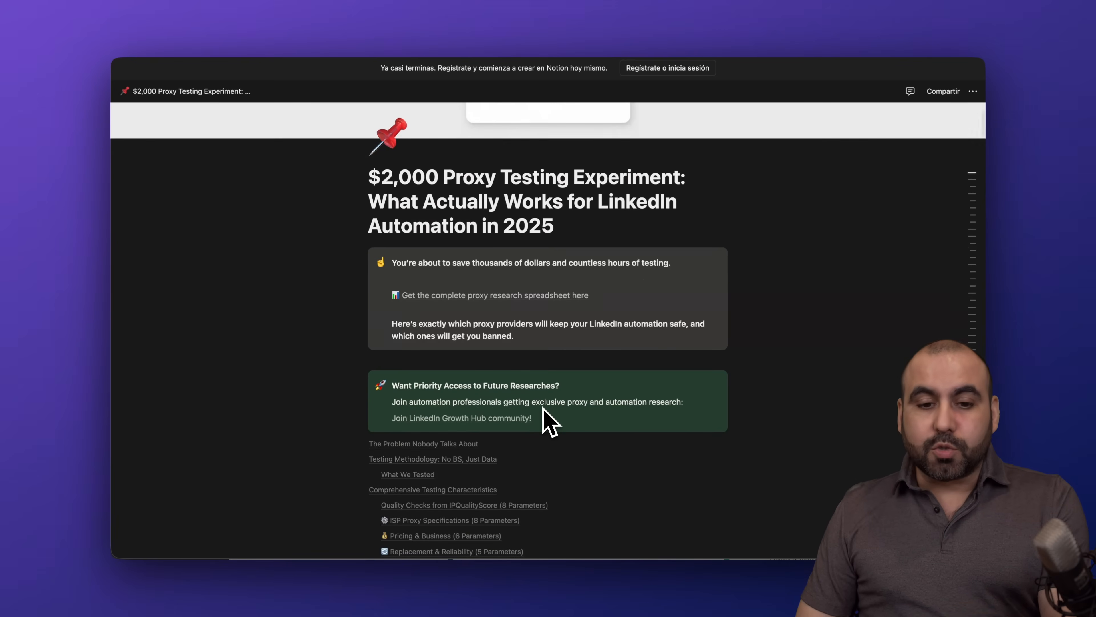
{"action": "scroll", "scroll_direction": "down", "scroll_amount": 3}
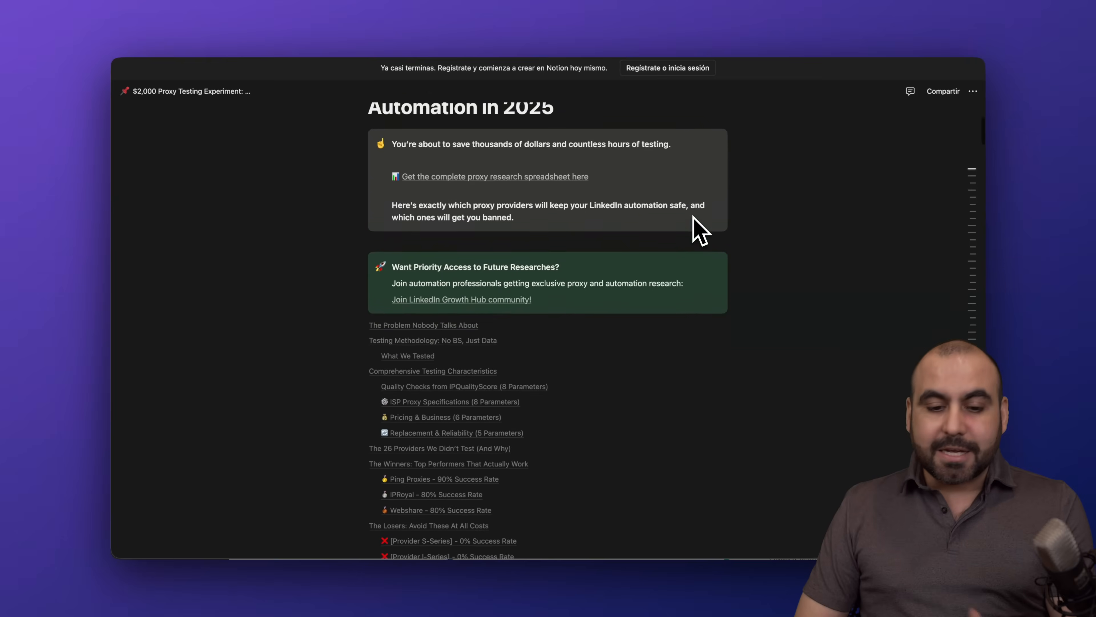
{"action": "scroll", "scroll_direction": "down", "scroll_amount": 3}
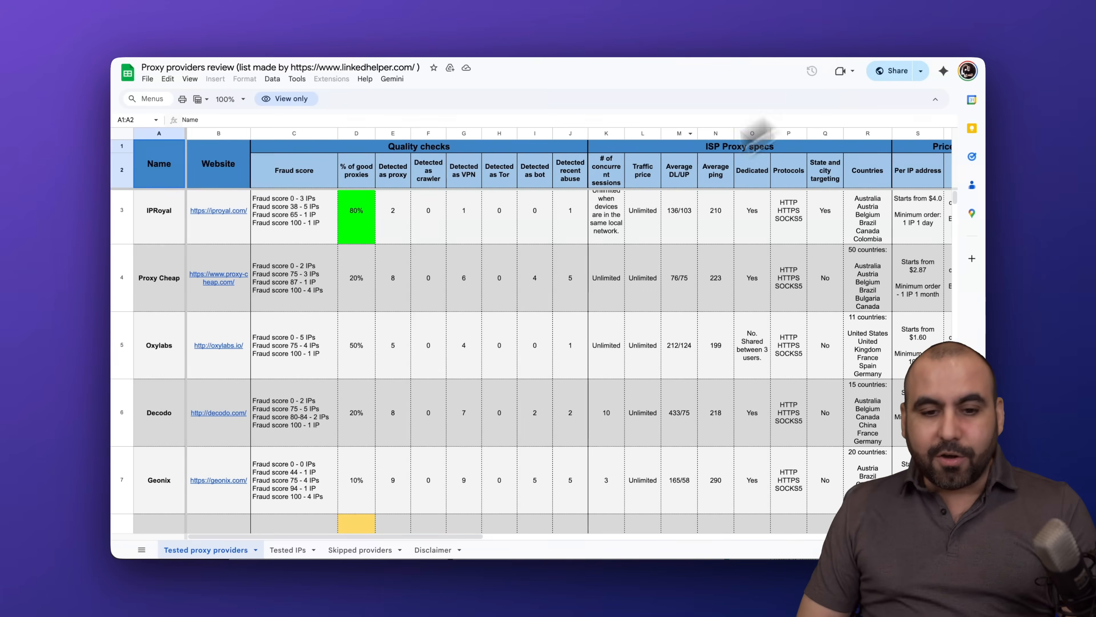
Scroll the proxy providers review sheet before returning to the Launcher.
{"action": "scroll", "scroll_direction": "down", "scroll_amount": 3}
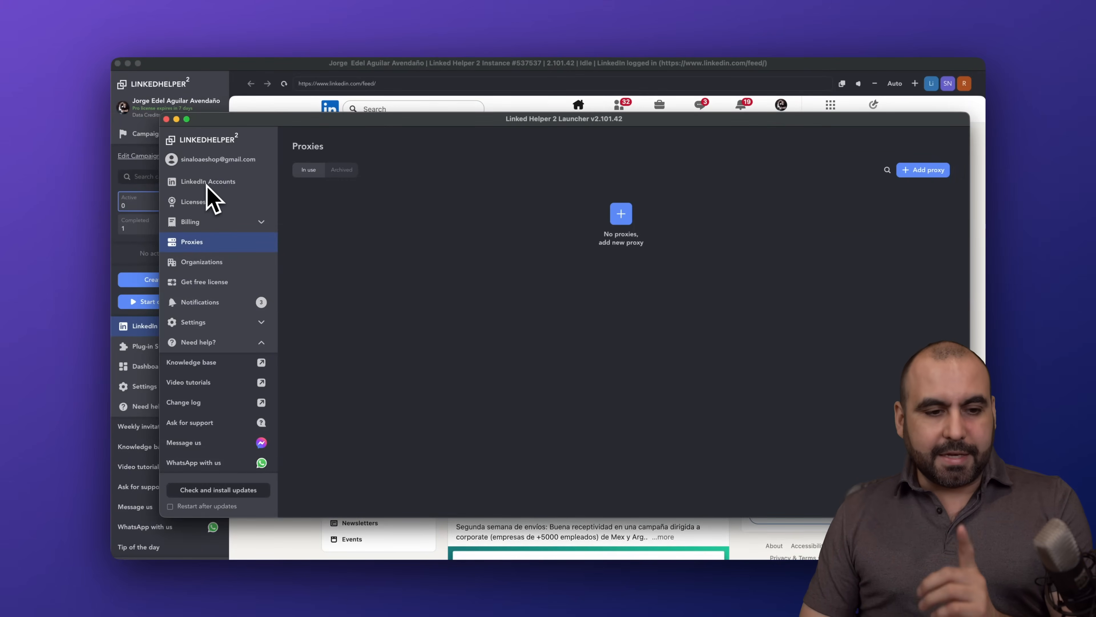
Return to LinkedIn Accounts, then show the campaigns list with Follow completed and Message draft.
{"action": "left_click", "coordinate": [207, 181]}
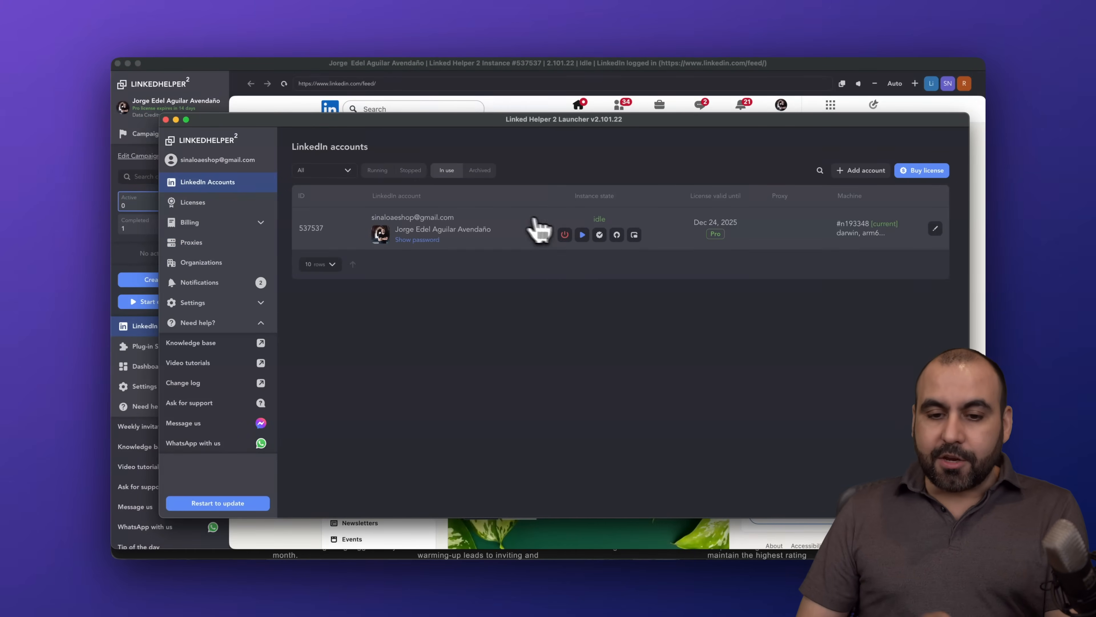
{"action": "mouse_move", "coordinate": [565, 234]}
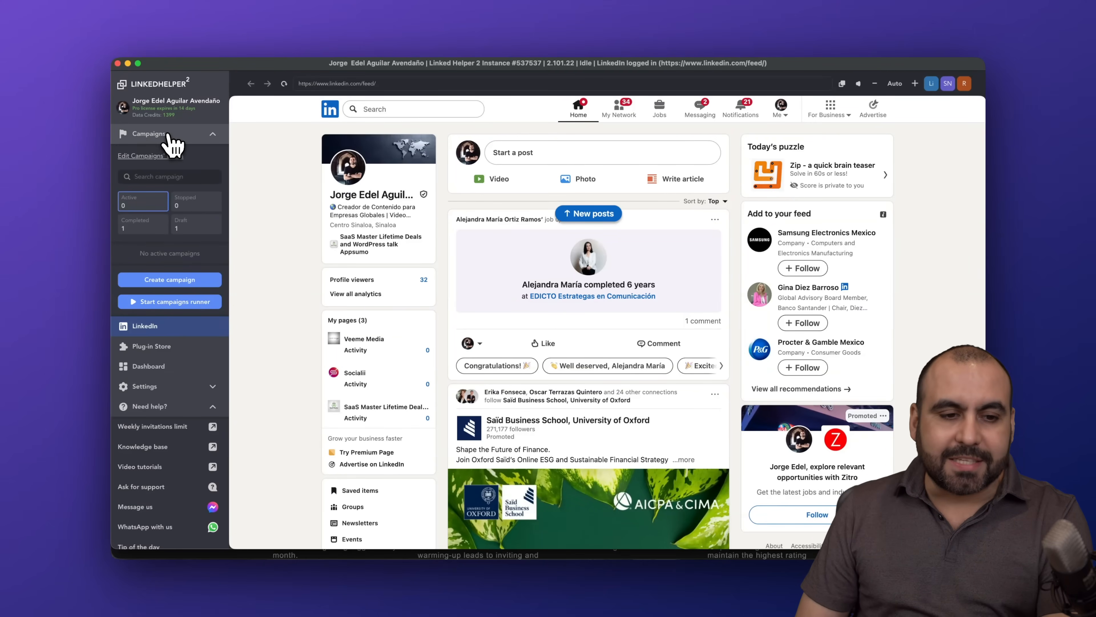
{"action": "left_click", "coordinate": [149, 134]}
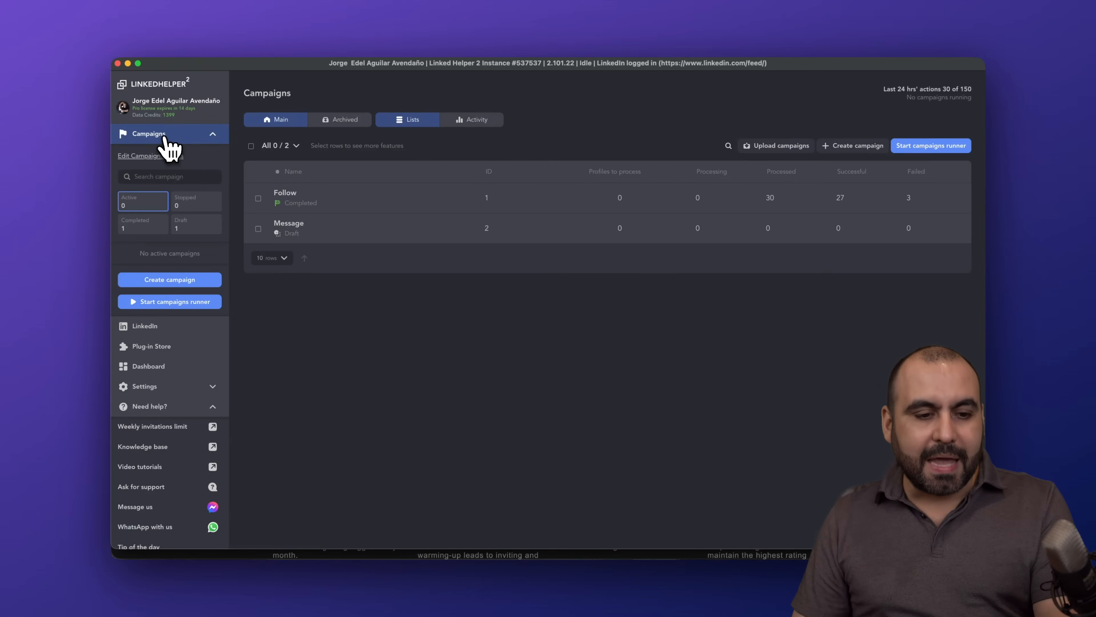
{"action": "mouse_move", "coordinate": [779, 146]}
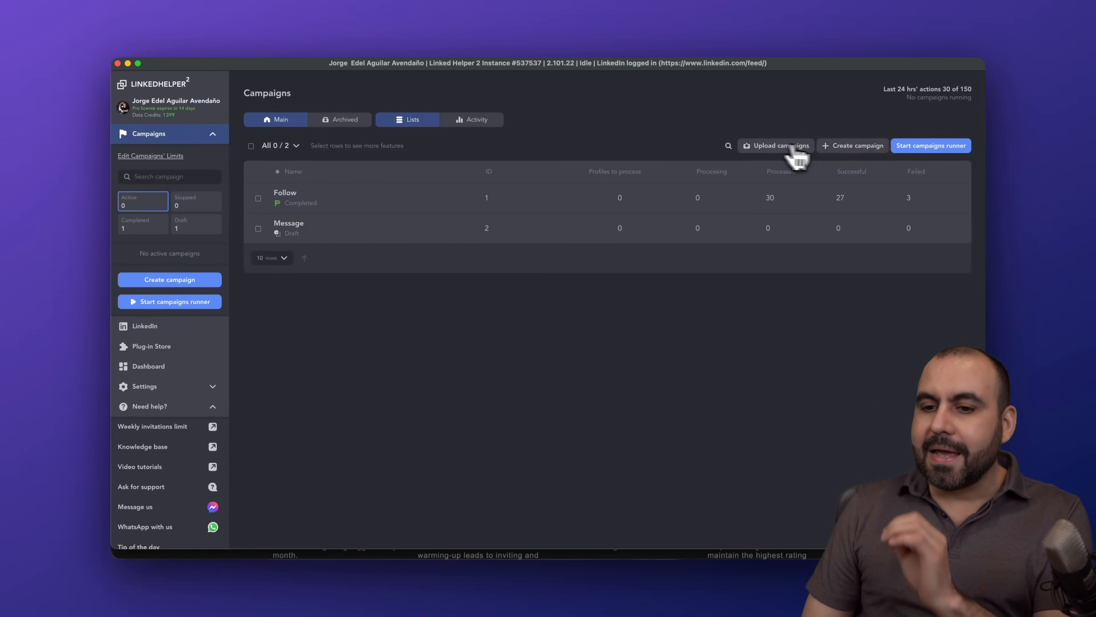
{"action": "mouse_move", "coordinate": [874, 161]}
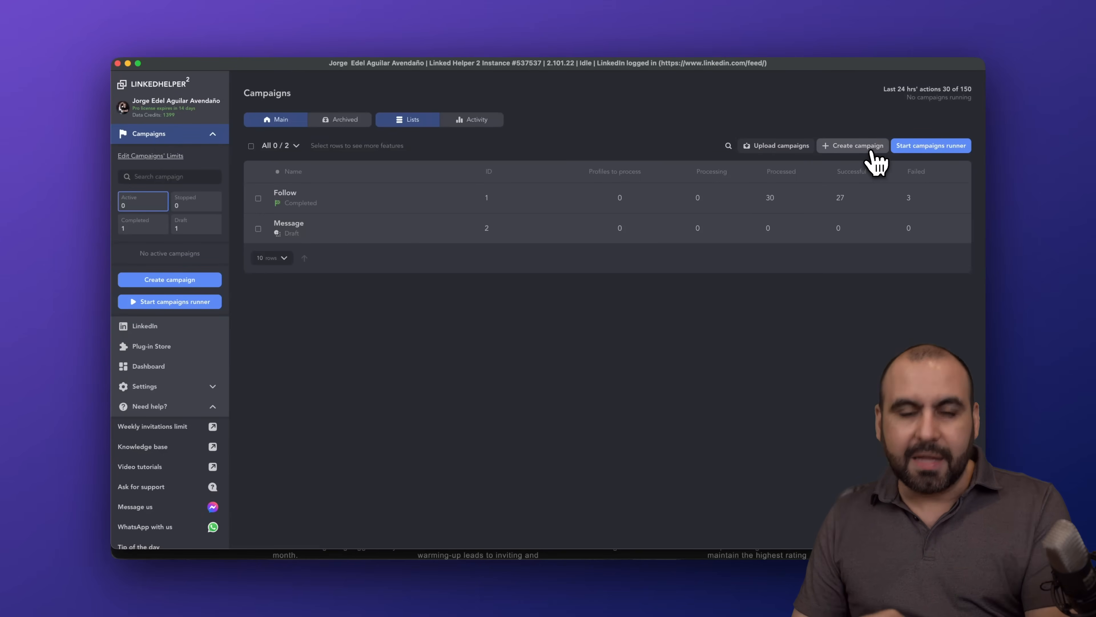
Start a new campaign named 'test video'.
{"action": "left_click", "coordinate": [852, 145]}
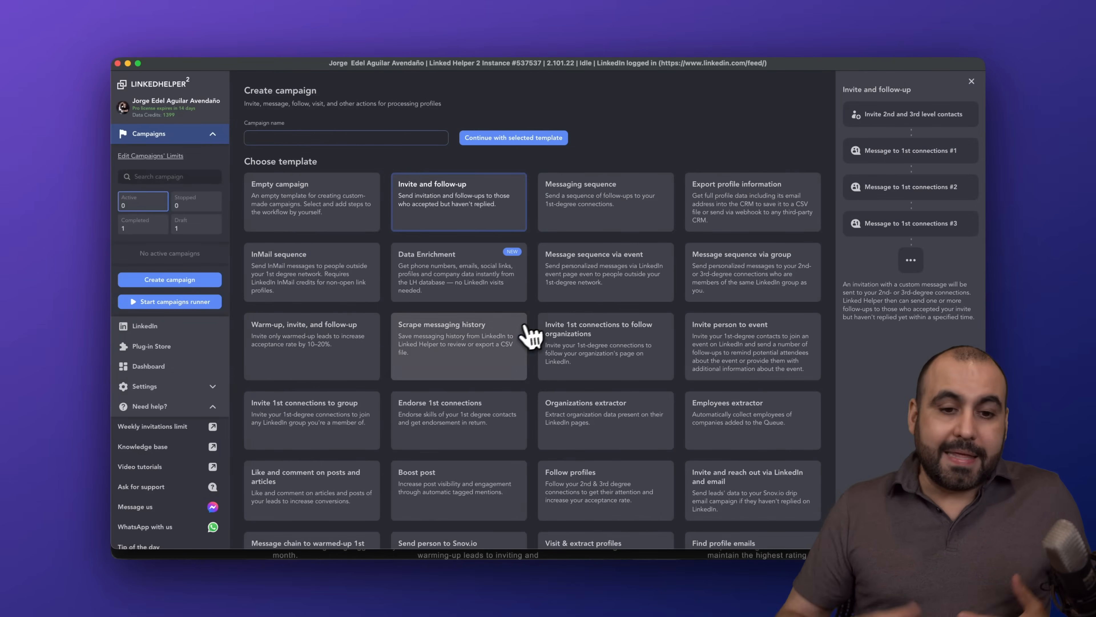
{"action": "mouse_move", "coordinate": [526, 339]}
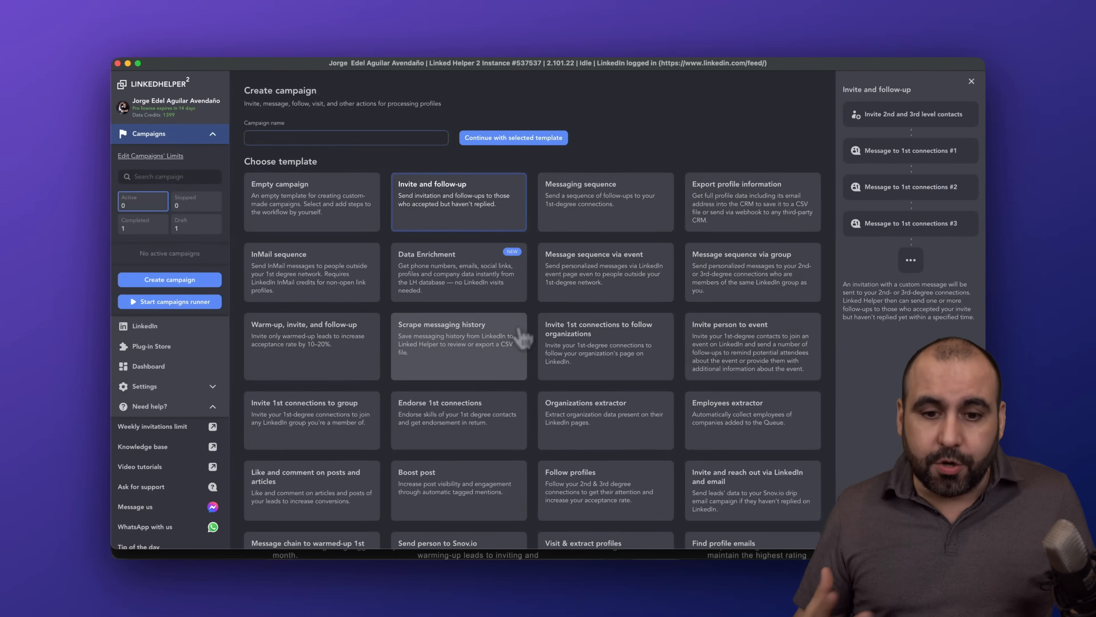
{"action": "type", "text": "test"}
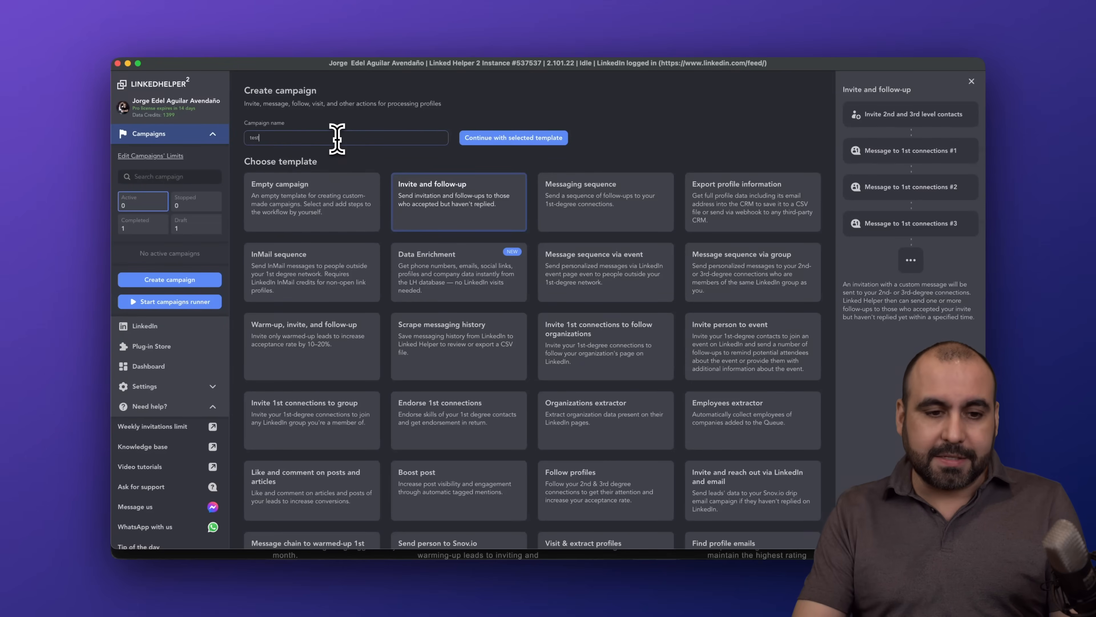
{"action": "type", "text": "video"}
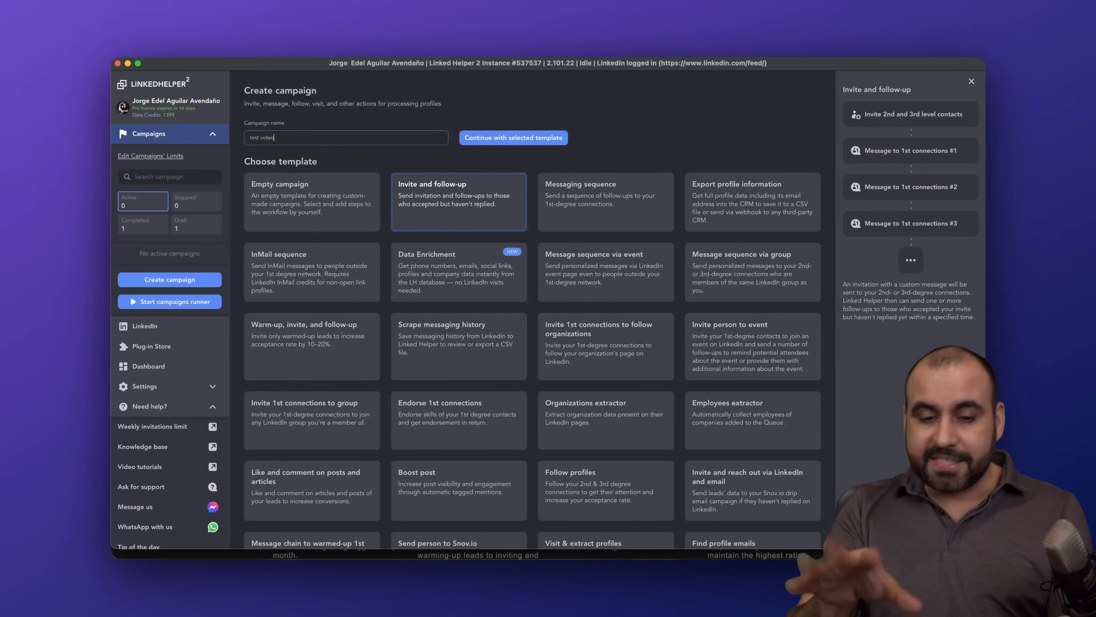
{"action": "mouse_move", "coordinate": [445, 290]}
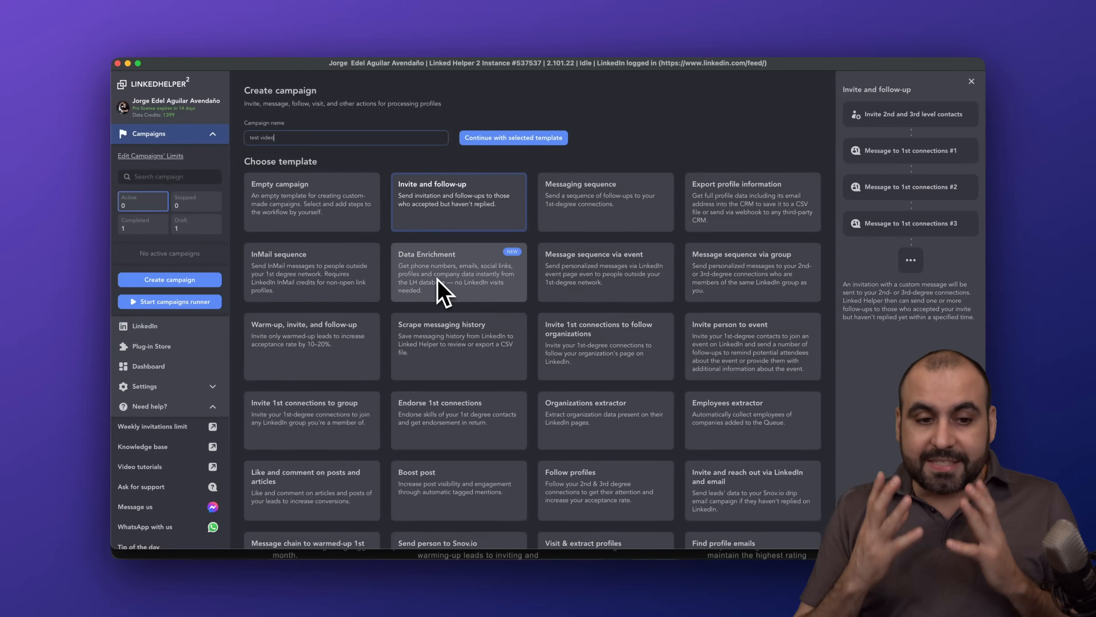
Preview the Empty, Invite, Messaging, Export, InMail and Data Enrichment templates, then choose Follow profiles.
{"action": "left_click", "coordinate": [311, 202]}
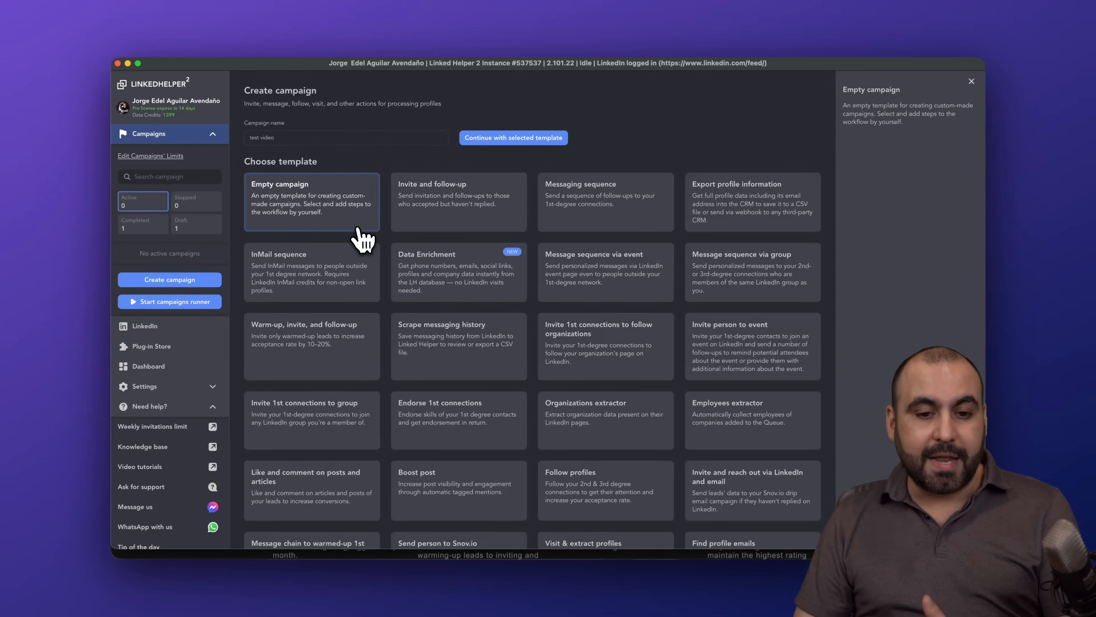
{"action": "left_click", "coordinate": [458, 202]}
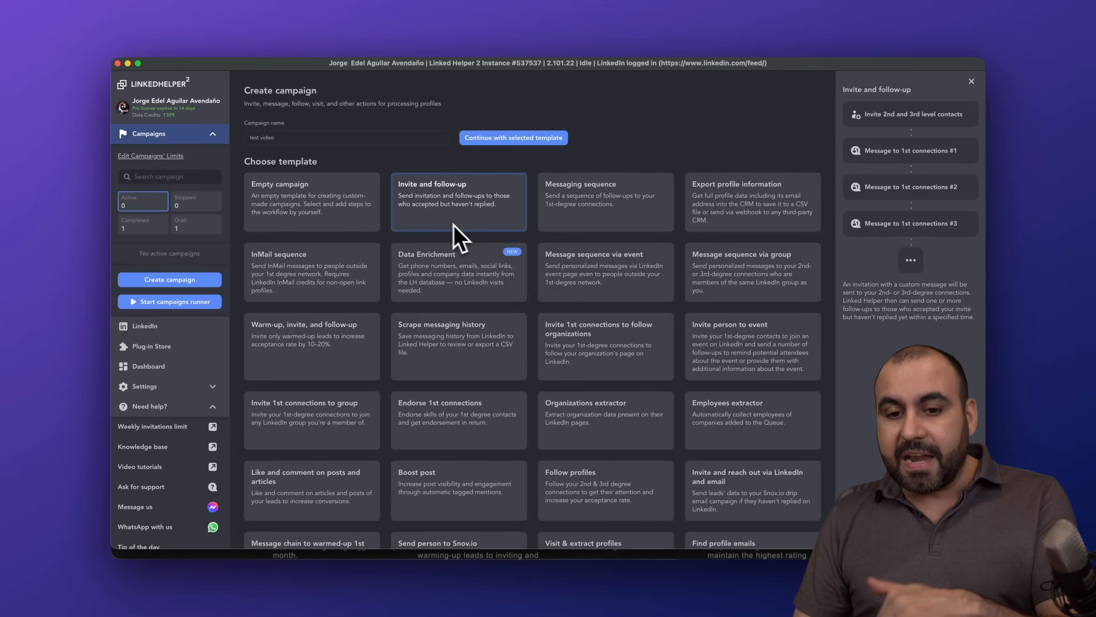
{"action": "left_click", "coordinate": [604, 202]}
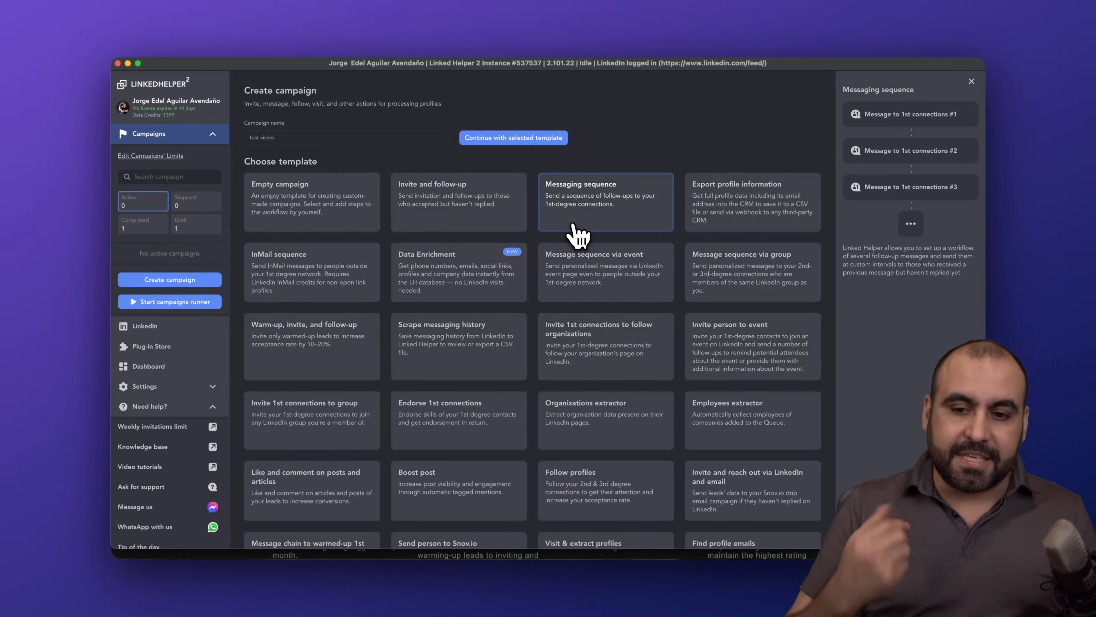
{"action": "left_click", "coordinate": [752, 201]}
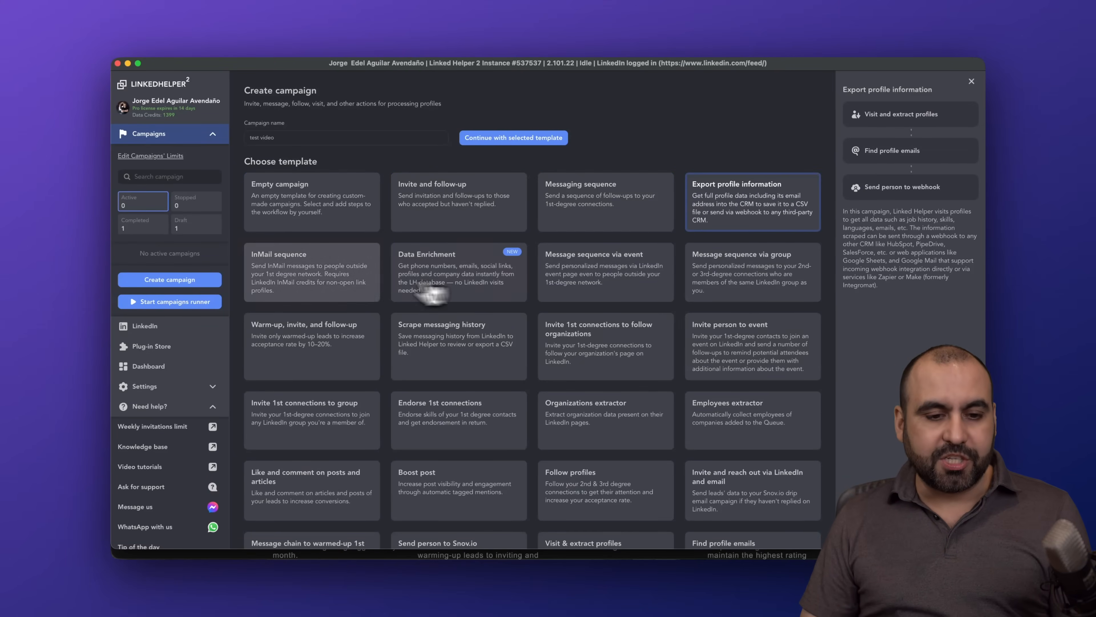
{"action": "left_click", "coordinate": [310, 272]}
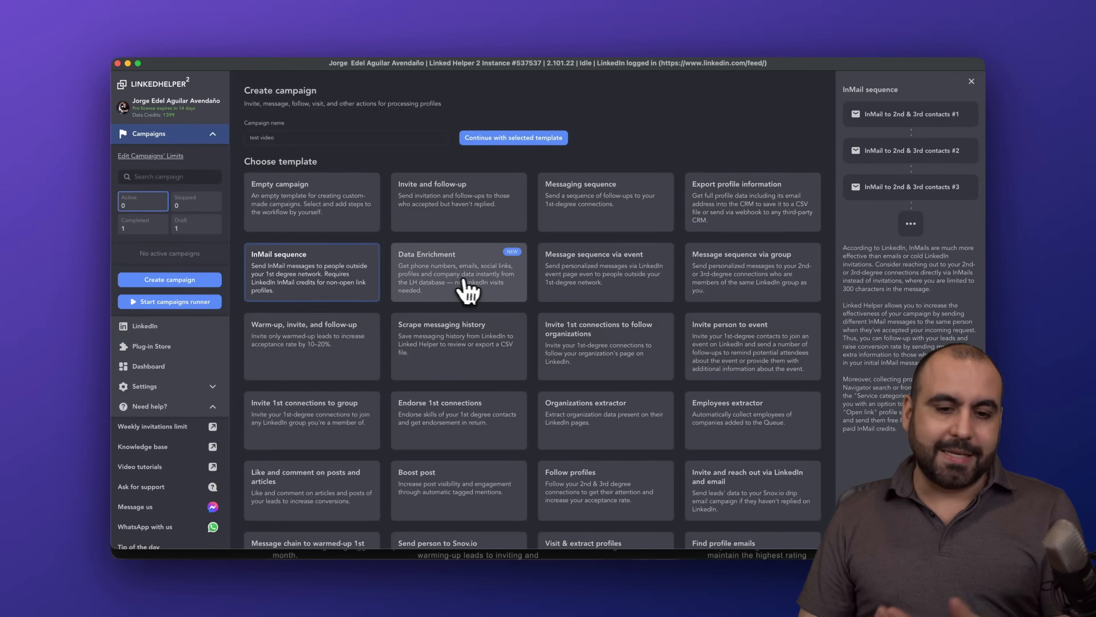
{"action": "left_click", "coordinate": [459, 273]}
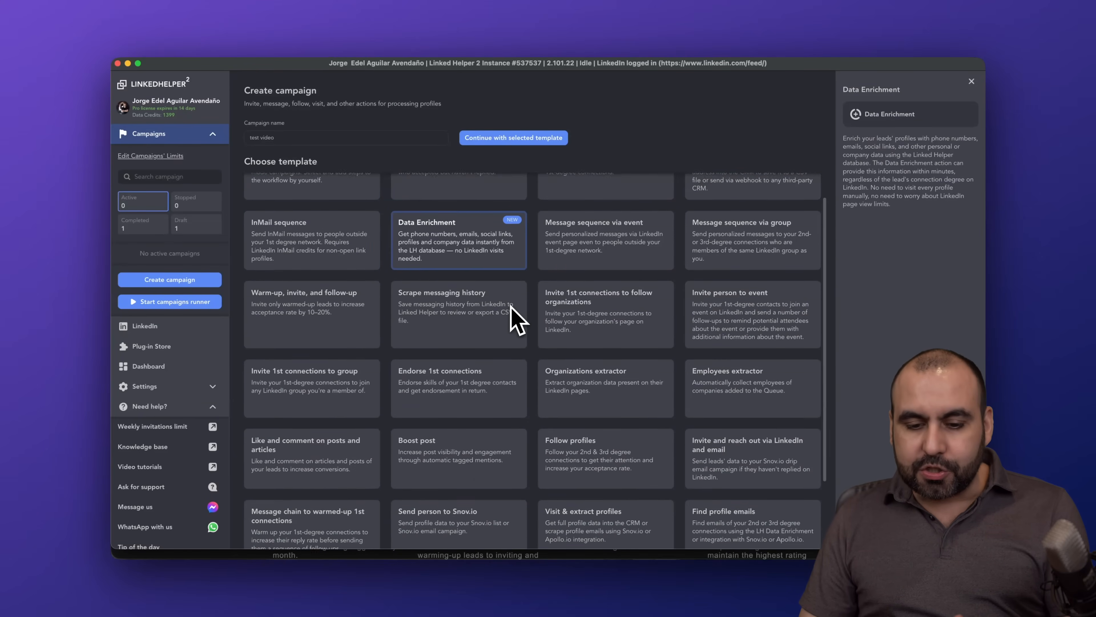
{"action": "scroll", "scroll_direction": "down", "scroll_amount": 3}
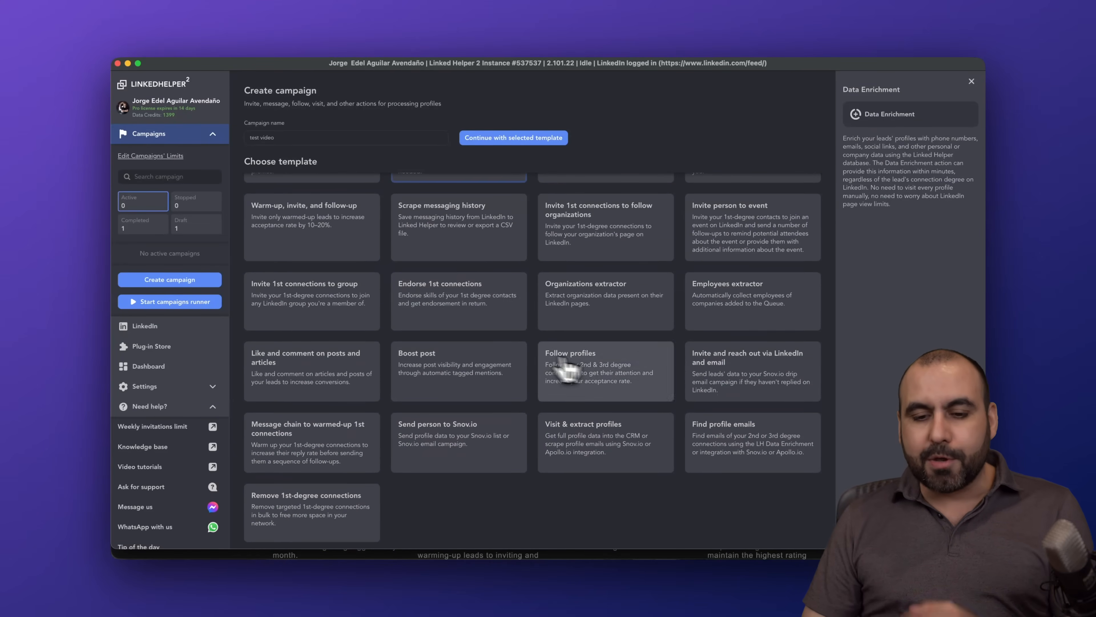
{"action": "mouse_move", "coordinate": [556, 368]}
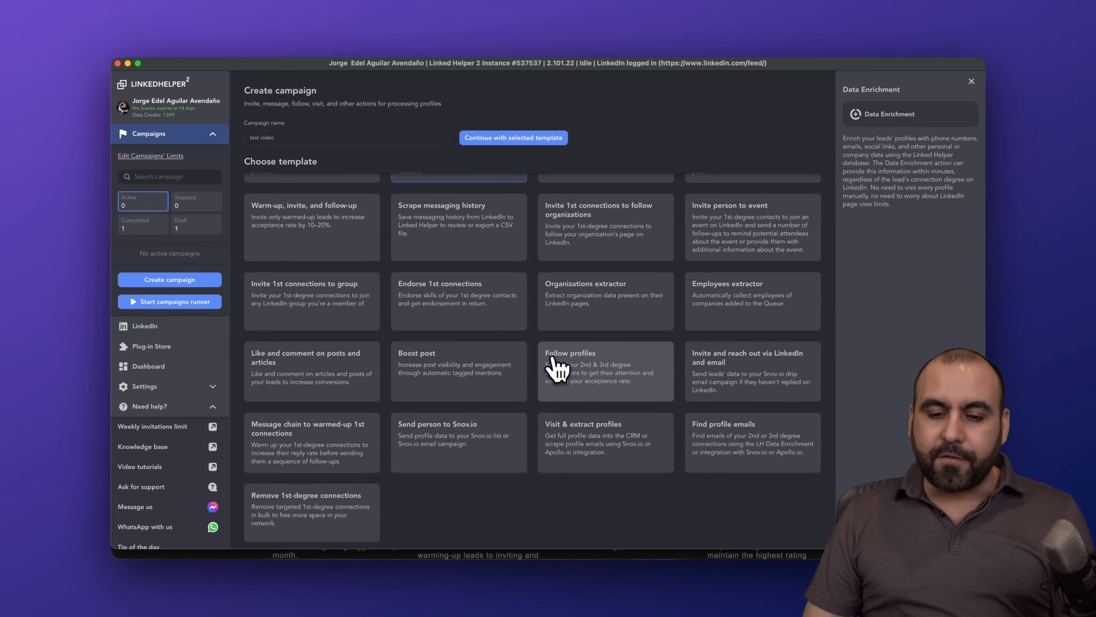
{"action": "mouse_move", "coordinate": [588, 398]}
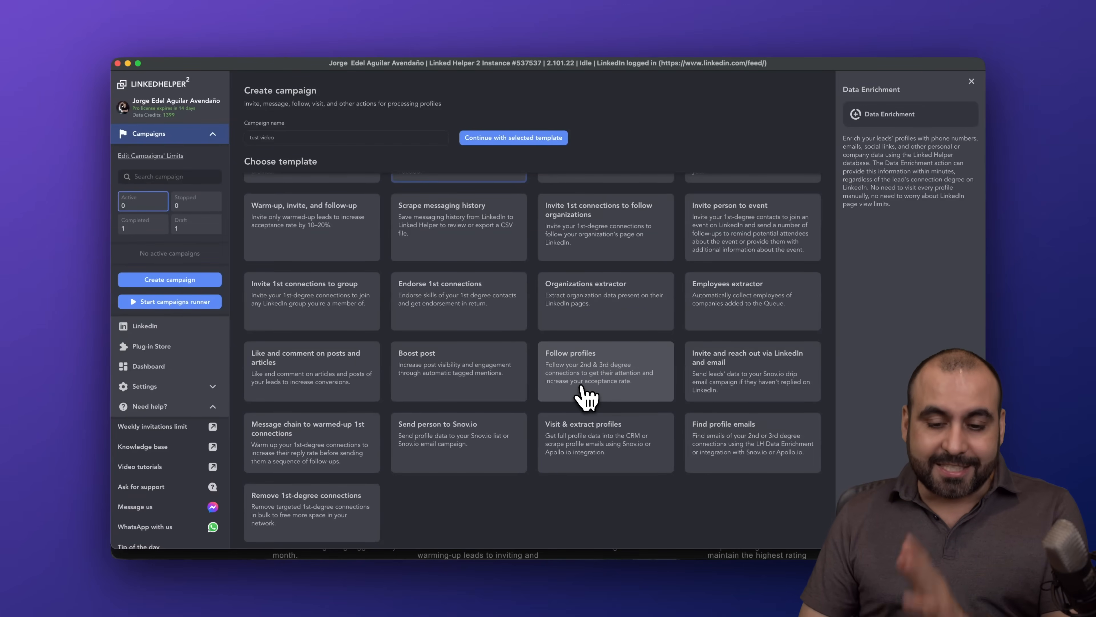
{"action": "mouse_move", "coordinate": [607, 385]}
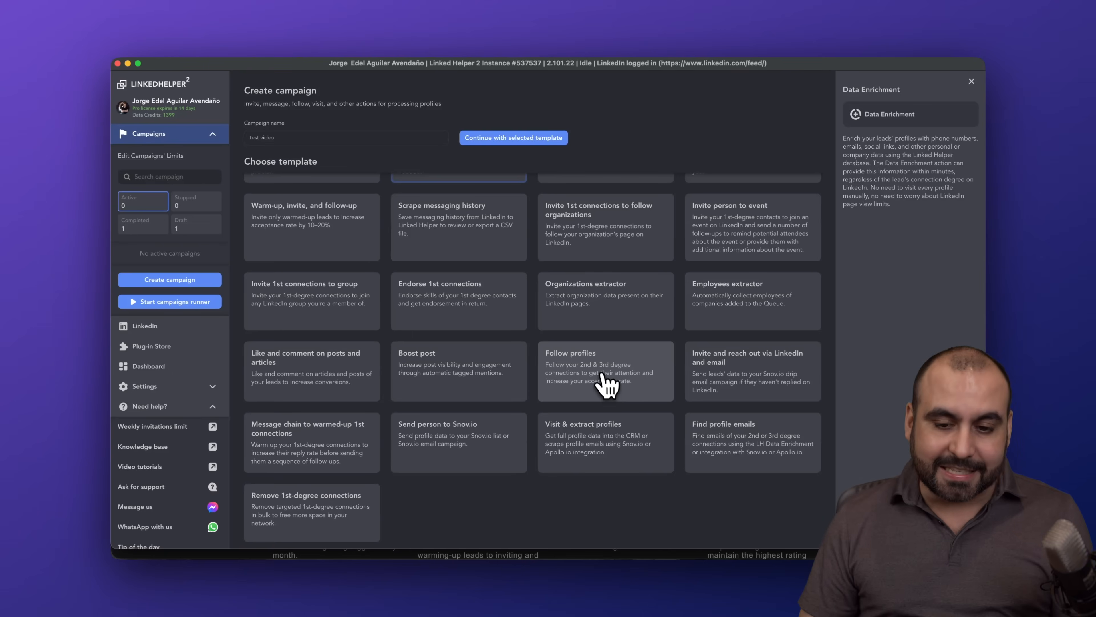
{"action": "left_click", "coordinate": [604, 372]}
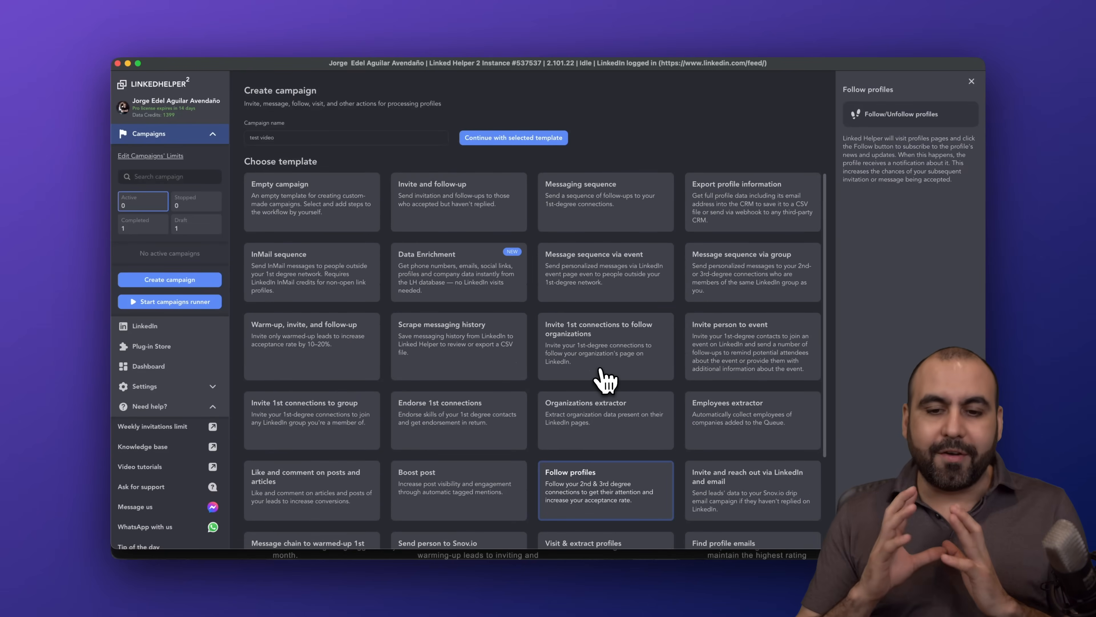
{"action": "mouse_move", "coordinate": [506, 160]}
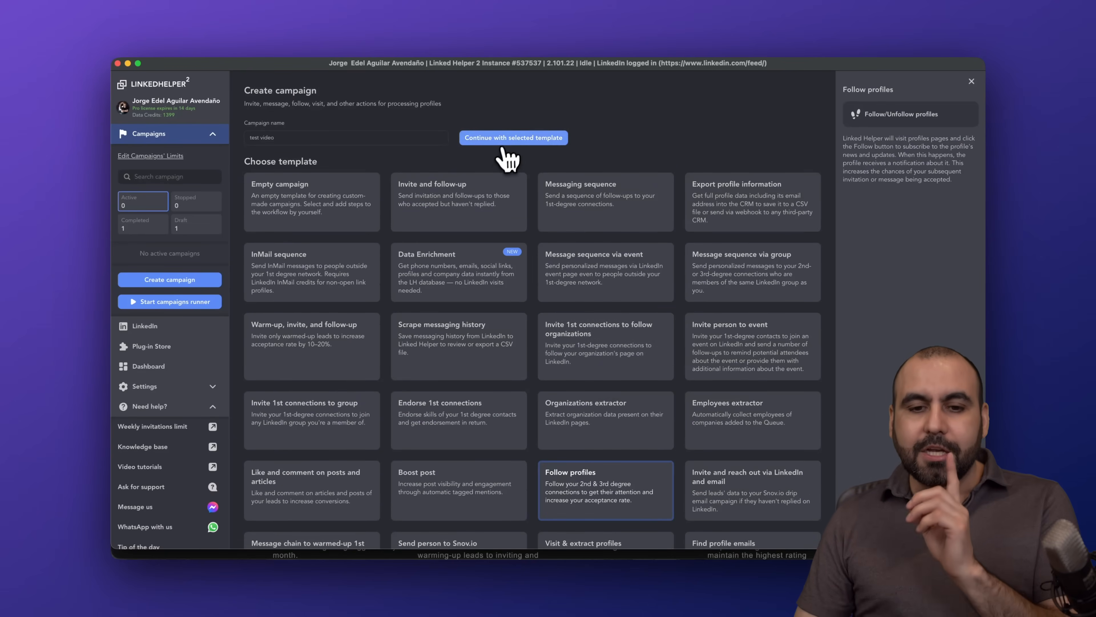
Create the campaign from the Follow profiles template and continue to the profile source page.
{"action": "left_click", "coordinate": [513, 137]}
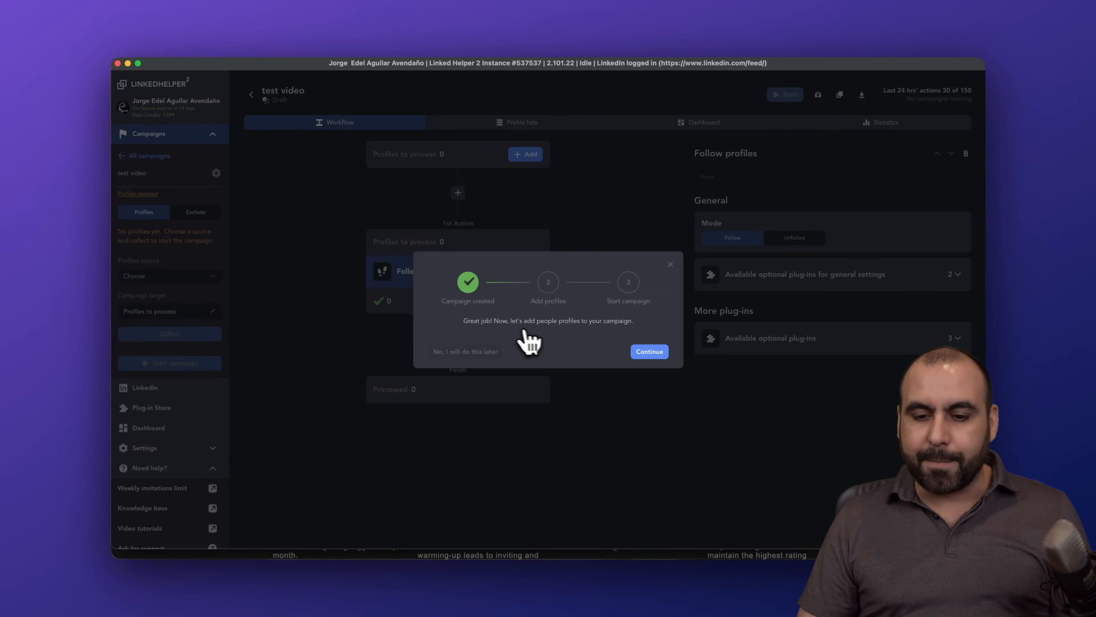
{"action": "left_click", "coordinate": [648, 351]}
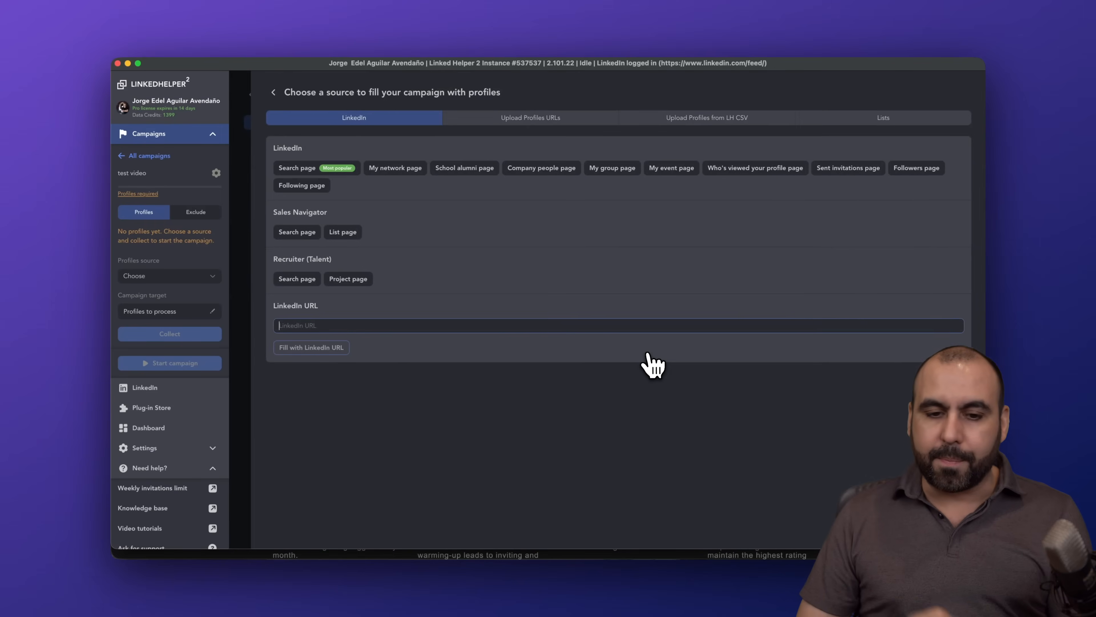
{"action": "mouse_move", "coordinate": [543, 401]}
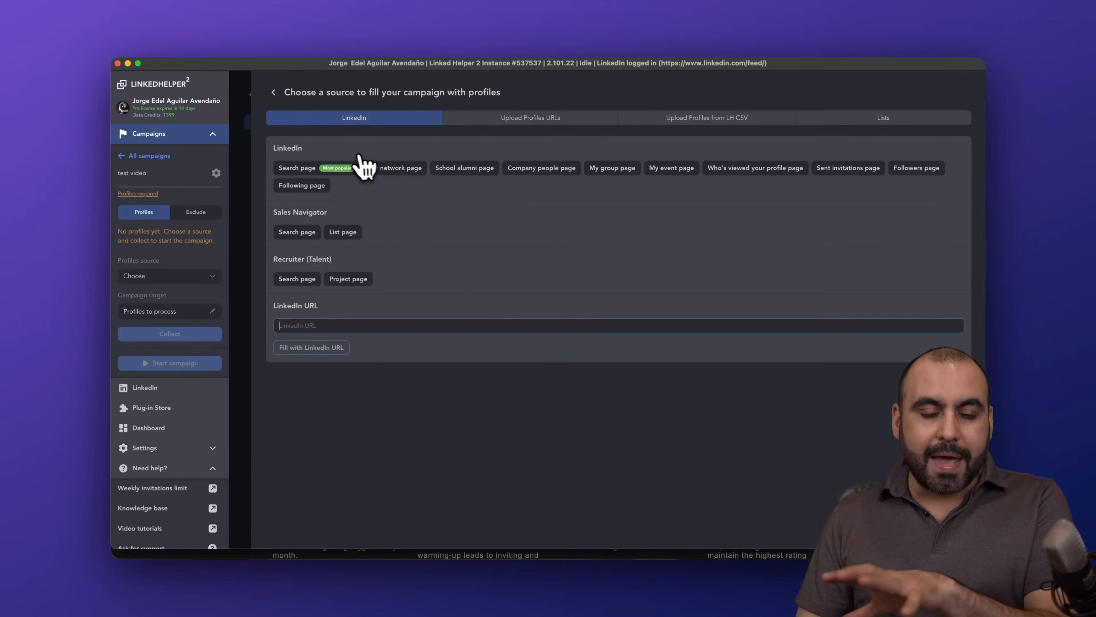
{"action": "mouse_move", "coordinate": [342, 179]}
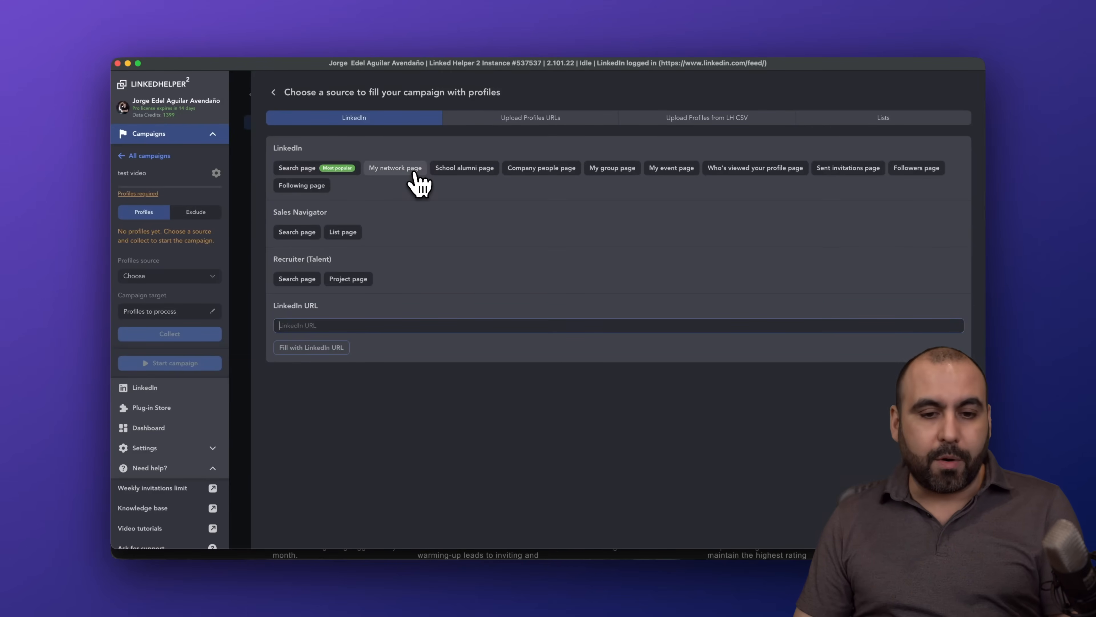
{"action": "mouse_move", "coordinate": [542, 168]}
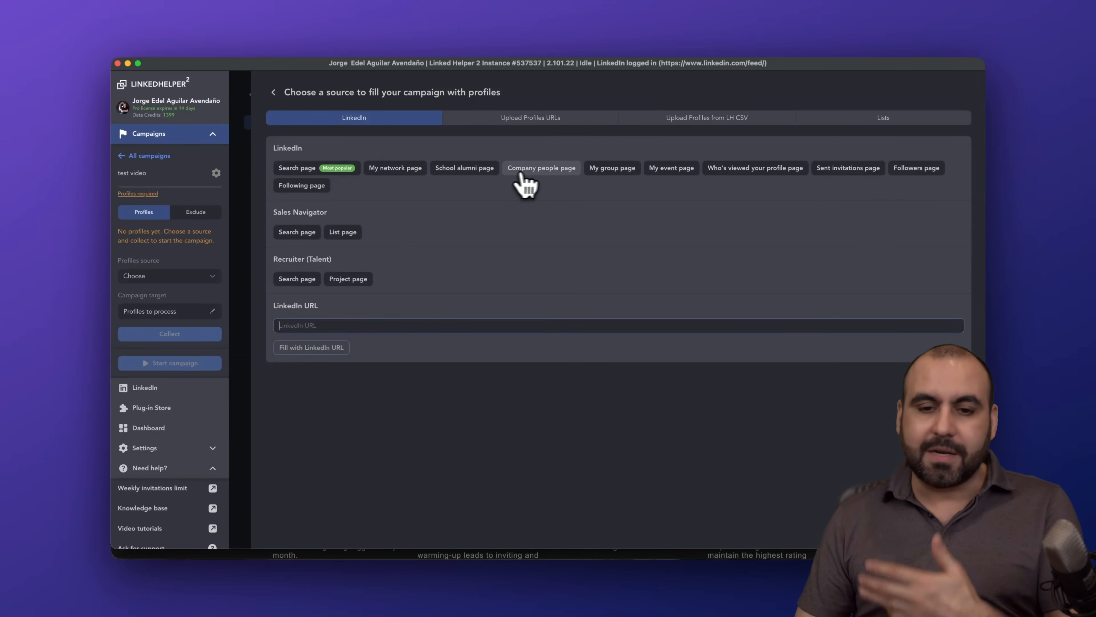
{"action": "mouse_move", "coordinate": [563, 185]}
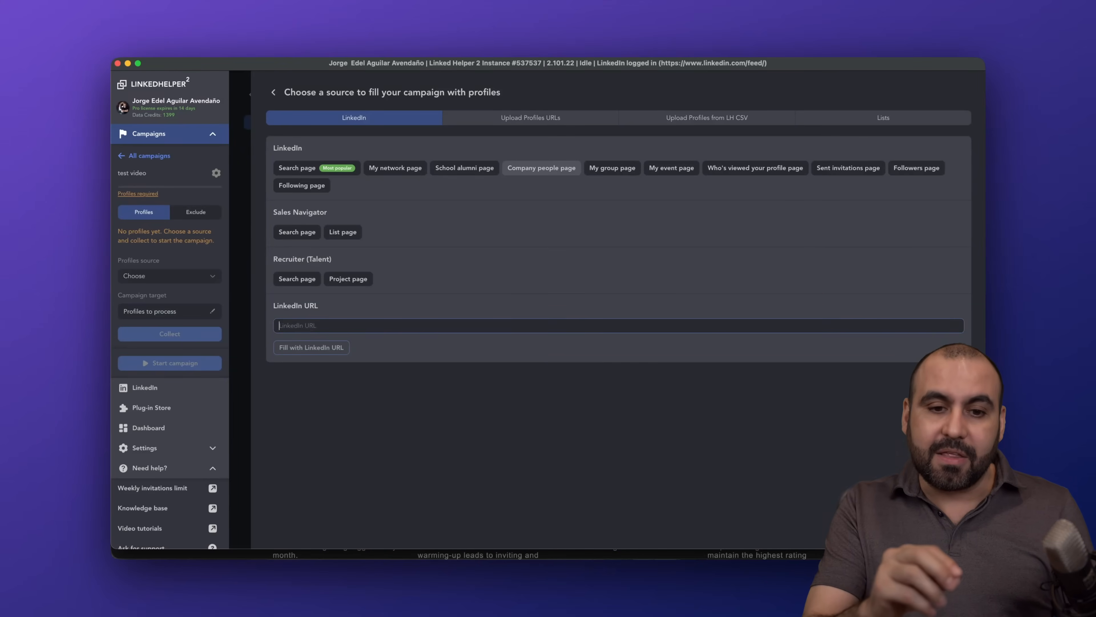
{"action": "mouse_move", "coordinate": [318, 222]}
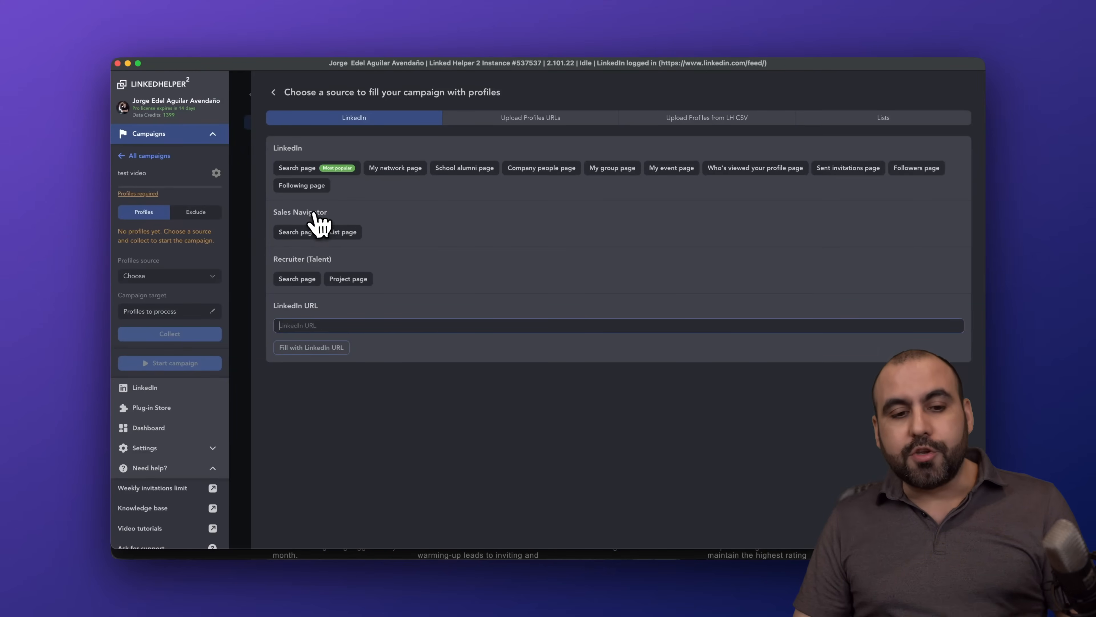
{"action": "mouse_move", "coordinate": [402, 233]}
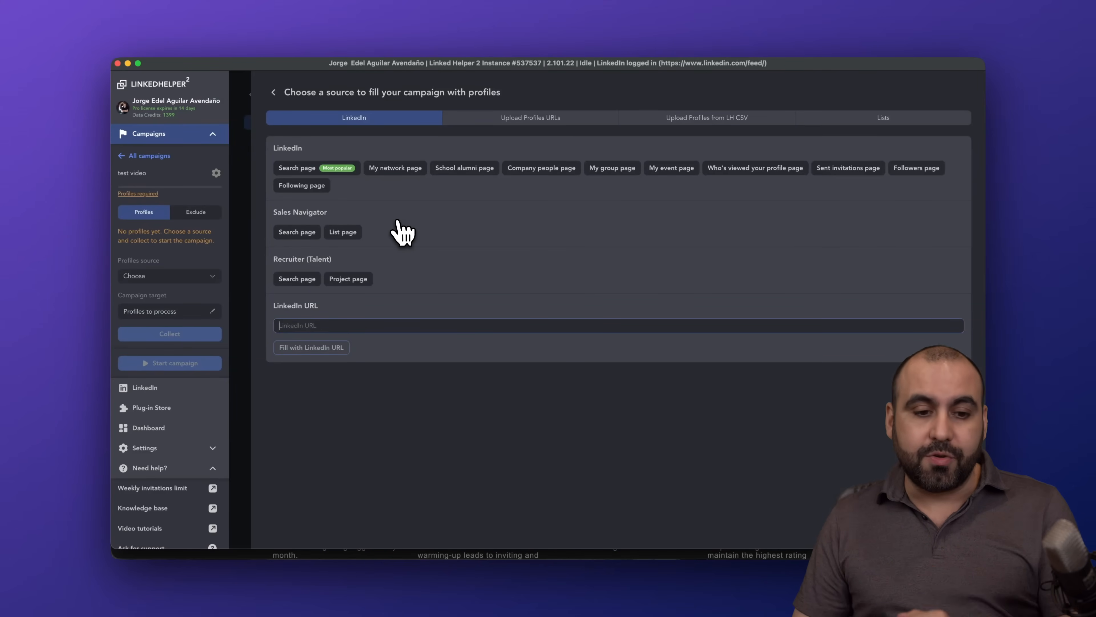
{"action": "mouse_move", "coordinate": [322, 342]}
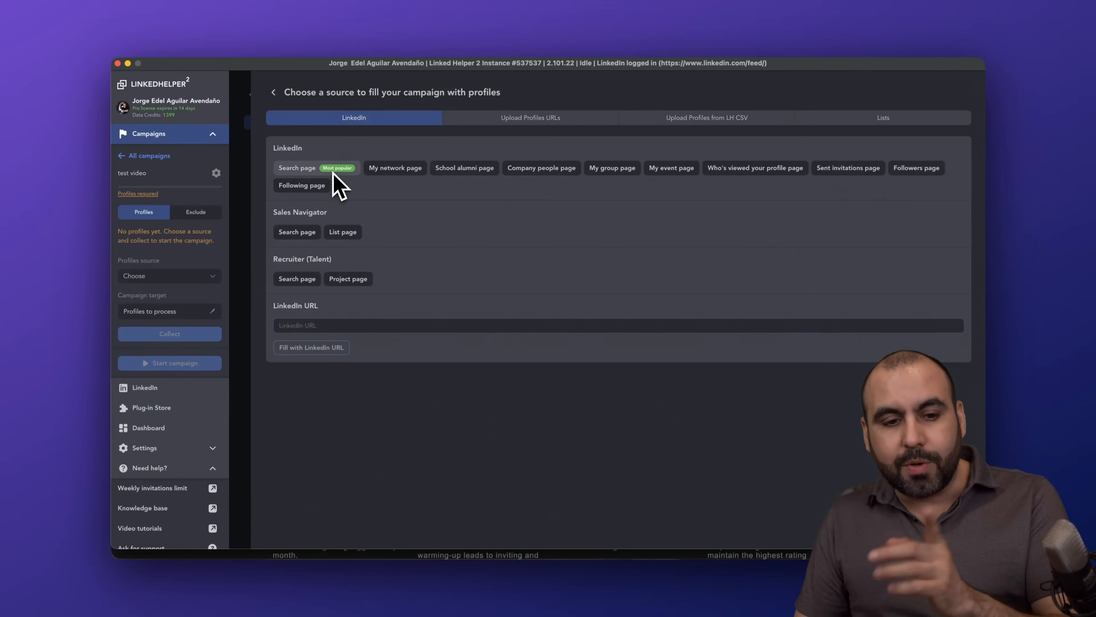
Set the profile source to a LinkedIn people search filtered to 2nd-degree connections.
{"action": "left_click", "coordinate": [296, 168]}
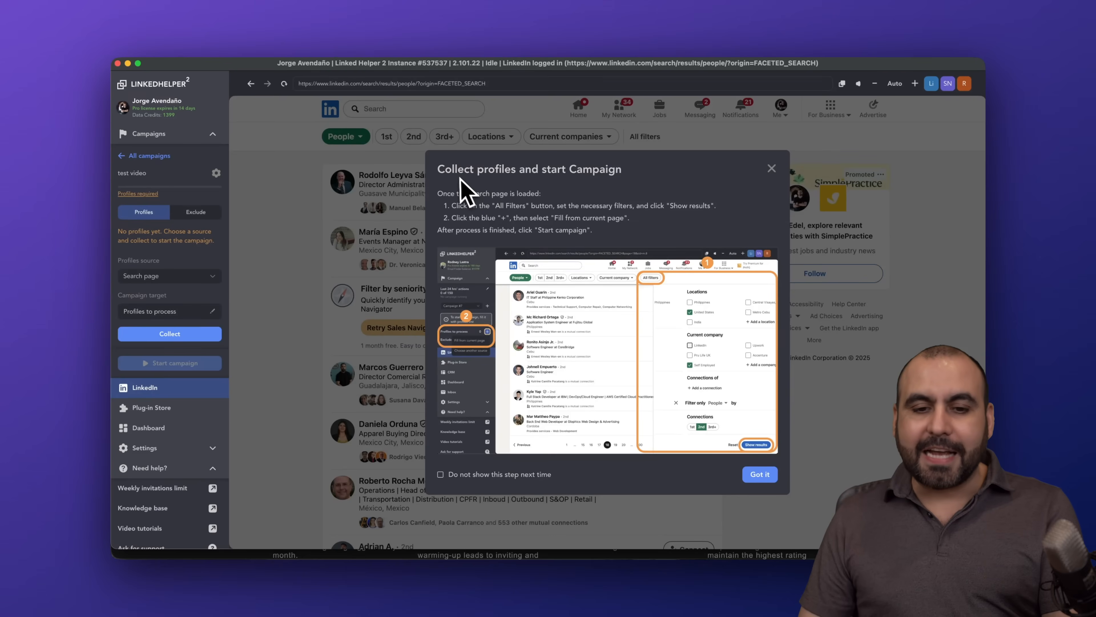
{"action": "mouse_move", "coordinate": [632, 202]}
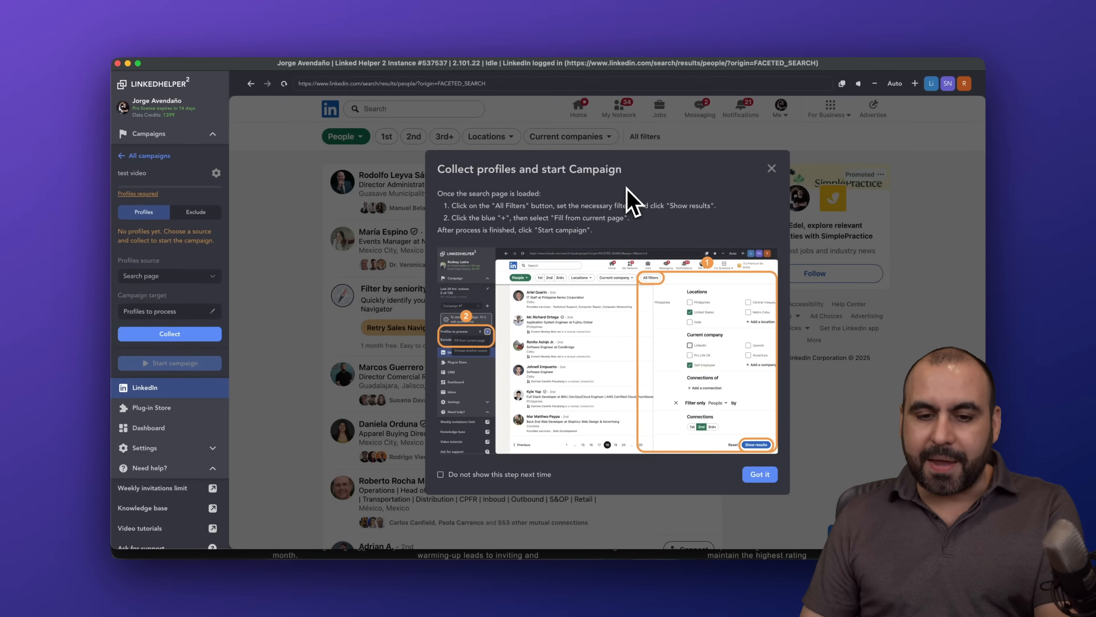
{"action": "mouse_move", "coordinate": [654, 230]}
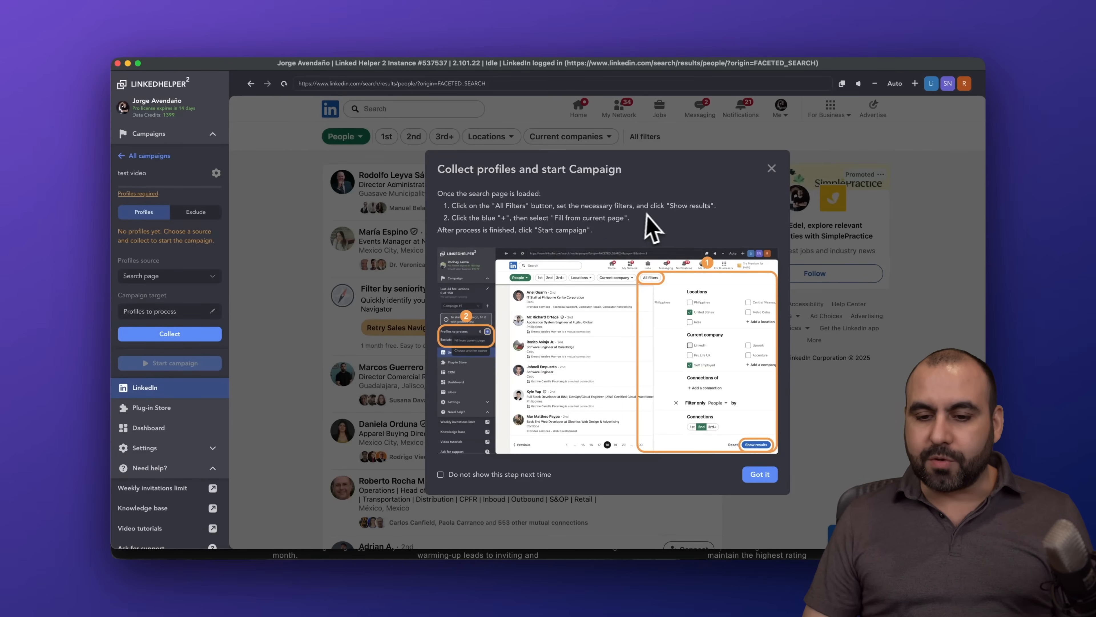
{"action": "mouse_move", "coordinate": [760, 474]}
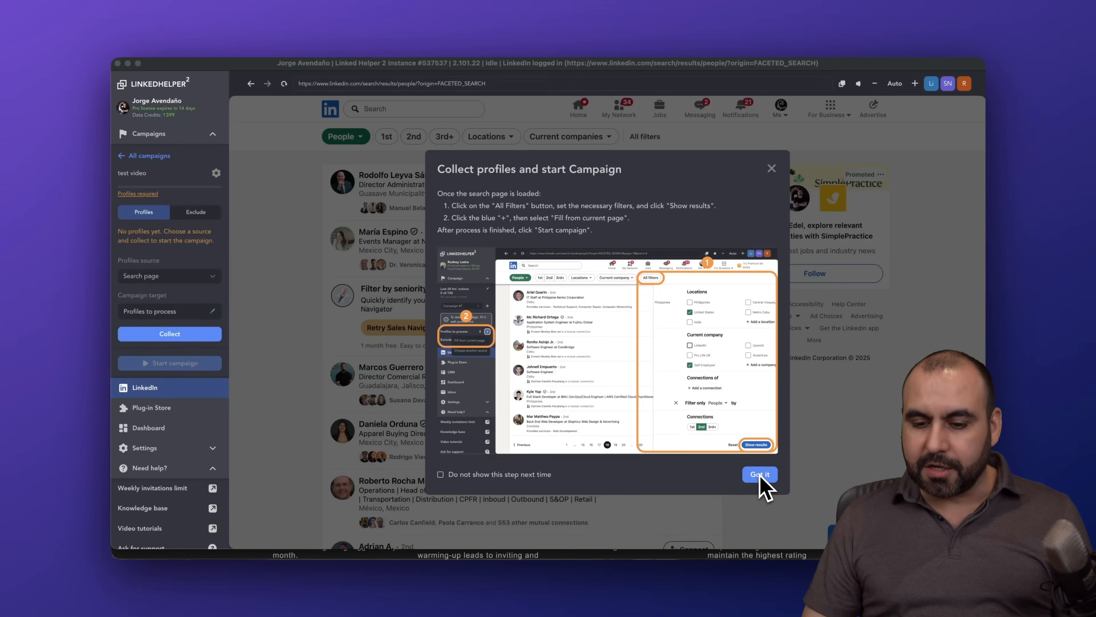
{"action": "left_click", "coordinate": [760, 473]}
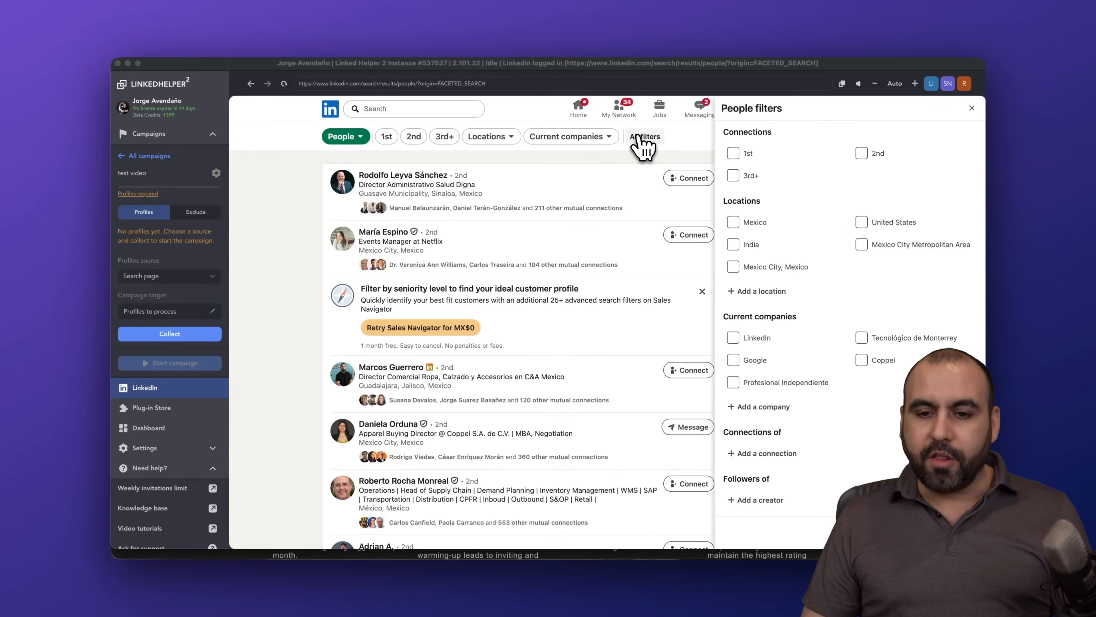
{"action": "left_click", "coordinate": [862, 153]}
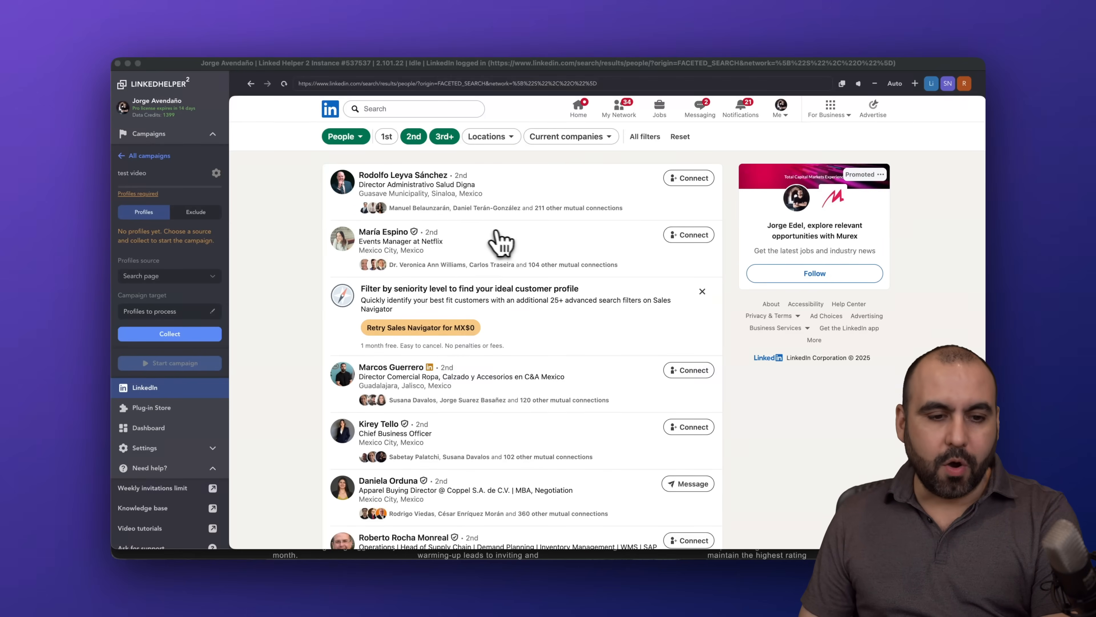
{"action": "mouse_move", "coordinate": [173, 331]}
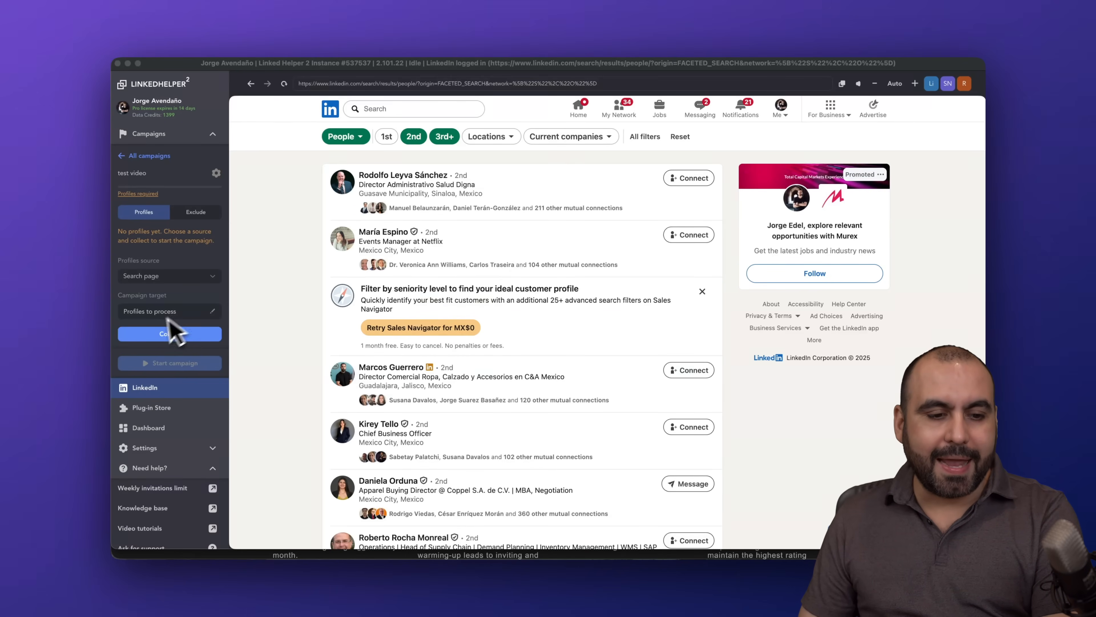
Collect profiles from the search results and stop collecting at 30 profiles.
{"action": "left_click", "coordinate": [169, 333]}
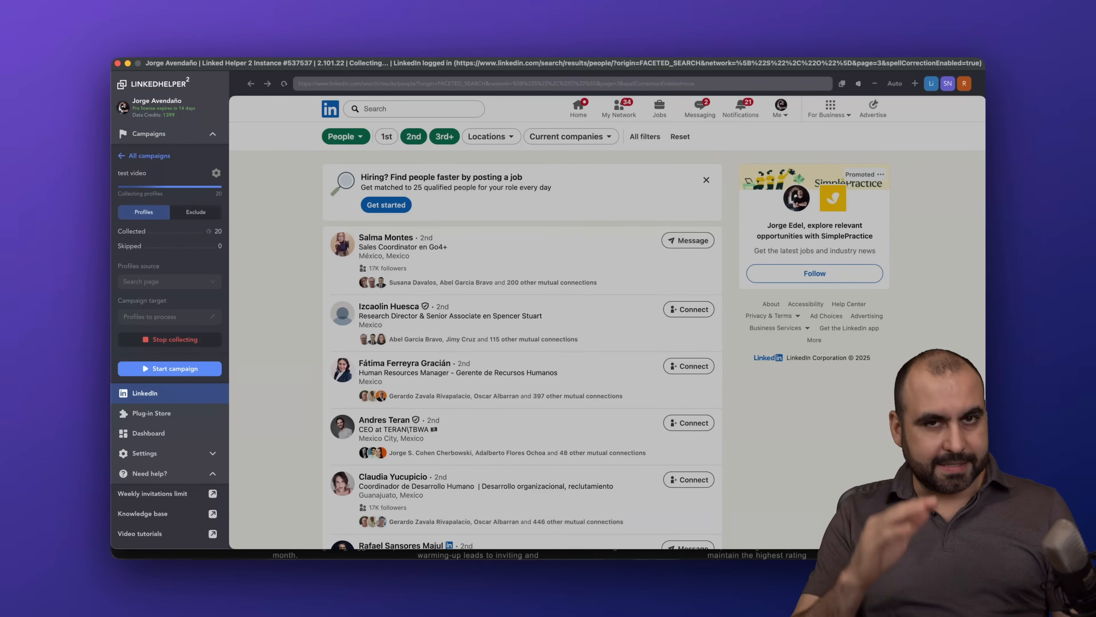
{"action": "scroll", "scroll_direction": "down", "scroll_amount": 3}
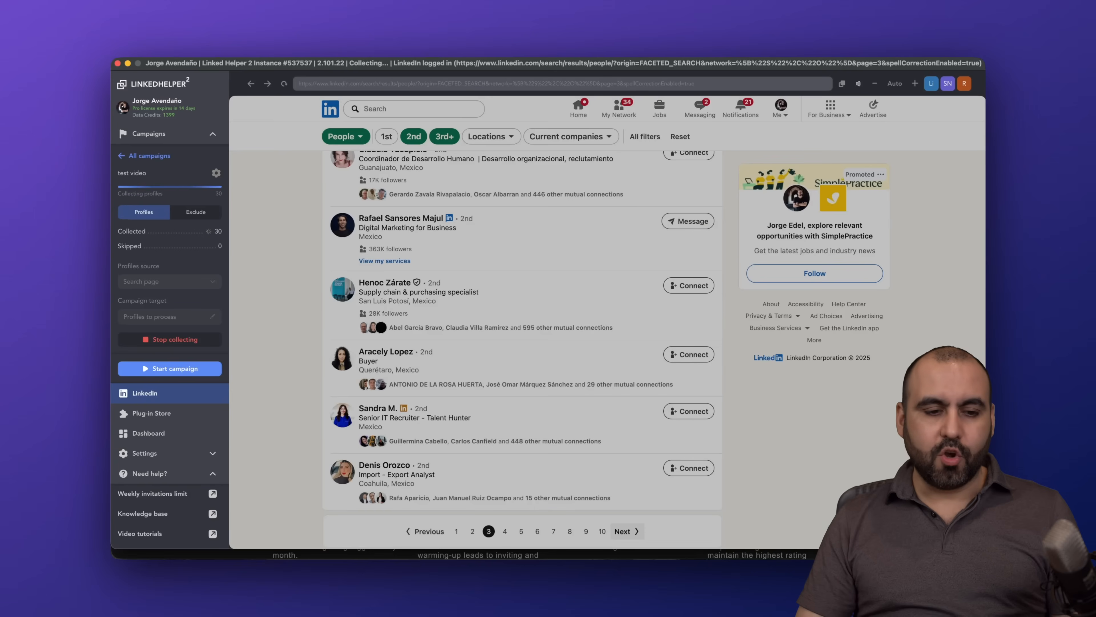
{"action": "left_click", "coordinate": [169, 339]}
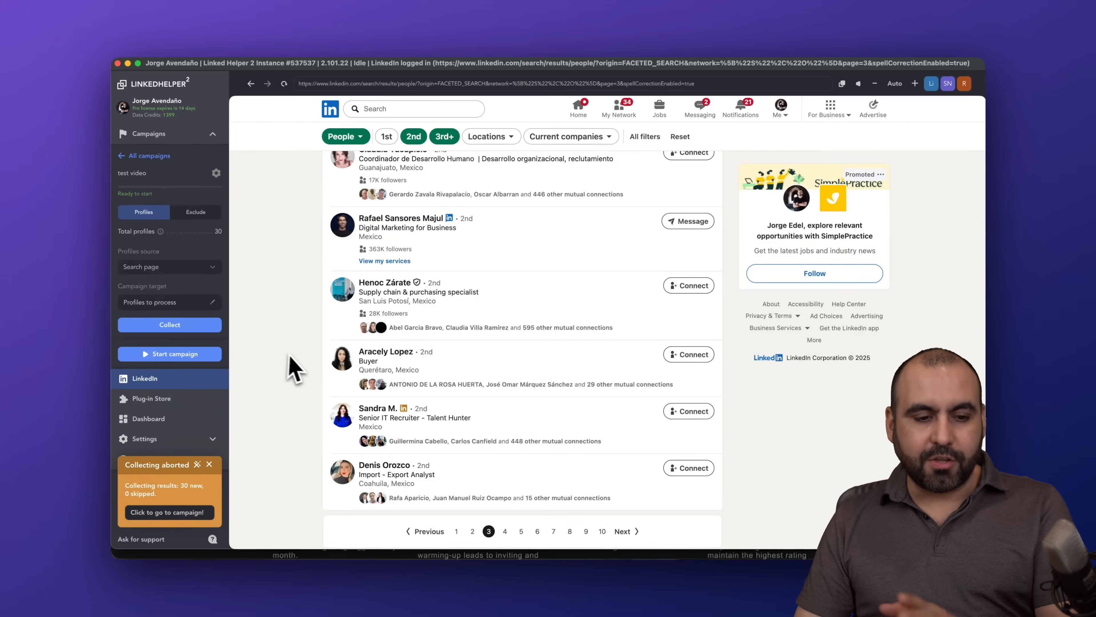
{"action": "mouse_move", "coordinate": [178, 368]}
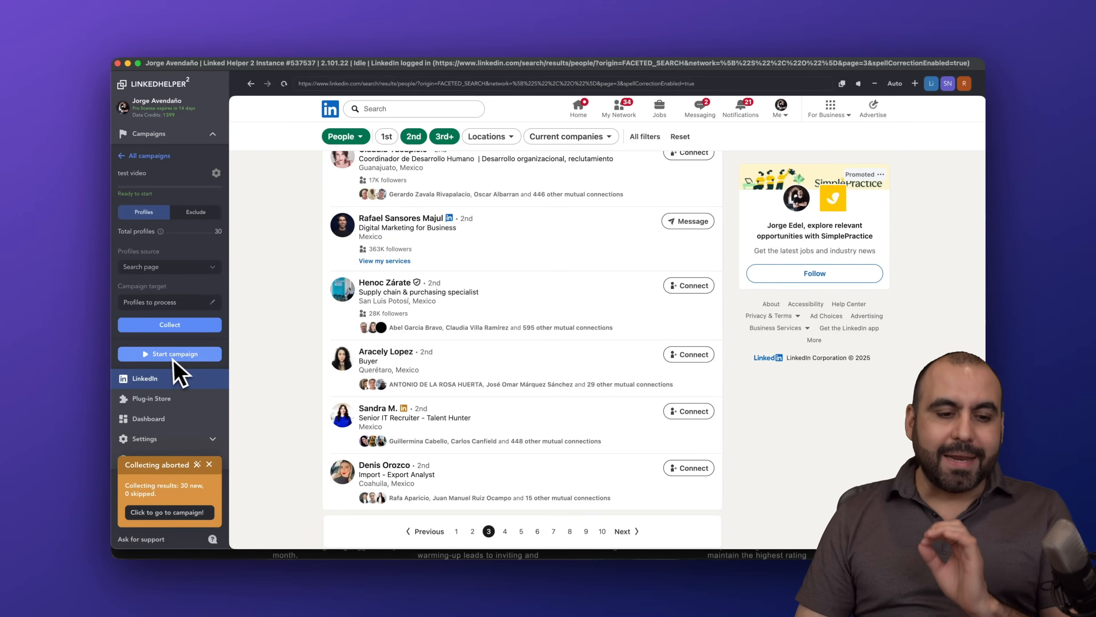
{"action": "left_click", "coordinate": [209, 464]}
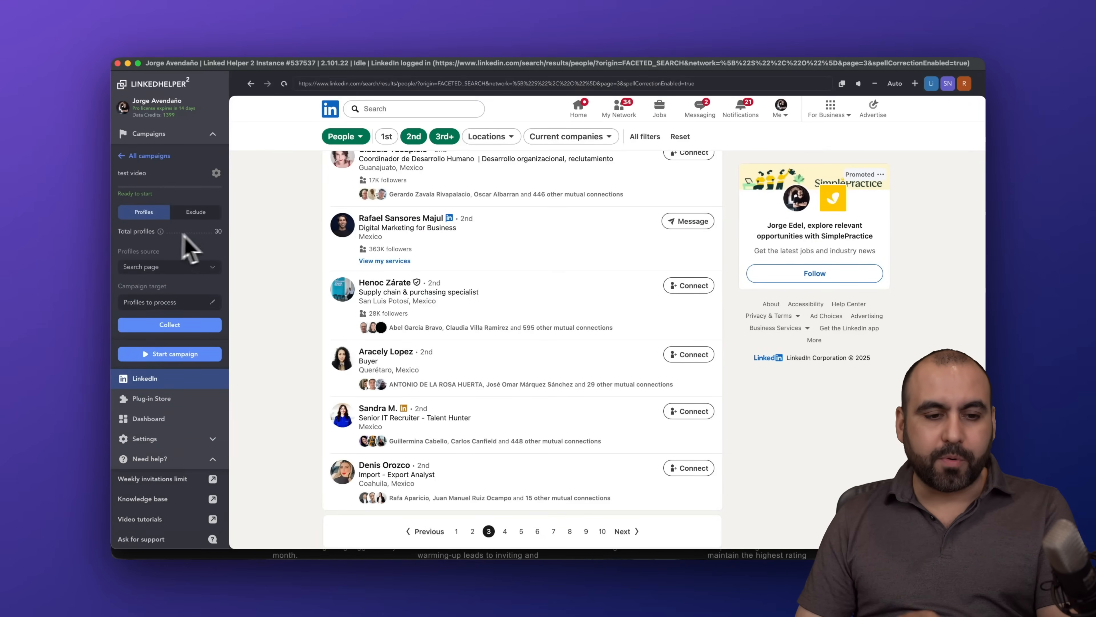
{"action": "left_click", "coordinate": [170, 353]}
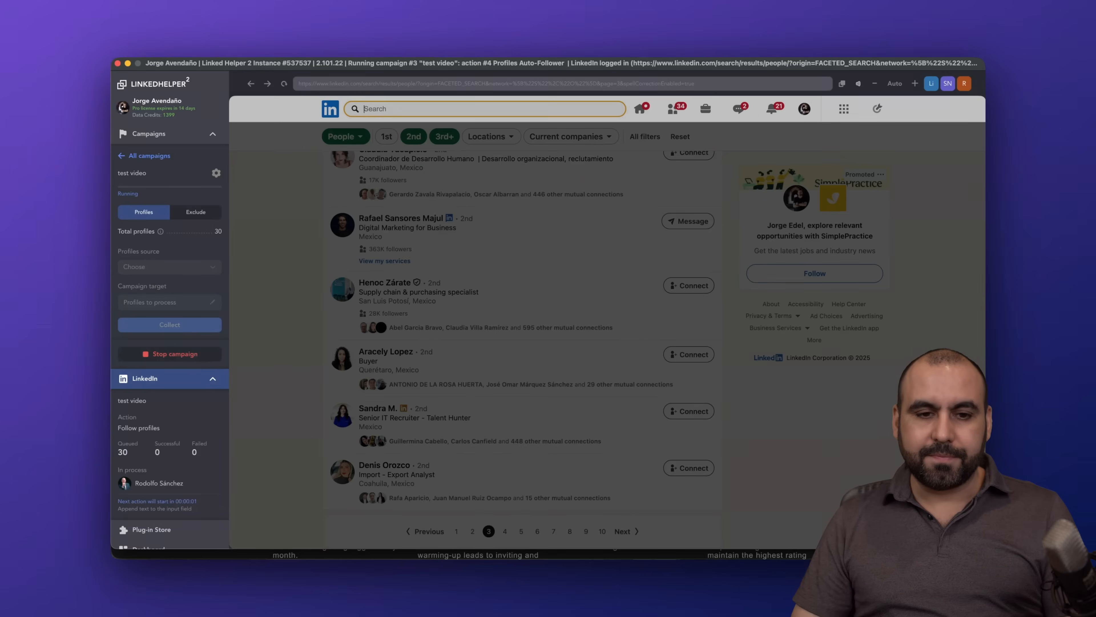
{"action": "type", "text": "Rodolfo Sánchez"}
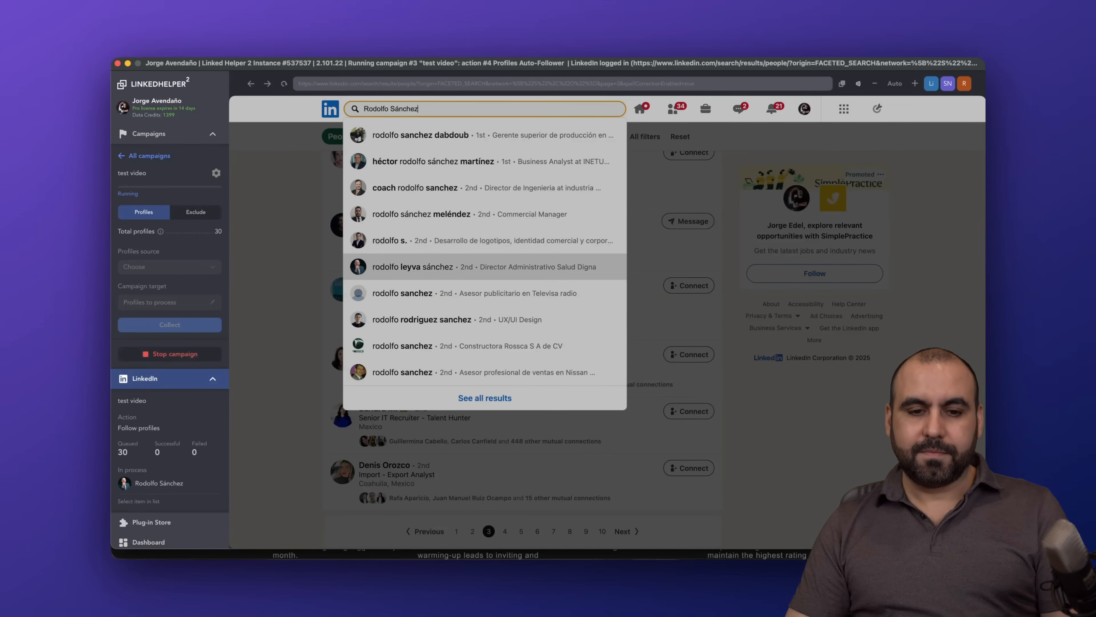
{"action": "left_click", "coordinate": [413, 266]}
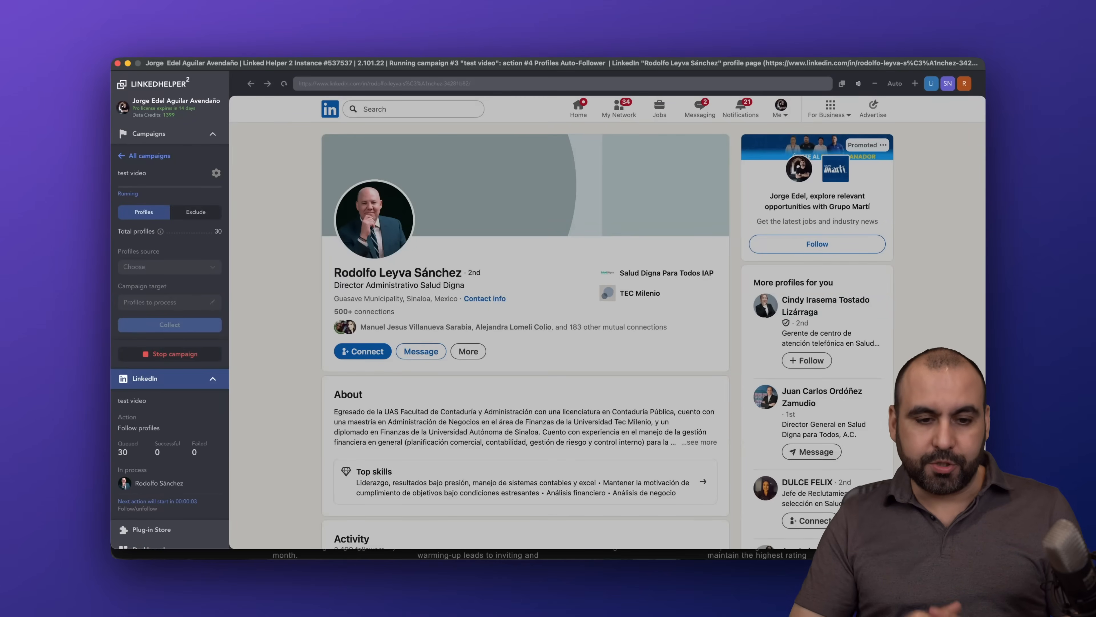
{"action": "scroll", "scroll_direction": "down", "scroll_amount": 3}
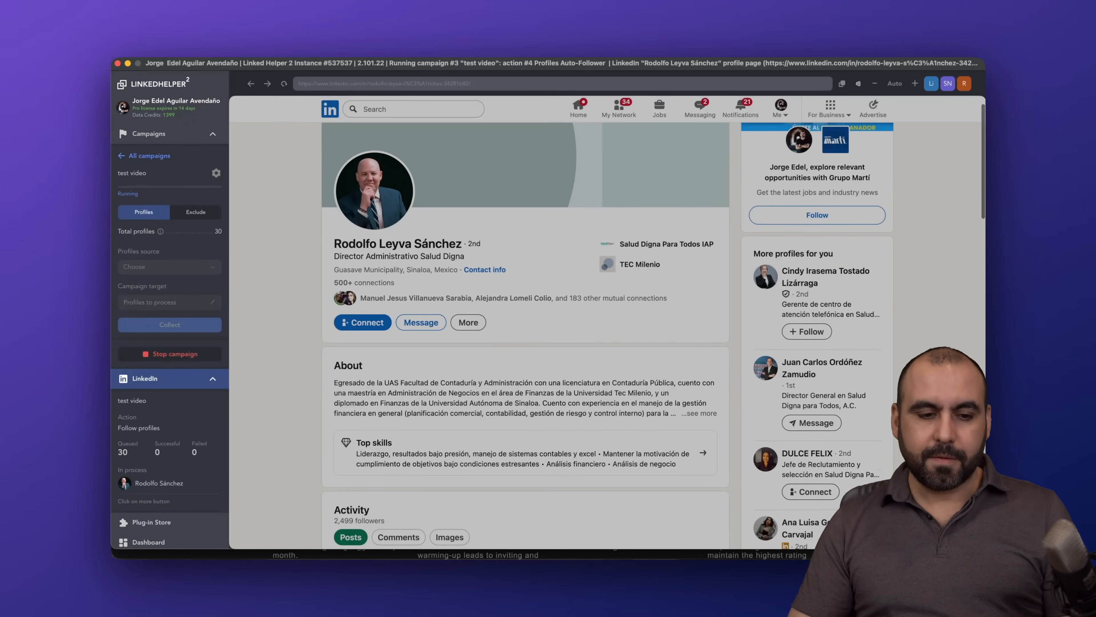
{"action": "left_click", "coordinate": [467, 322]}
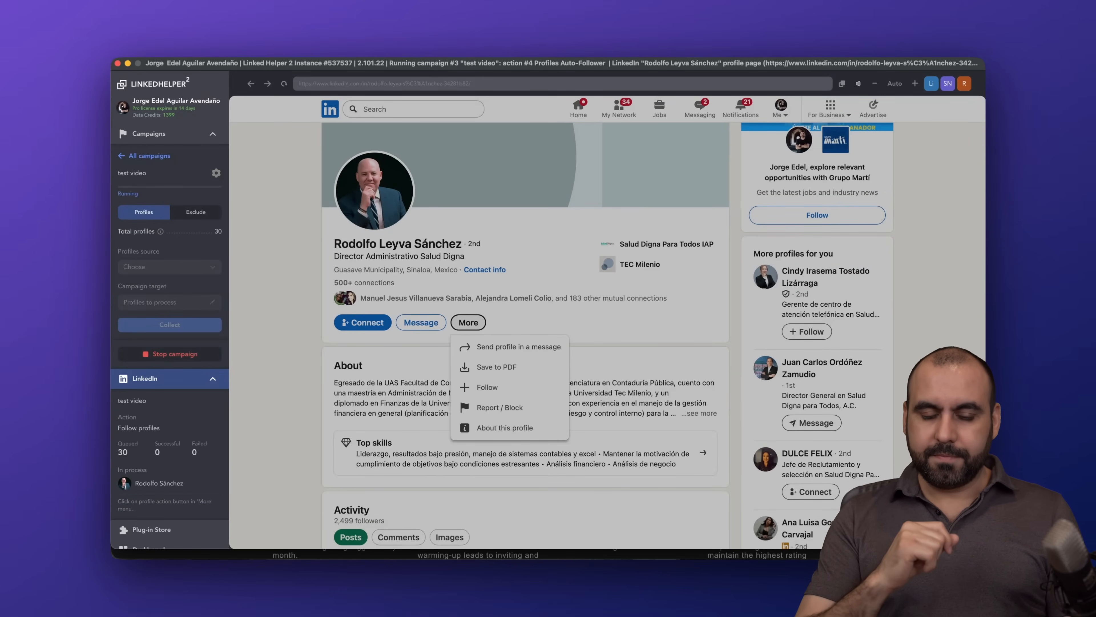
{"action": "left_click", "coordinate": [485, 386]}
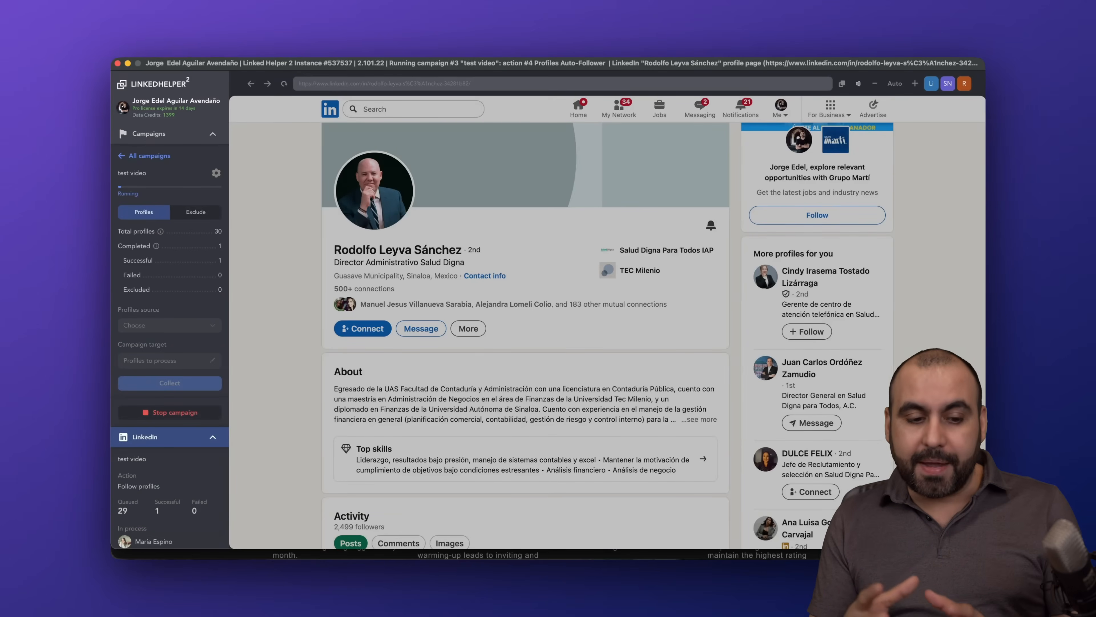
{"action": "mouse_move", "coordinate": [244, 420]}
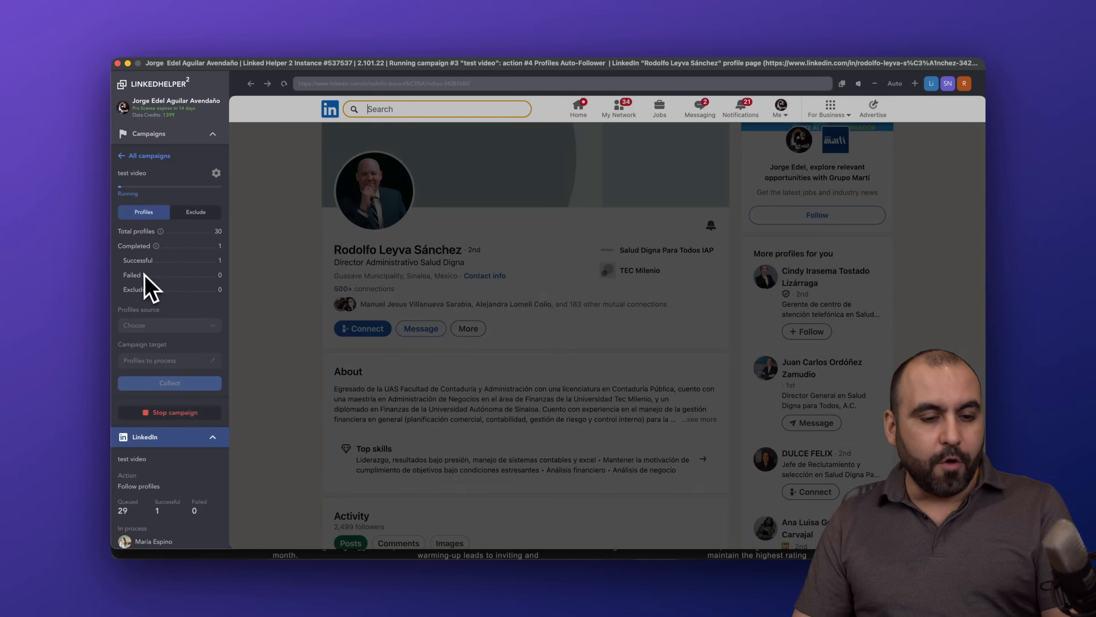
{"action": "type", "text": "María Espino"}
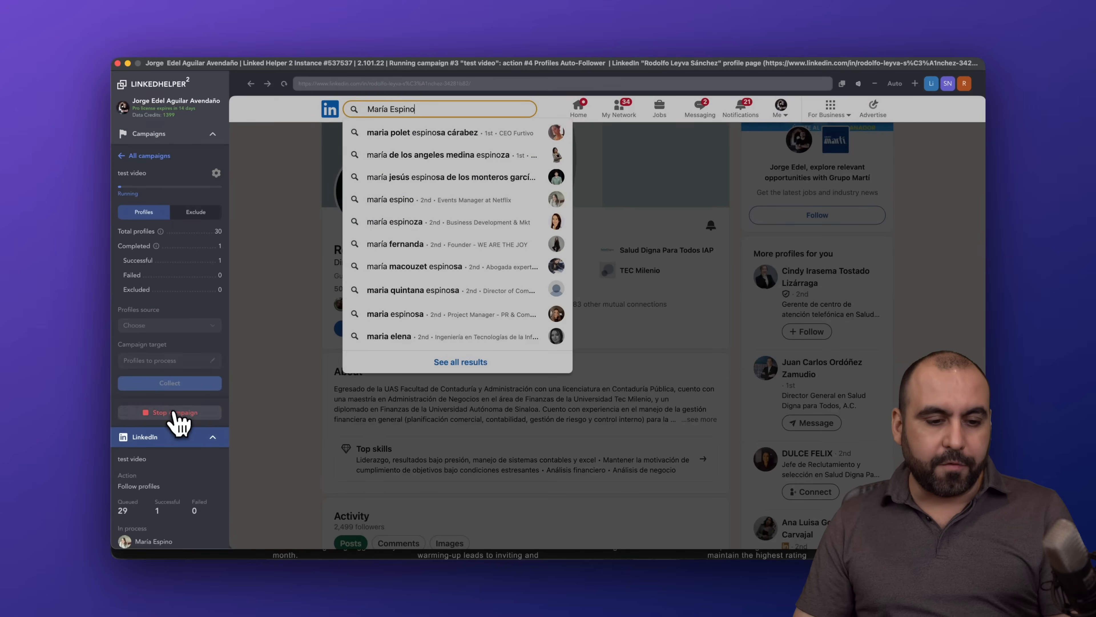
{"action": "left_click", "coordinate": [169, 412]}
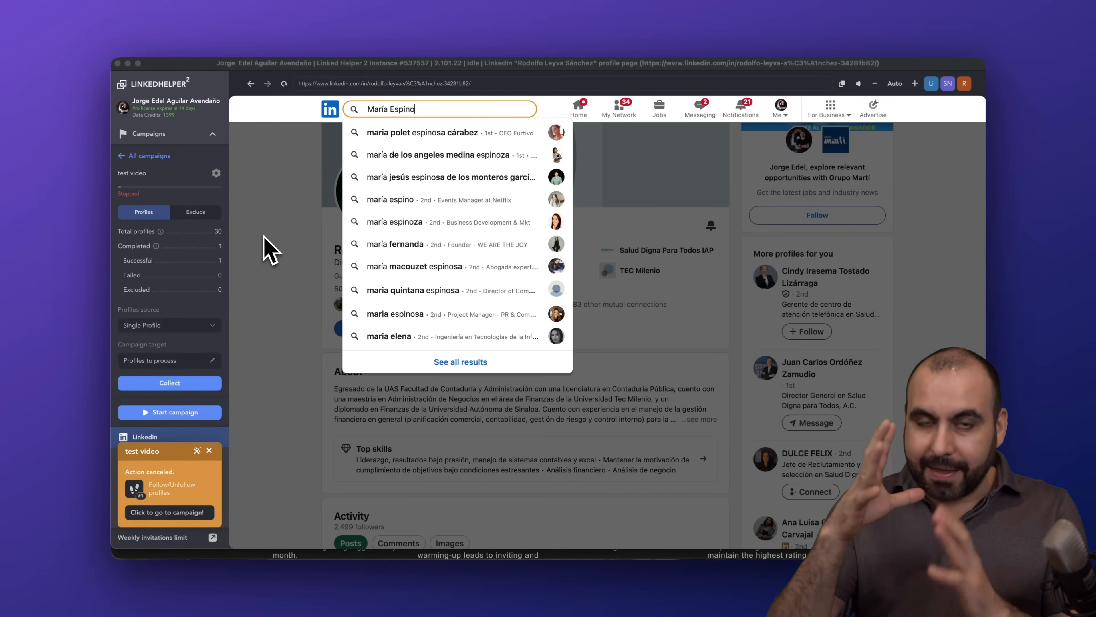
{"action": "left_click", "coordinate": [209, 449]}
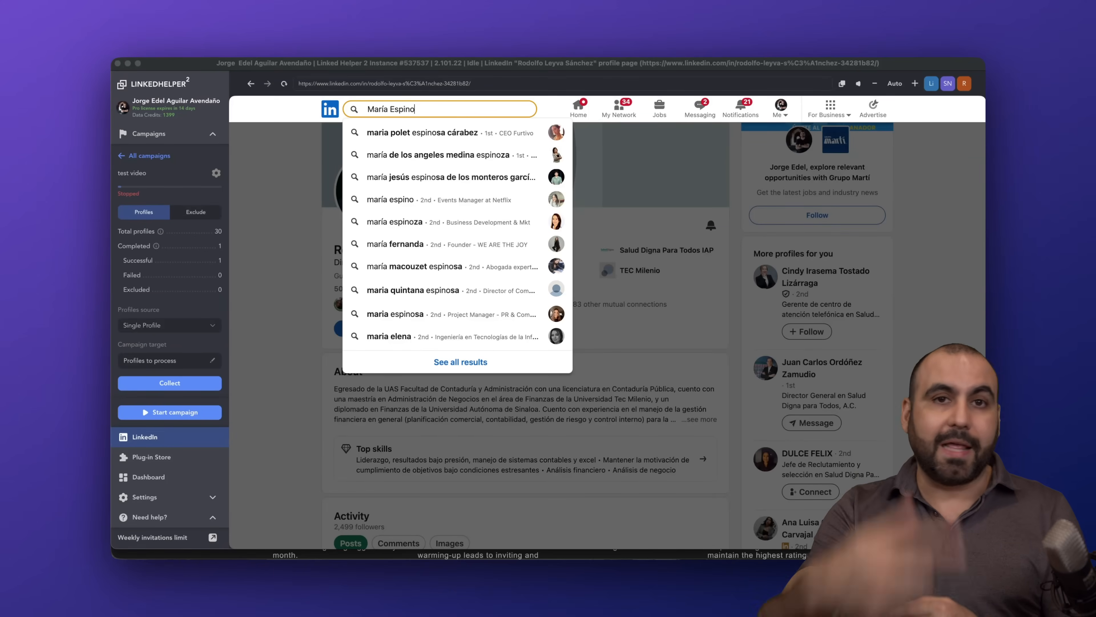
{"action": "mouse_move", "coordinate": [224, 339]}
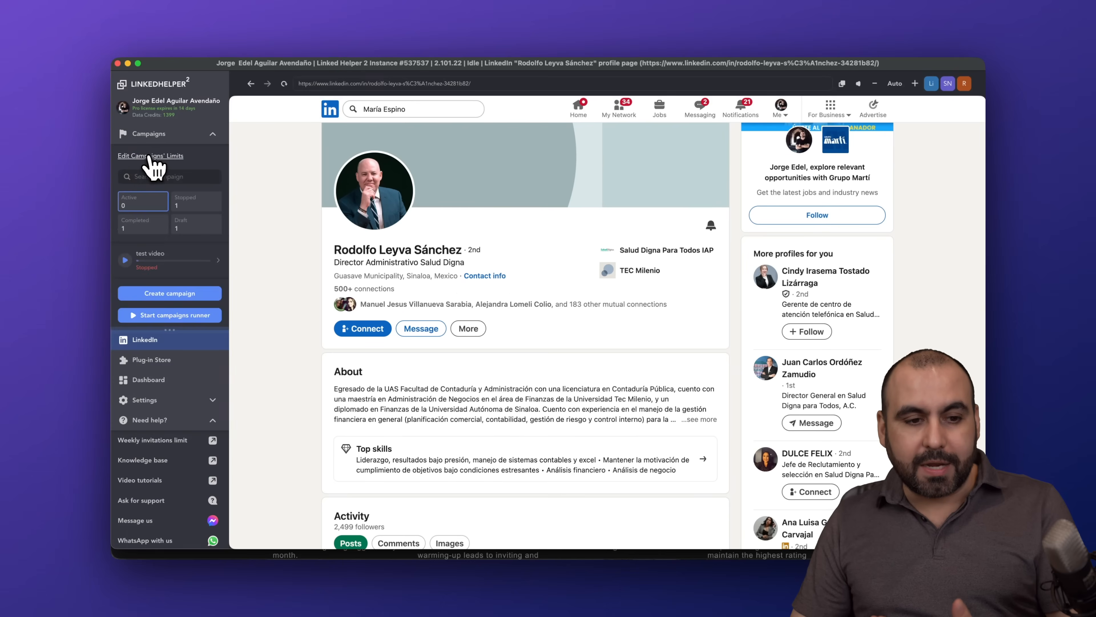
Create a new campaign named 'test' from the Messaging sequence template and continue to its first message.
{"action": "left_click", "coordinate": [150, 155]}
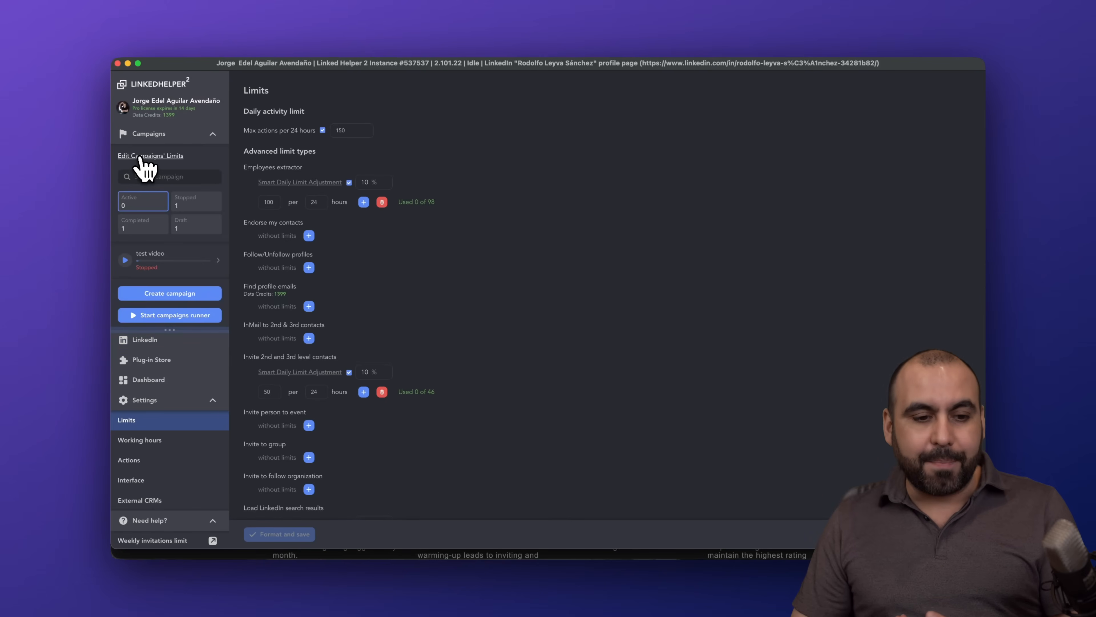
{"action": "left_click", "coordinate": [168, 292]}
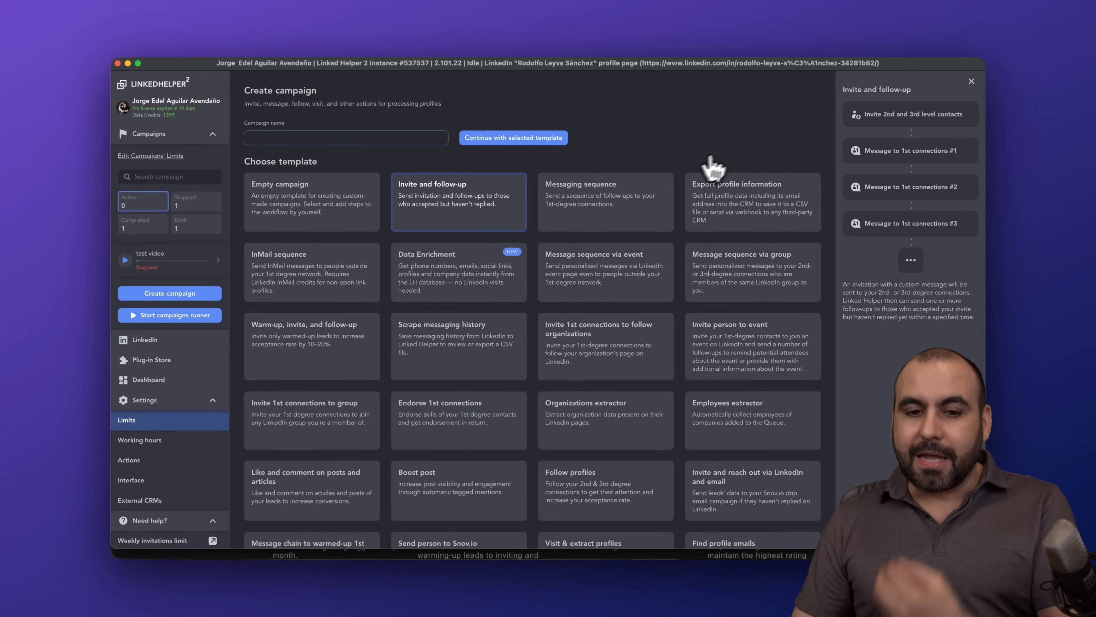
{"action": "left_click", "coordinate": [604, 202]}
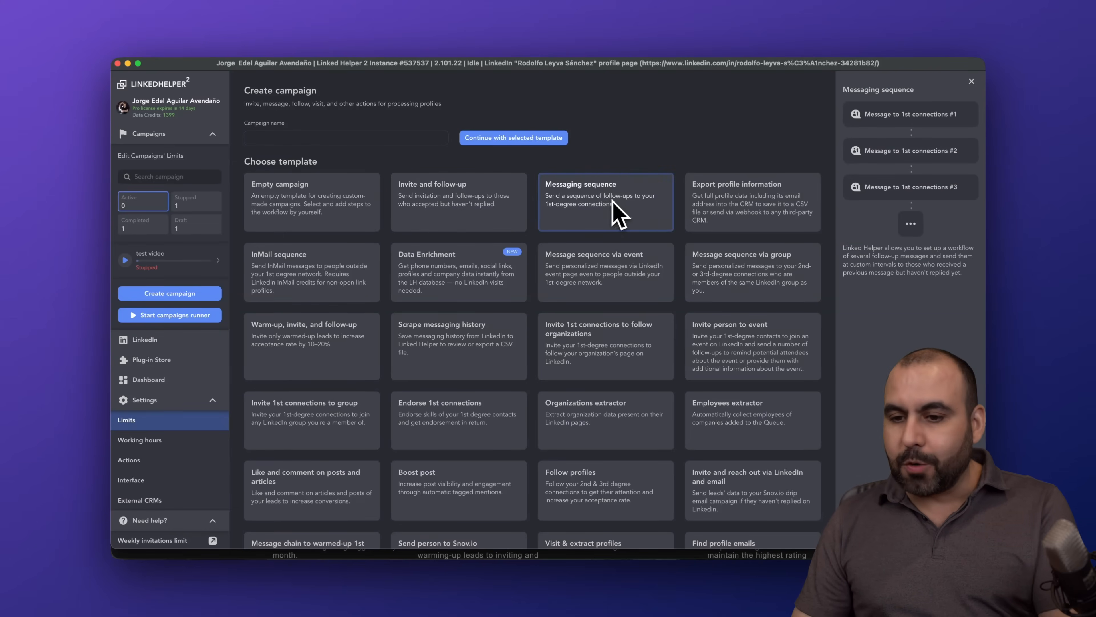
{"action": "mouse_move", "coordinate": [433, 139]}
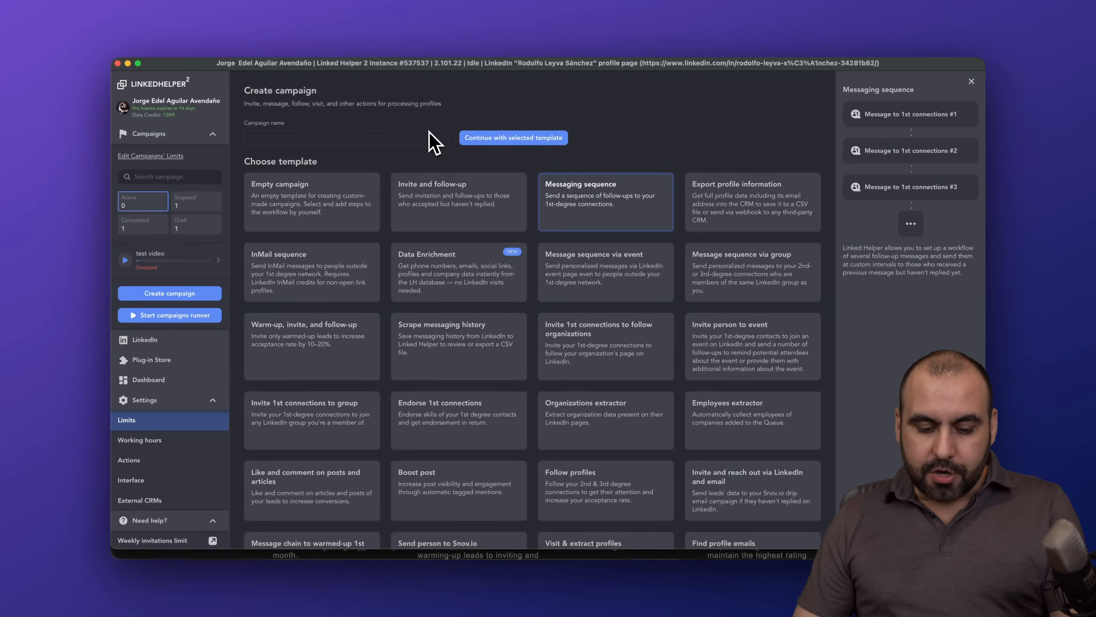
{"action": "type", "text": "test"}
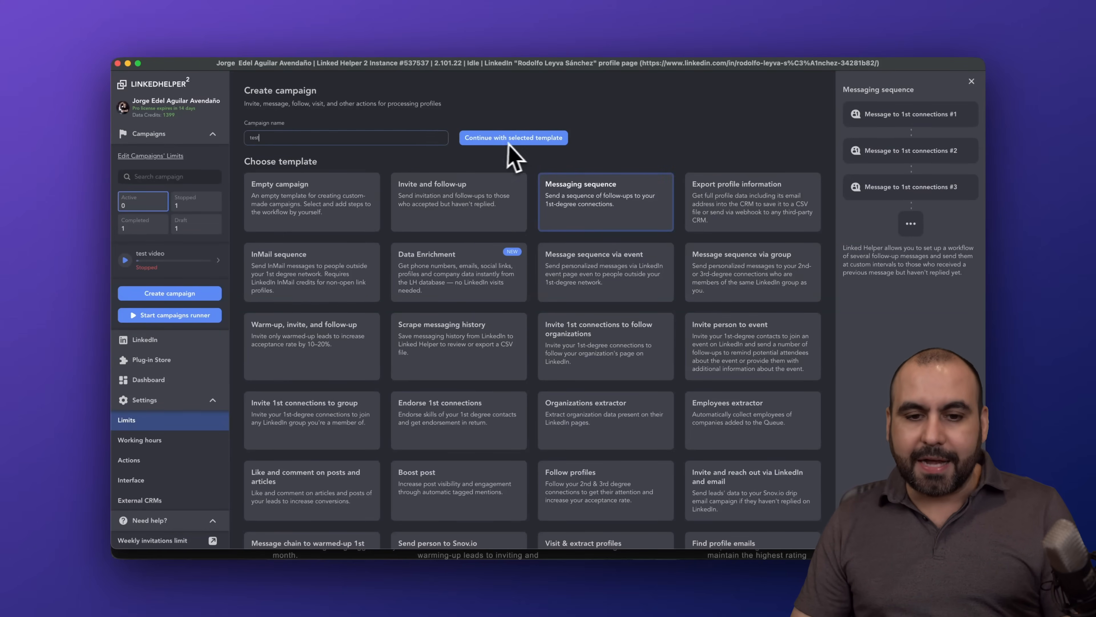
{"action": "left_click", "coordinate": [513, 137]}
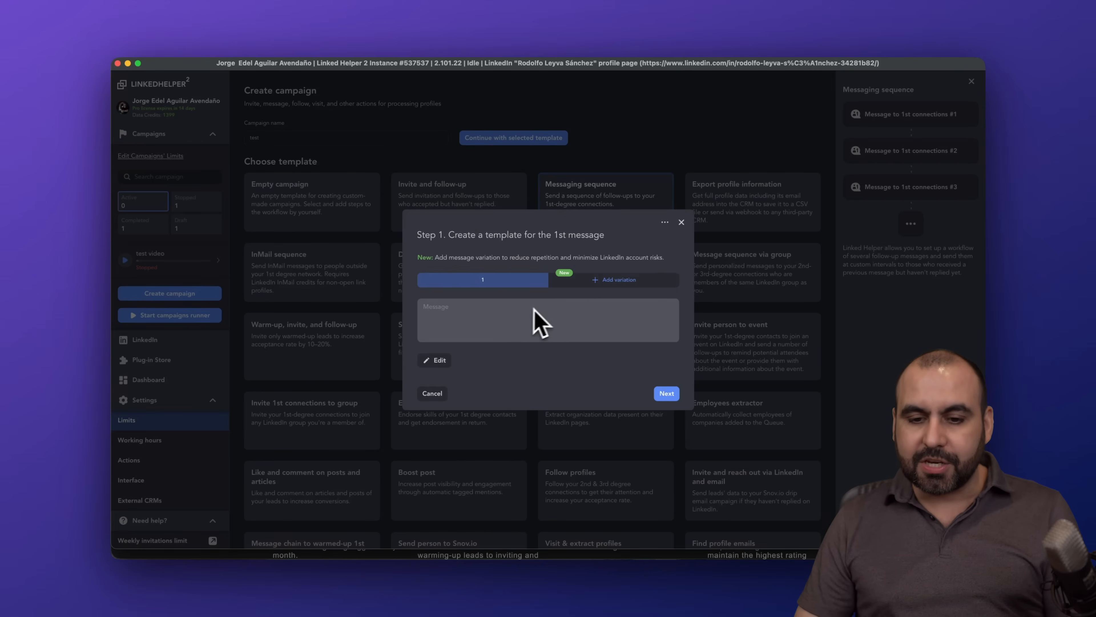
{"action": "mouse_move", "coordinate": [489, 323]}
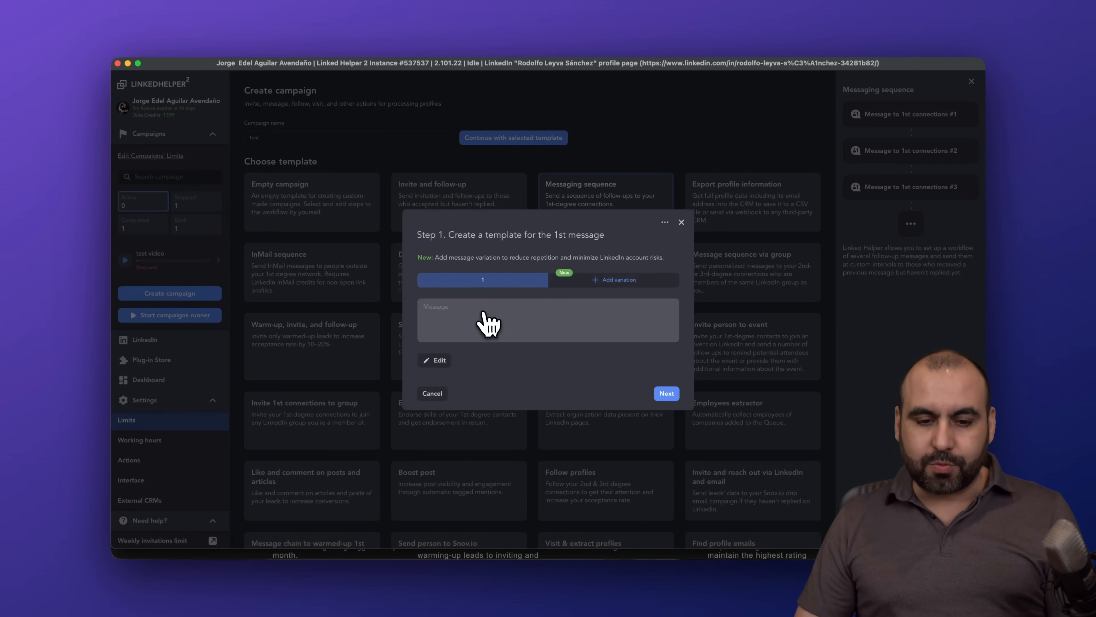
{"action": "left_click", "coordinate": [434, 360]}
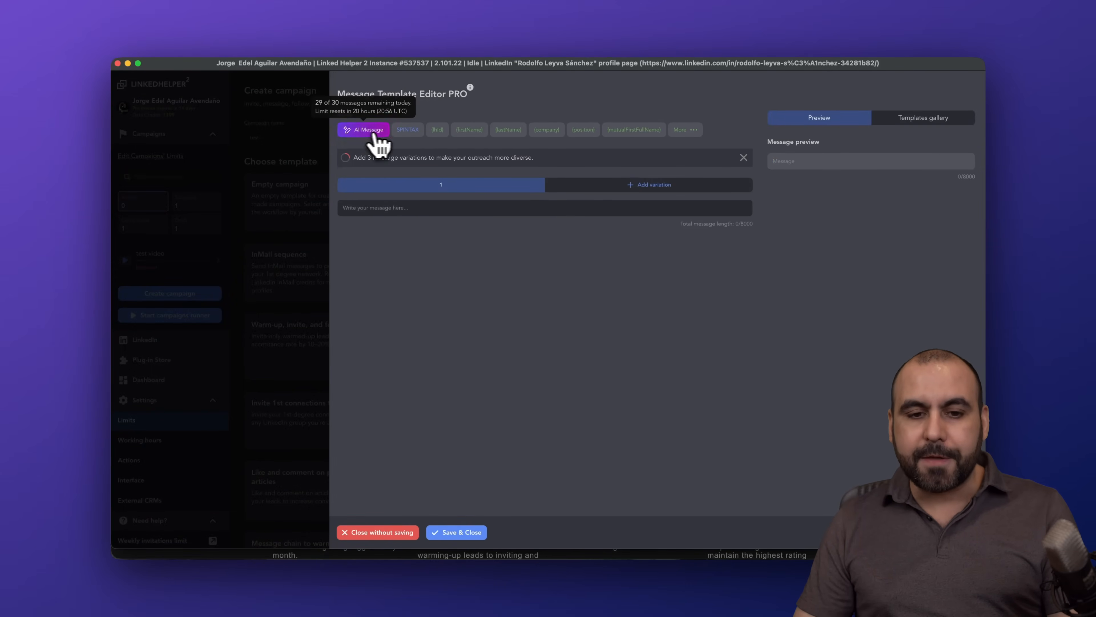
{"action": "mouse_move", "coordinate": [442, 147]}
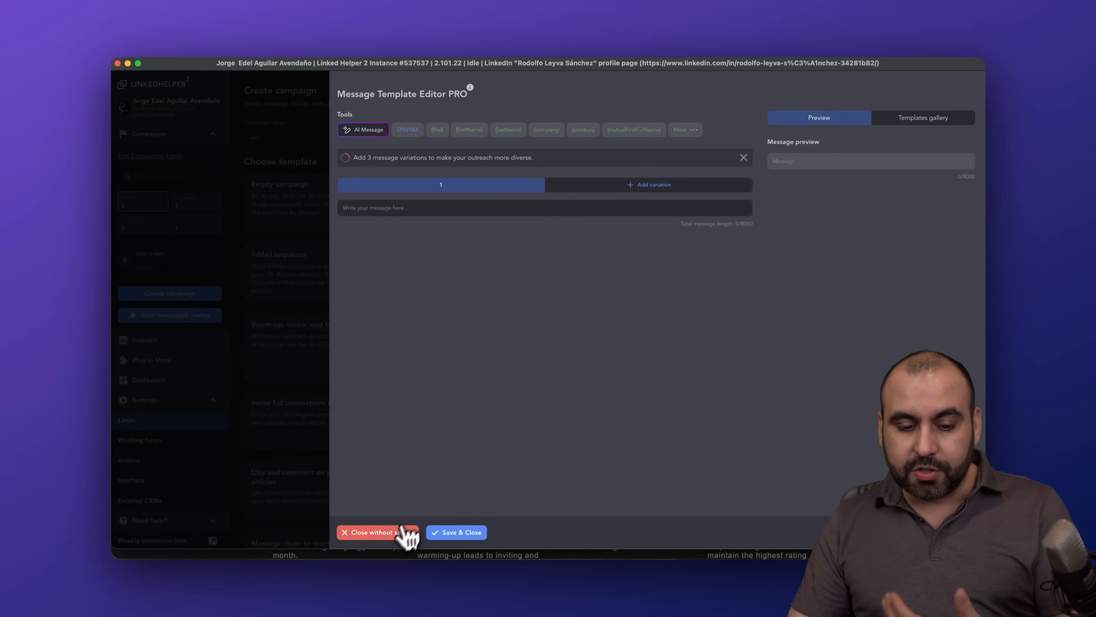
{"action": "left_click", "coordinate": [373, 532]}
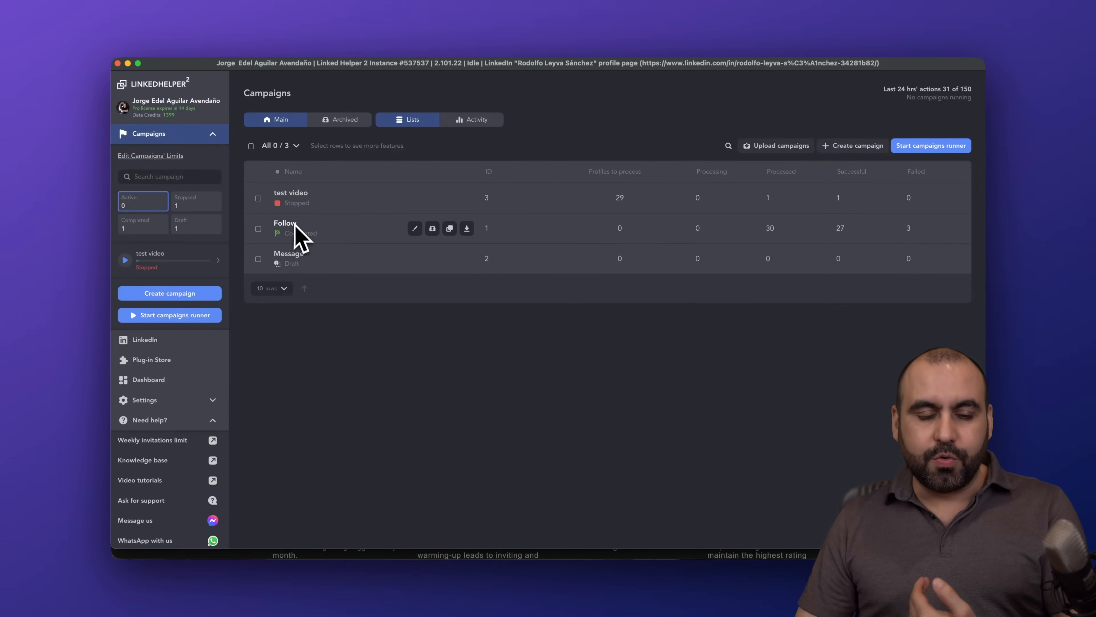
{"action": "mouse_move", "coordinate": [286, 227]}
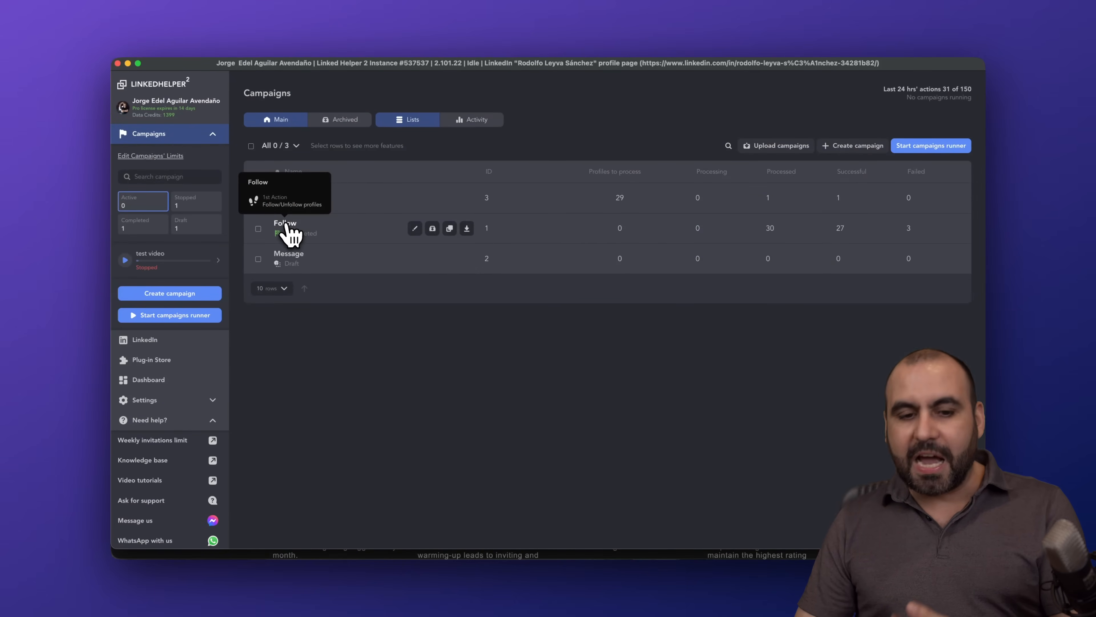
Review the Follow campaign's workflow results: 27 succeeded, 3 failed, 30 processed.
{"action": "left_click", "coordinate": [284, 227]}
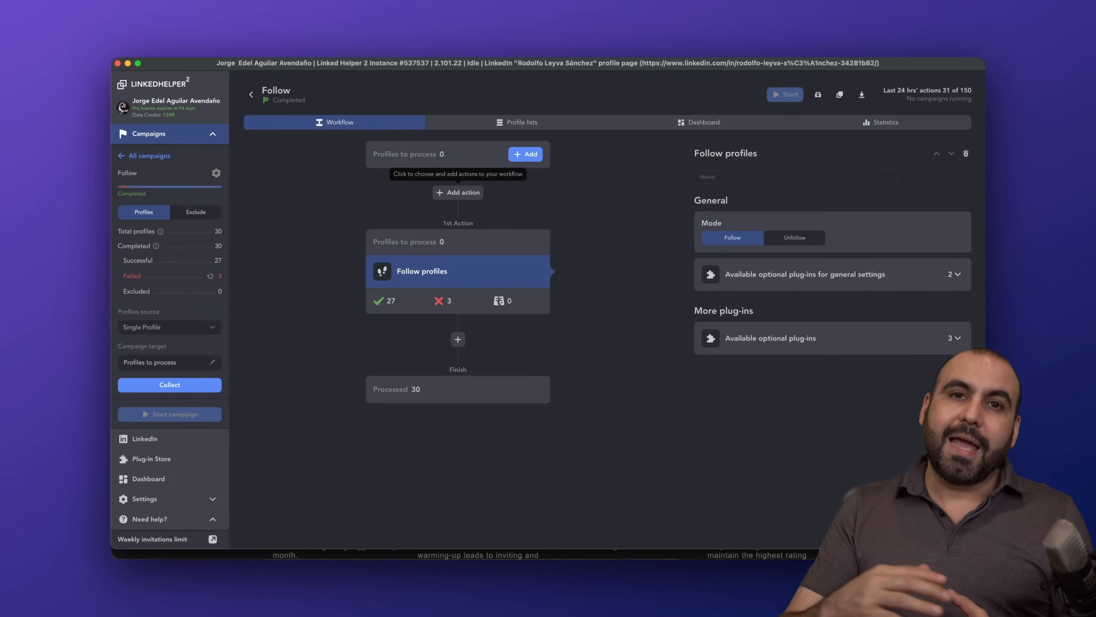
{"action": "mouse_move", "coordinate": [490, 262]}
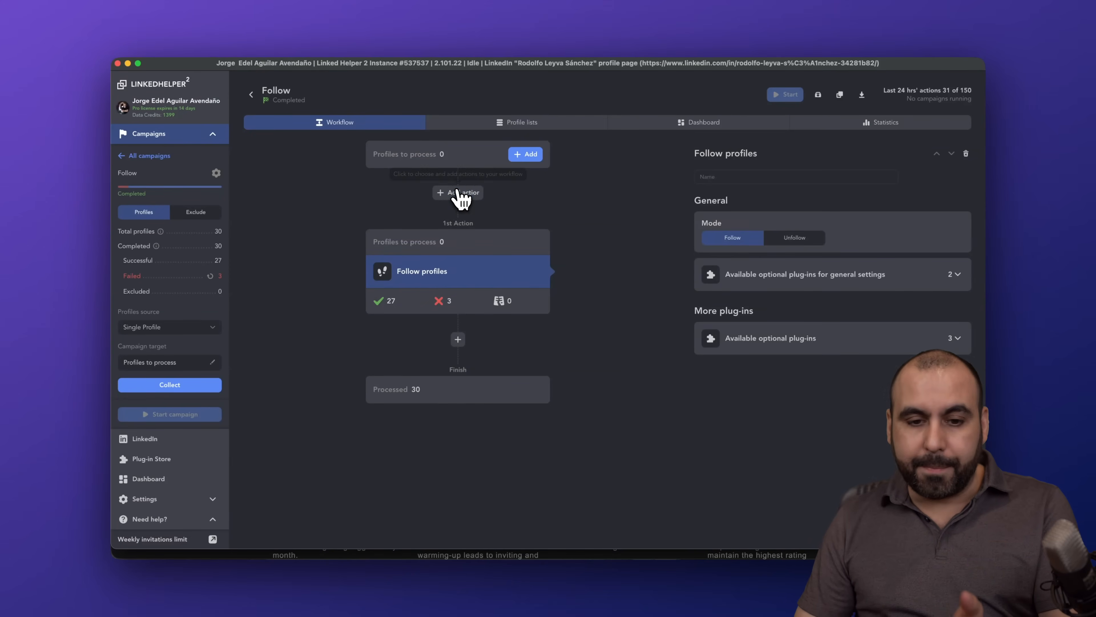
Browse the Select action panel, then view the Follow campaign's processed profile lists.
{"action": "left_click", "coordinate": [458, 193]}
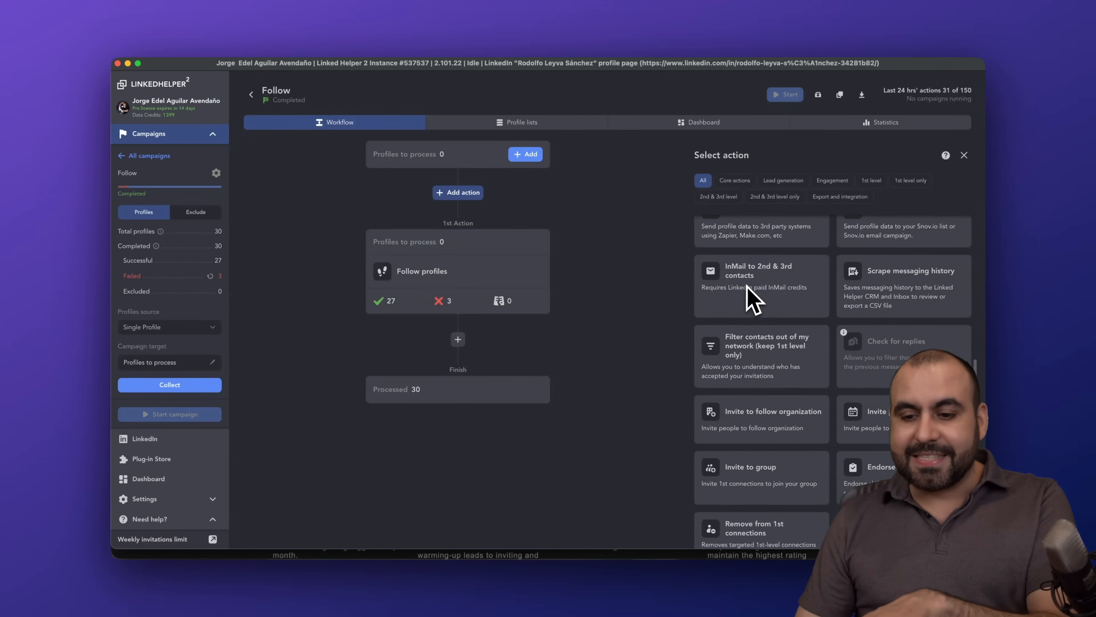
{"action": "scroll", "scroll_direction": "up", "scroll_amount": 3}
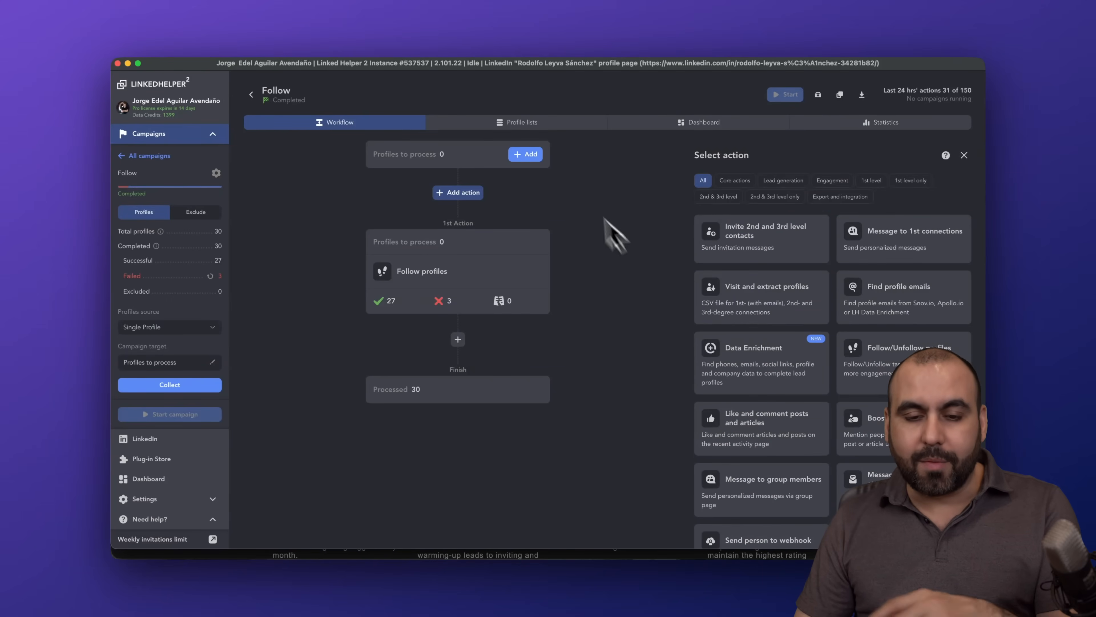
{"action": "left_click", "coordinate": [517, 122]}
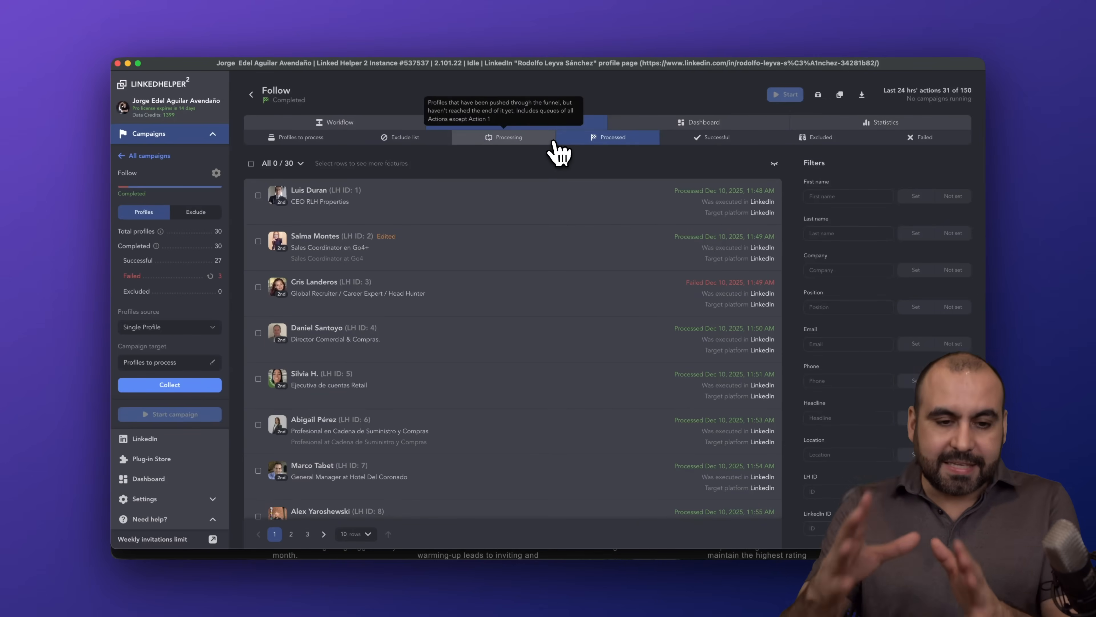
{"action": "mouse_move", "coordinate": [560, 153]}
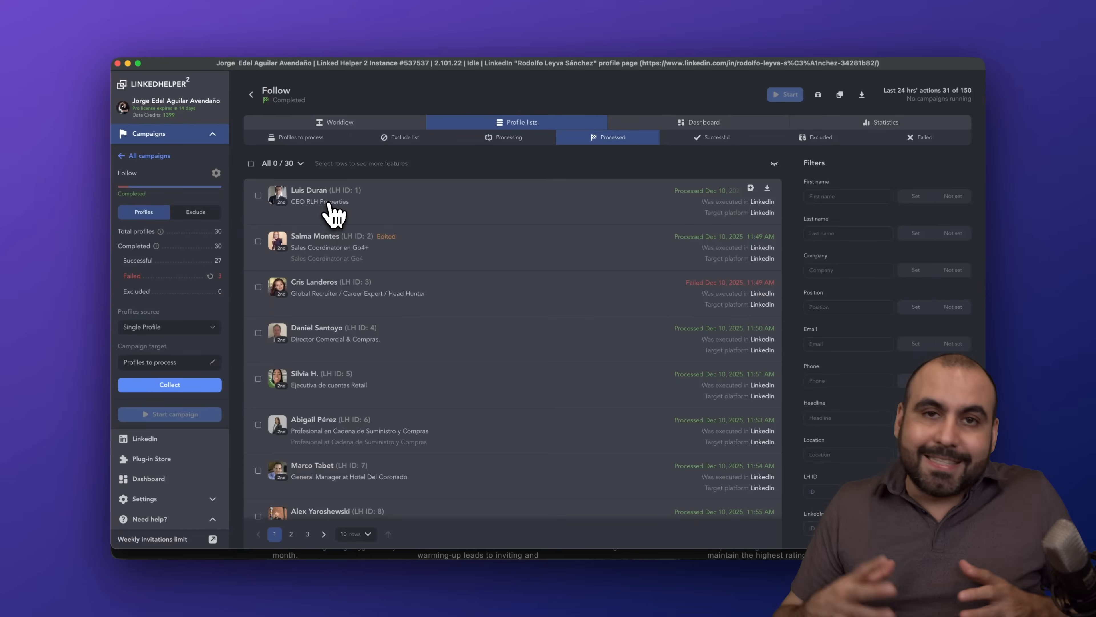
{"action": "mouse_move", "coordinate": [329, 339]}
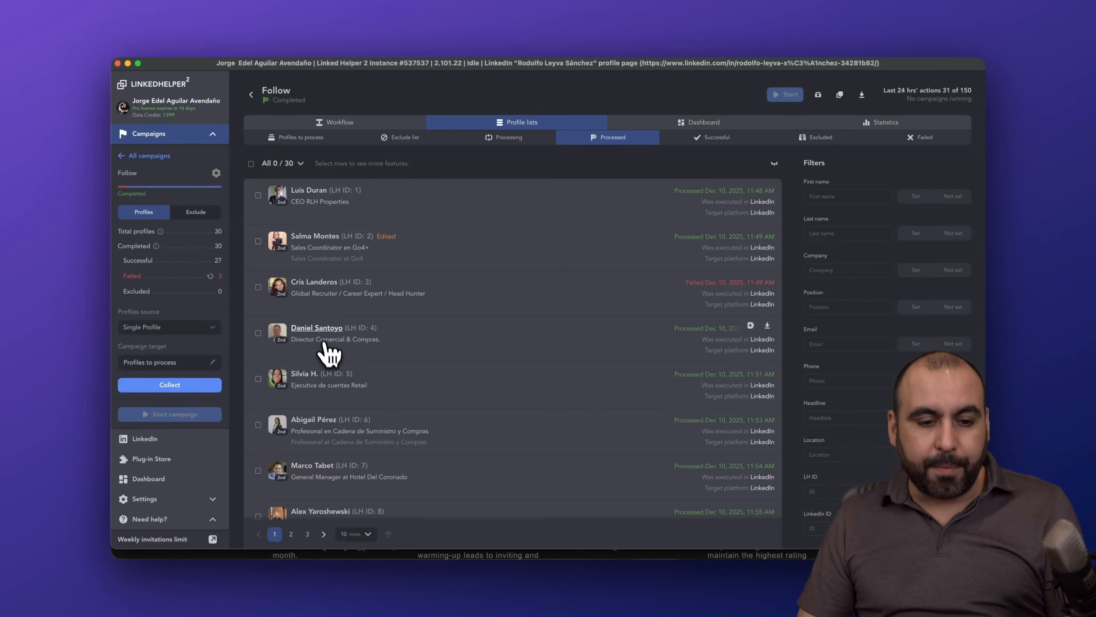
{"action": "left_click", "coordinate": [314, 281]}
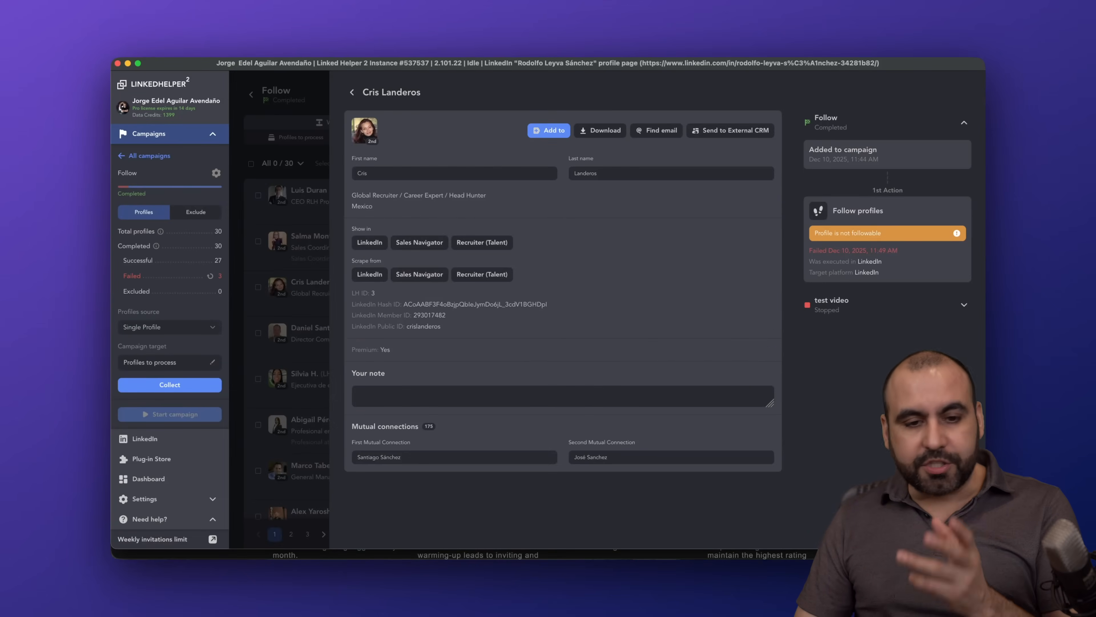
{"action": "mouse_move", "coordinate": [390, 189]}
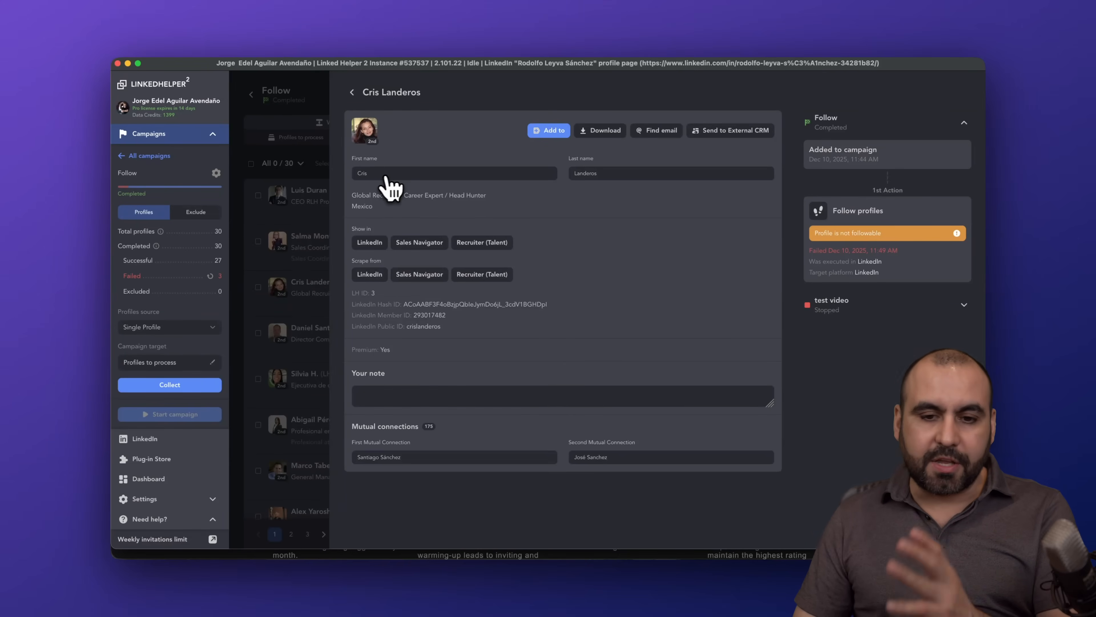
{"action": "mouse_move", "coordinate": [458, 360]}
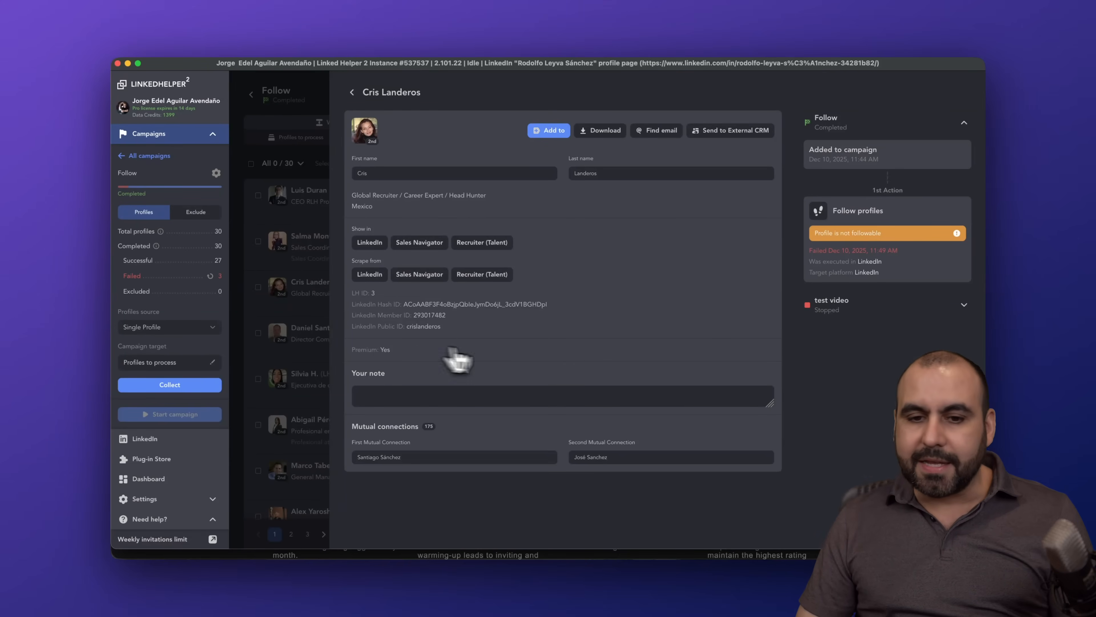
{"action": "mouse_move", "coordinate": [622, 147]}
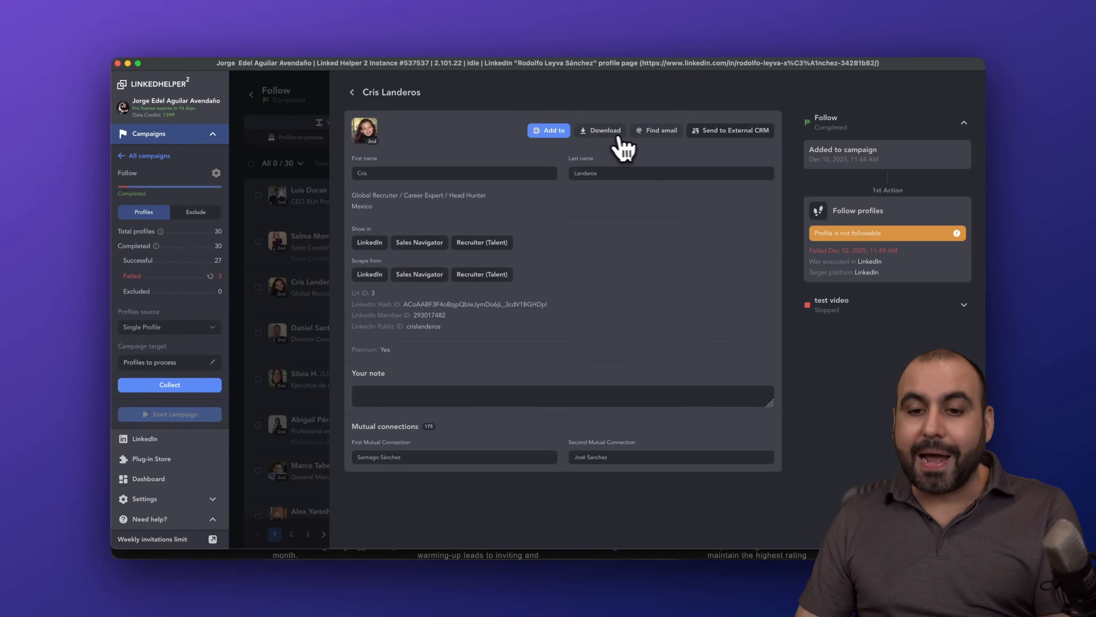
{"action": "mouse_move", "coordinate": [703, 146]}
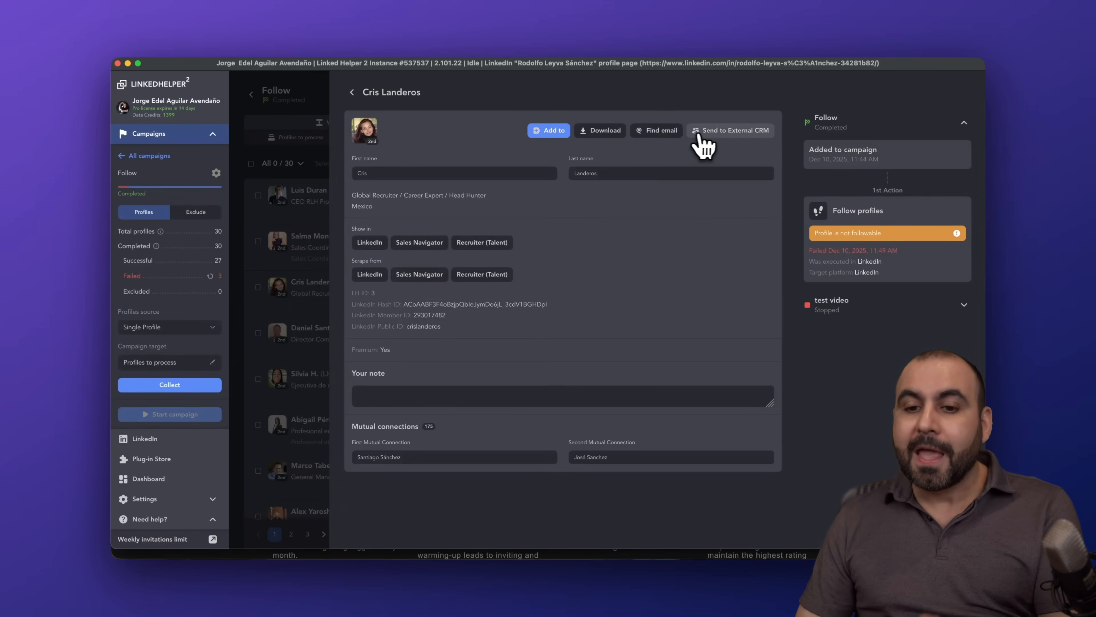
{"action": "mouse_move", "coordinate": [751, 153]}
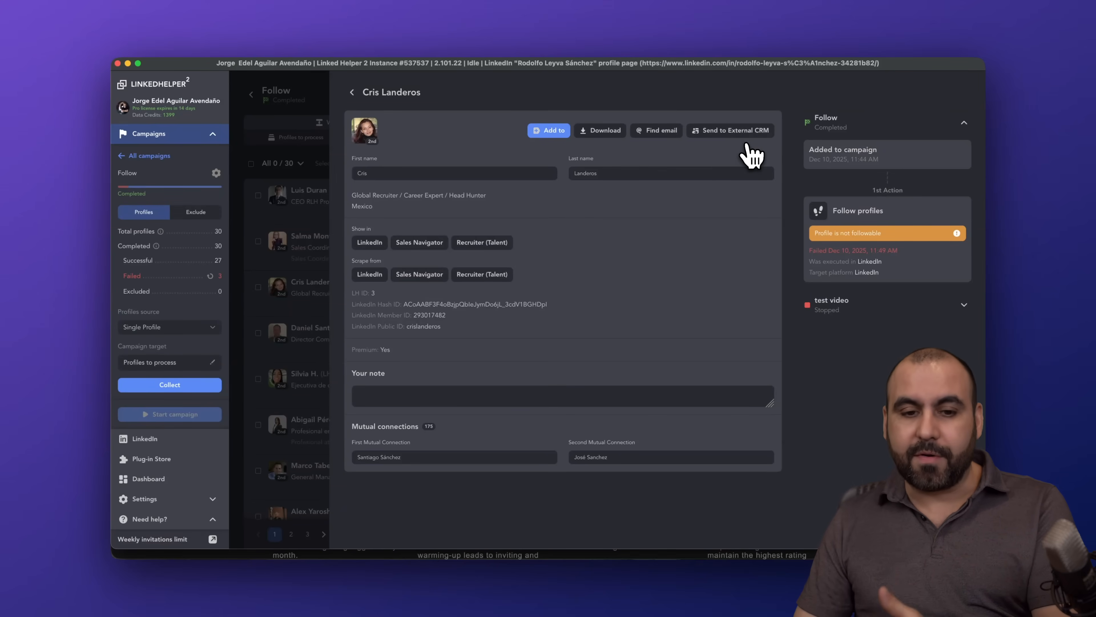
{"action": "mouse_move", "coordinate": [744, 137]}
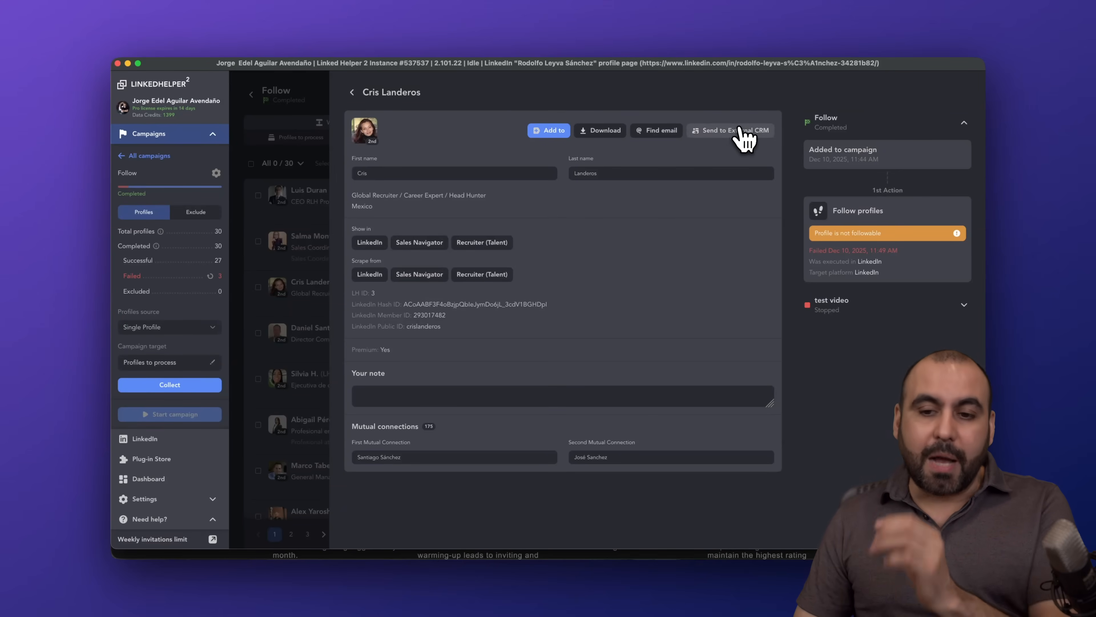
{"action": "left_click", "coordinate": [730, 130]}
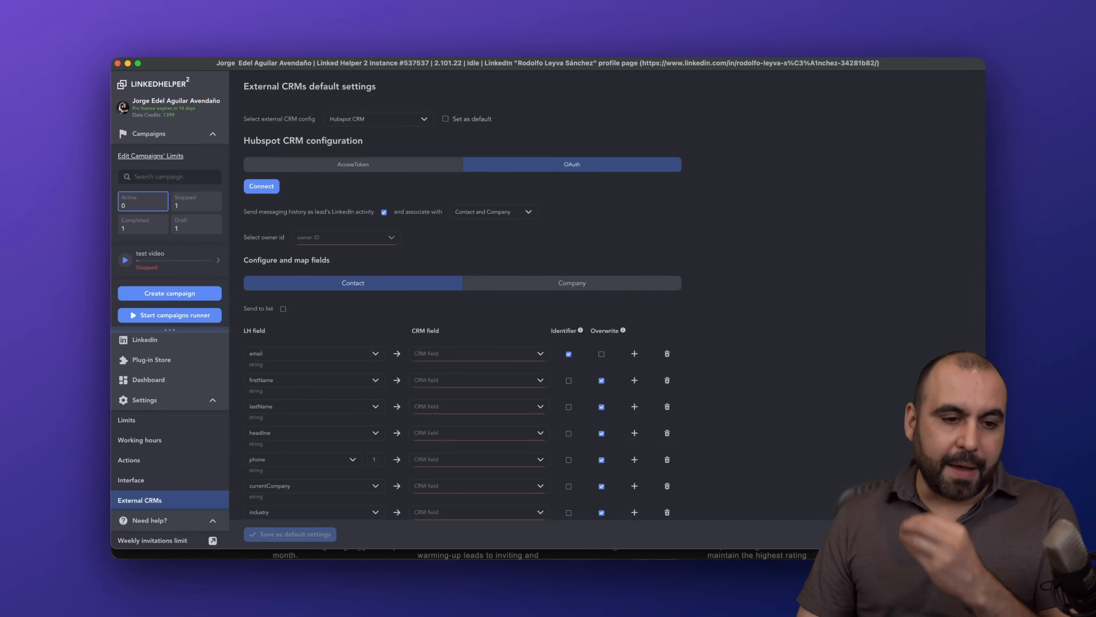
{"action": "left_click", "coordinate": [127, 419]}
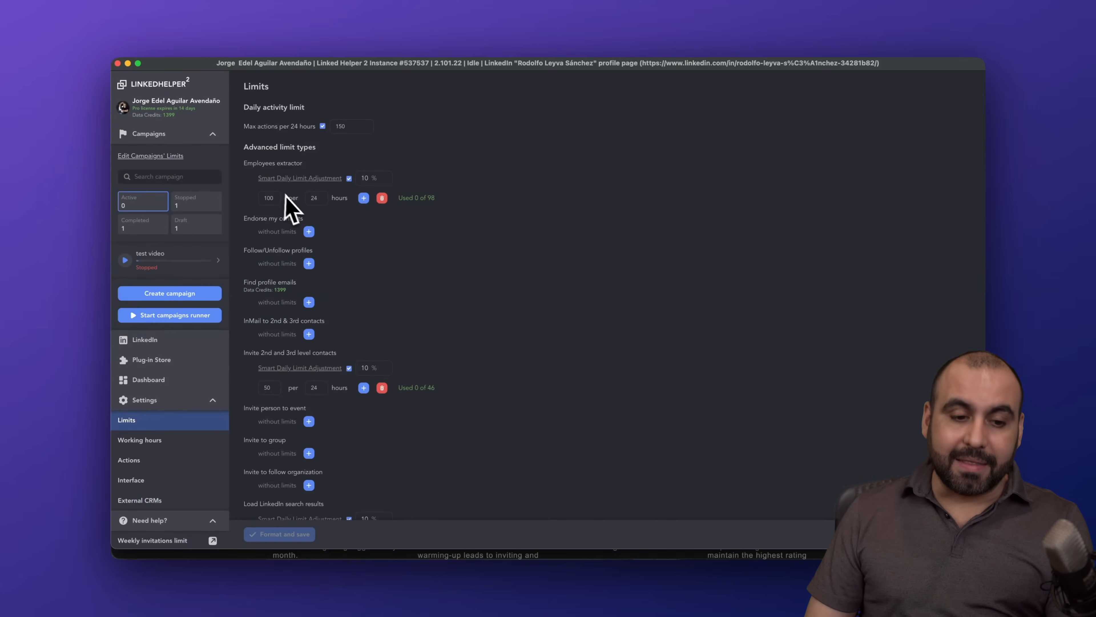
{"action": "mouse_move", "coordinate": [427, 329]}
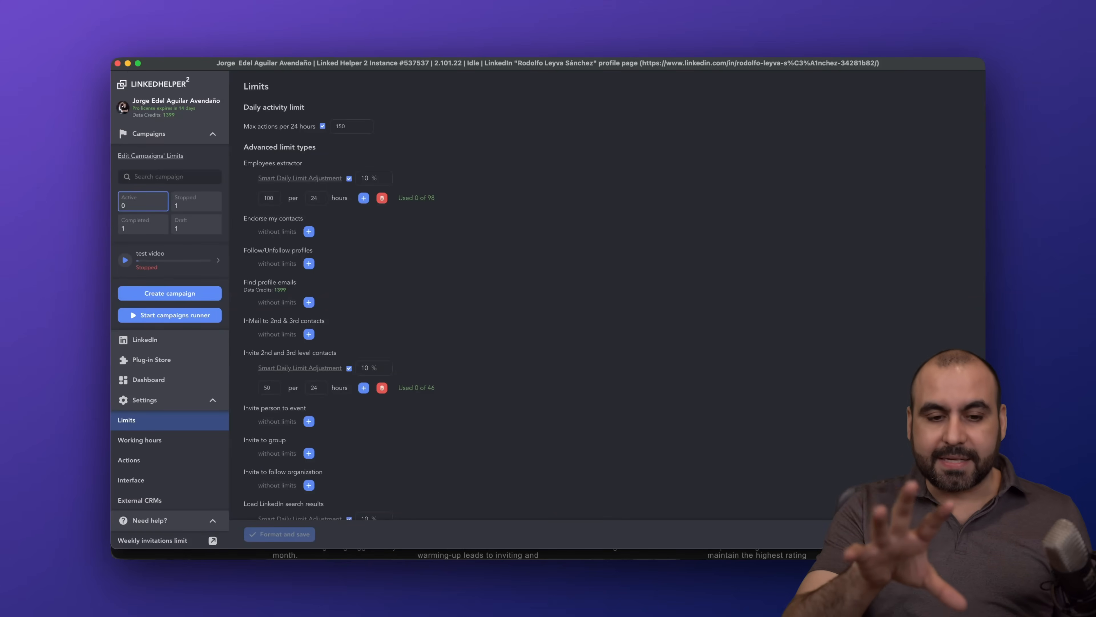
Scroll through the advanced limit types such as 500 Sales Navigator and 150 profile loads daily.
{"action": "scroll", "scroll_direction": "down", "scroll_amount": 3}
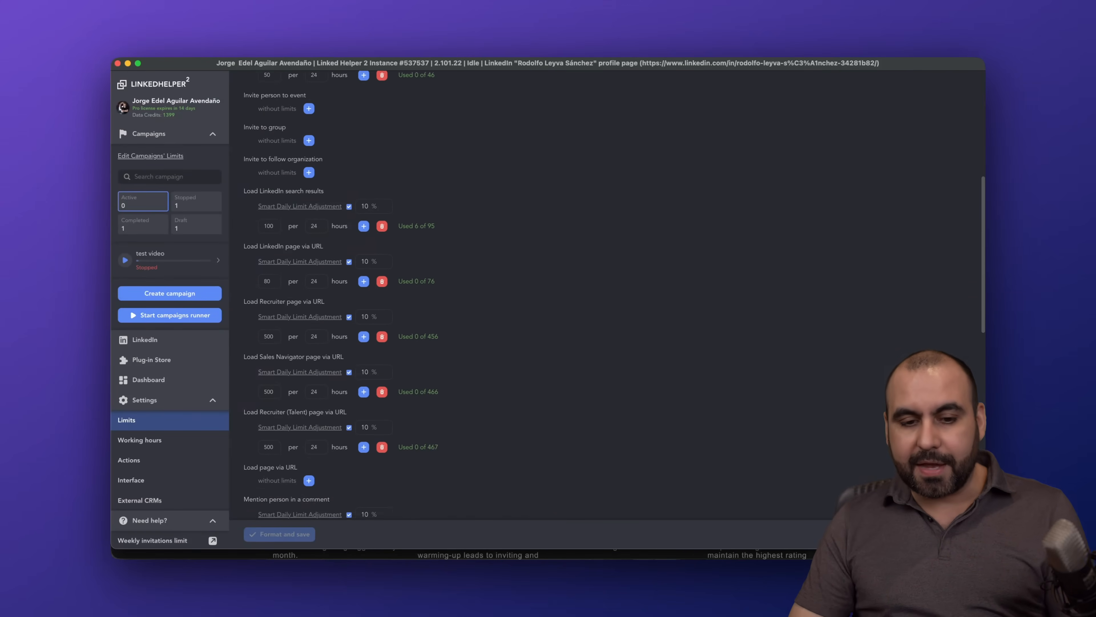
{"action": "scroll", "scroll_direction": "down", "scroll_amount": 3}
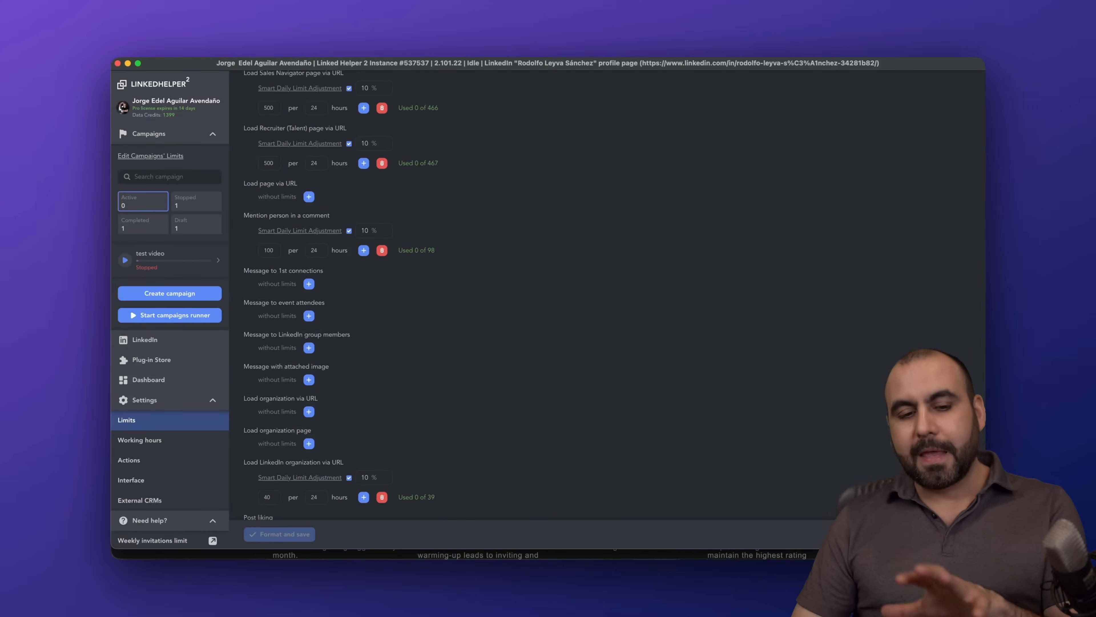
{"action": "scroll", "scroll_direction": "down", "scroll_amount": 3}
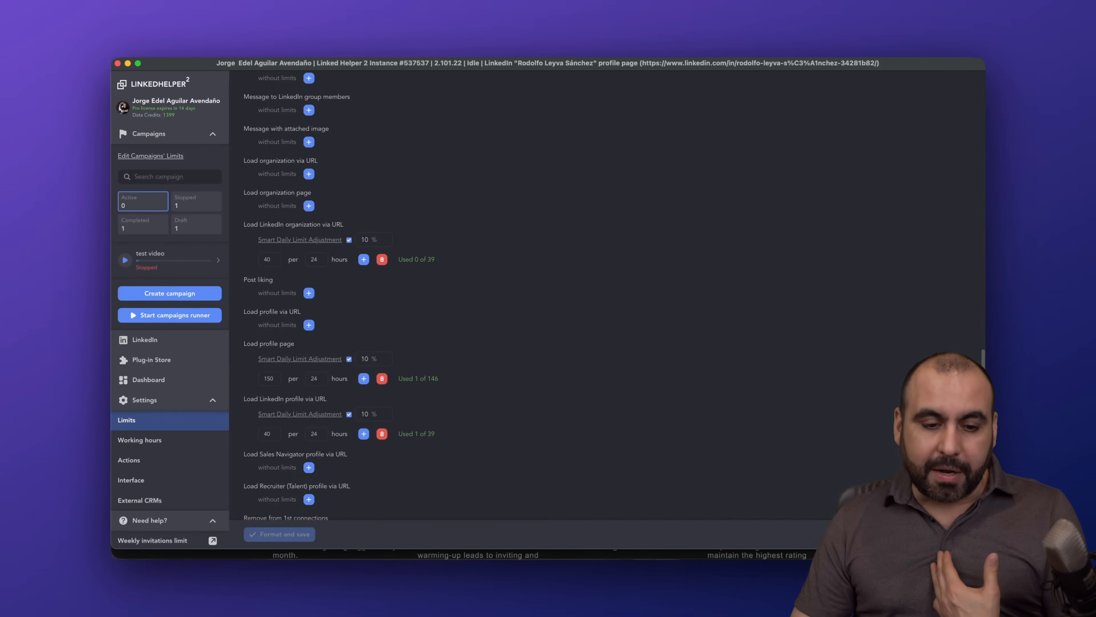
{"action": "scroll", "scroll_direction": "up", "scroll_amount": 3}
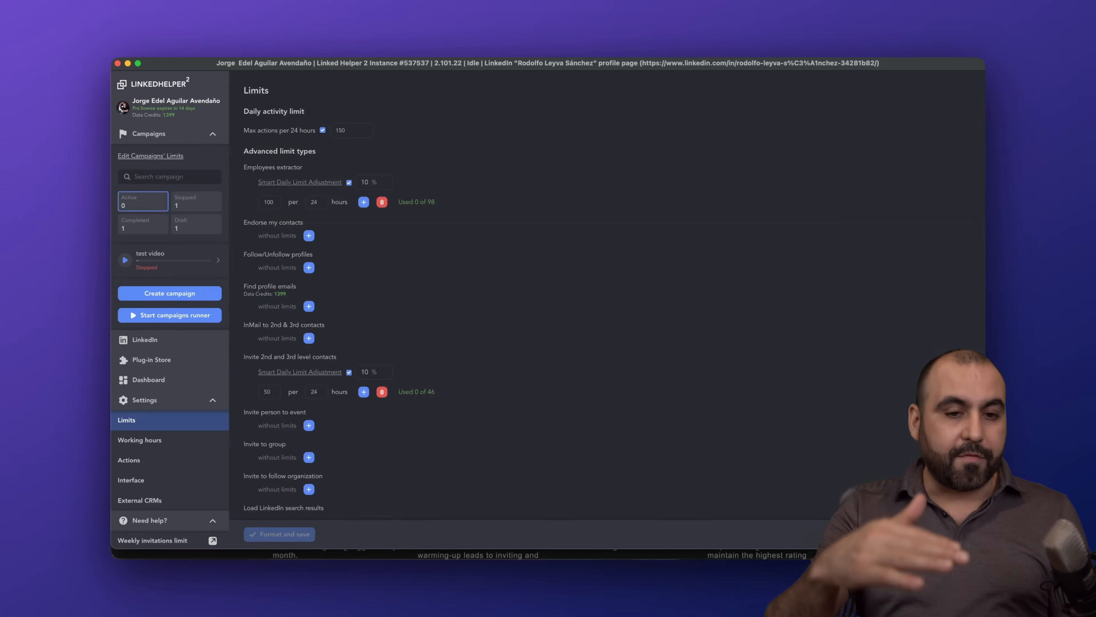
{"action": "mouse_move", "coordinate": [328, 316]}
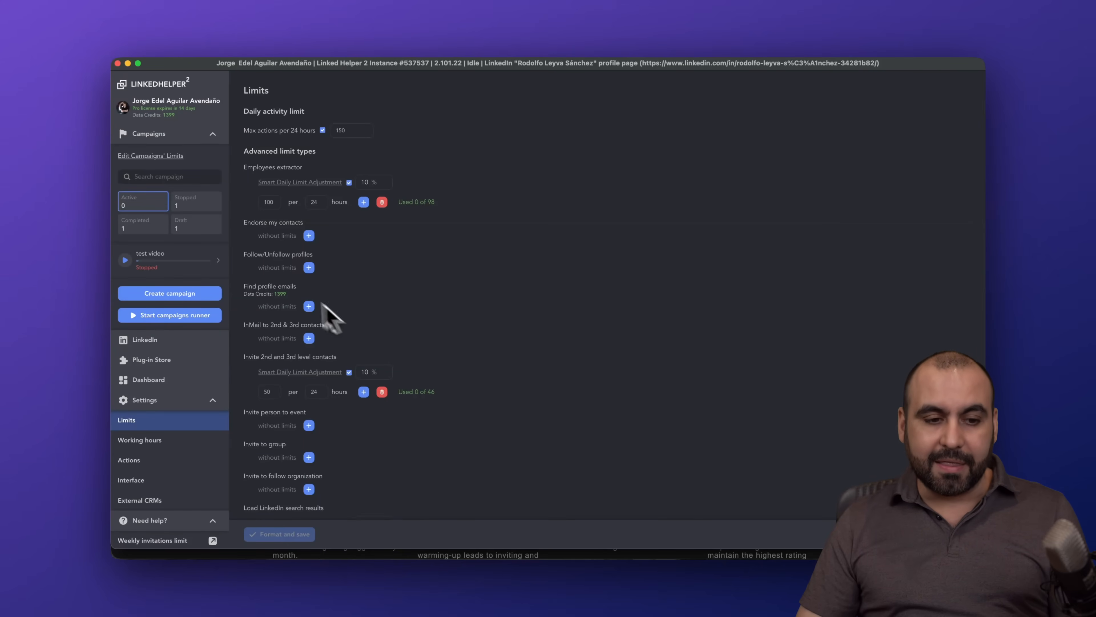
Review the Working hours, Actions and External CRMs settings pages with the HubSpot field mapping.
{"action": "left_click", "coordinate": [140, 439]}
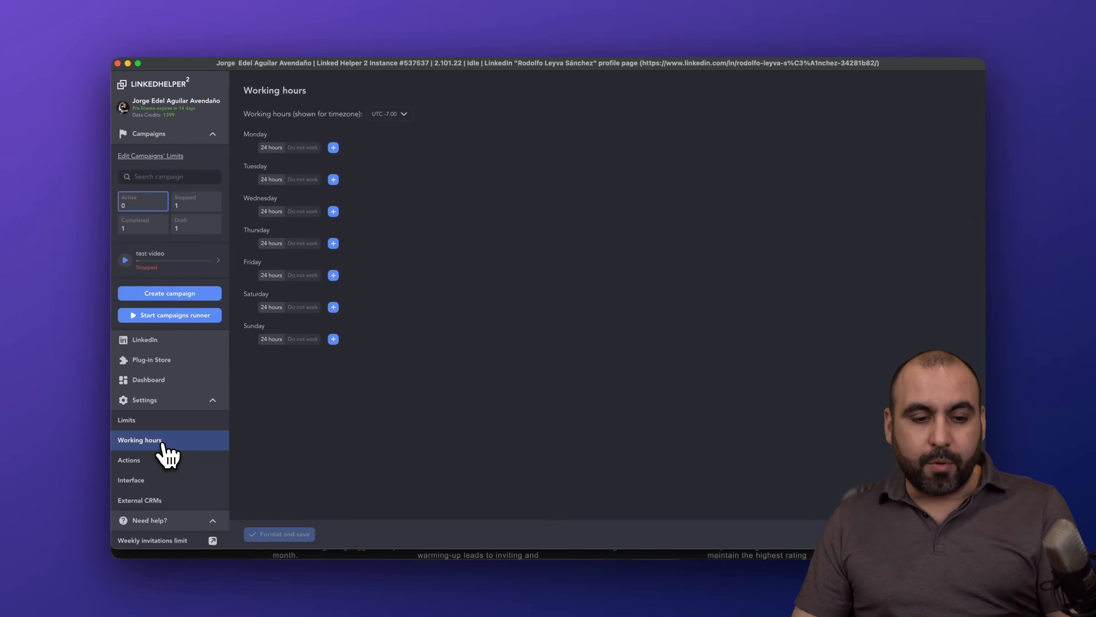
{"action": "left_click", "coordinate": [129, 459]}
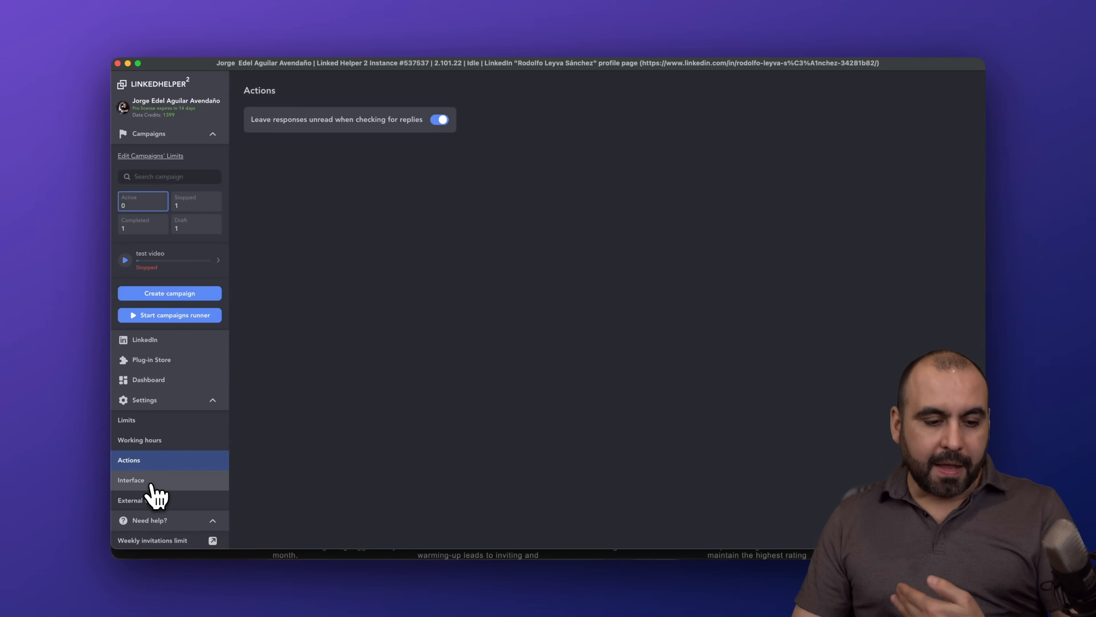
{"action": "left_click", "coordinate": [140, 500]}
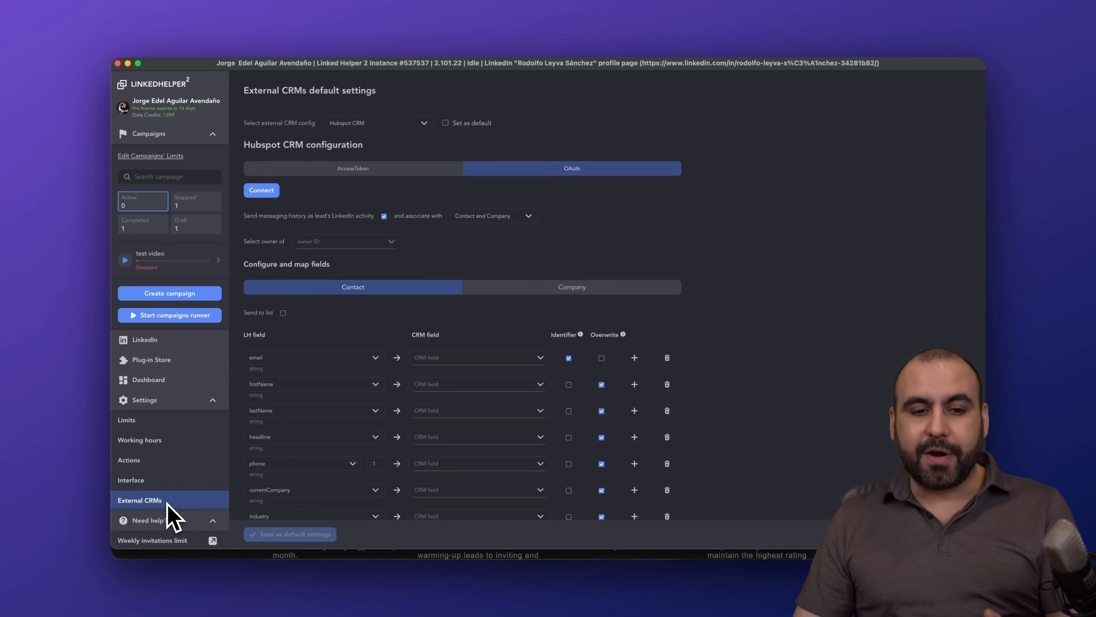
{"action": "mouse_move", "coordinate": [440, 290]}
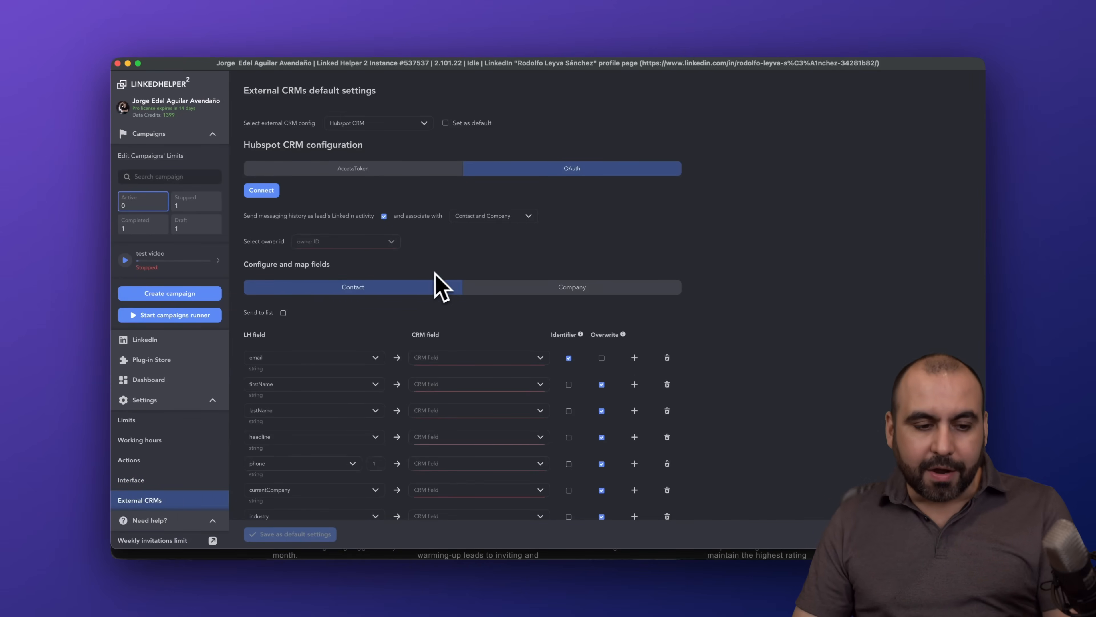
{"action": "mouse_move", "coordinate": [331, 340]}
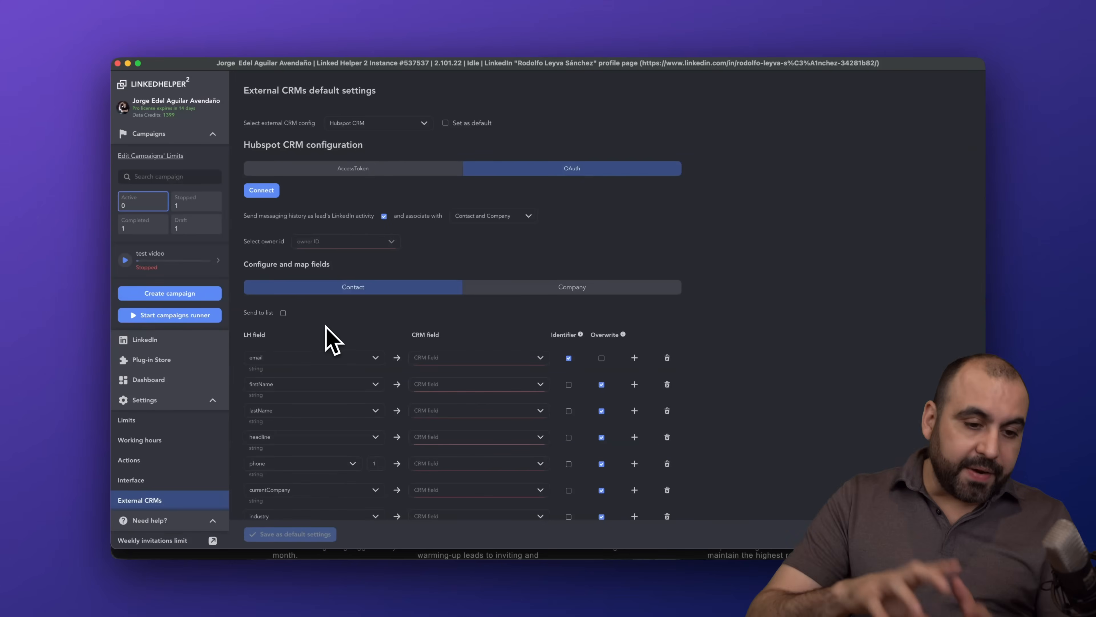
{"action": "mouse_move", "coordinate": [152, 368]}
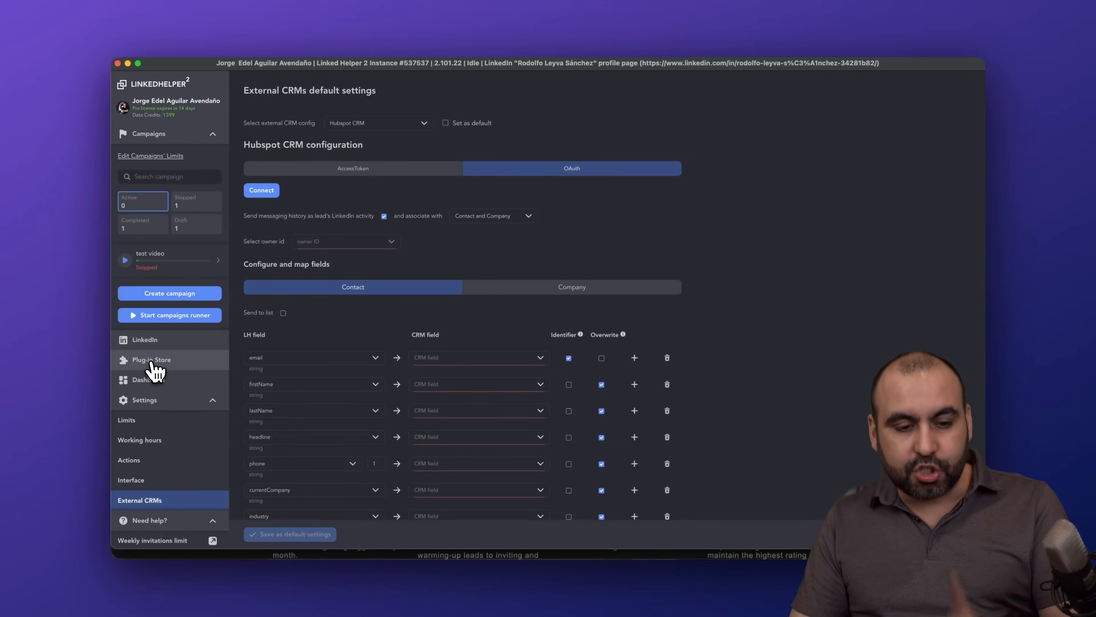
Browse the Plug-in Store's Actions, Action extensions, Message extensions, Campaigns and Other sections.
{"action": "left_click", "coordinate": [150, 359]}
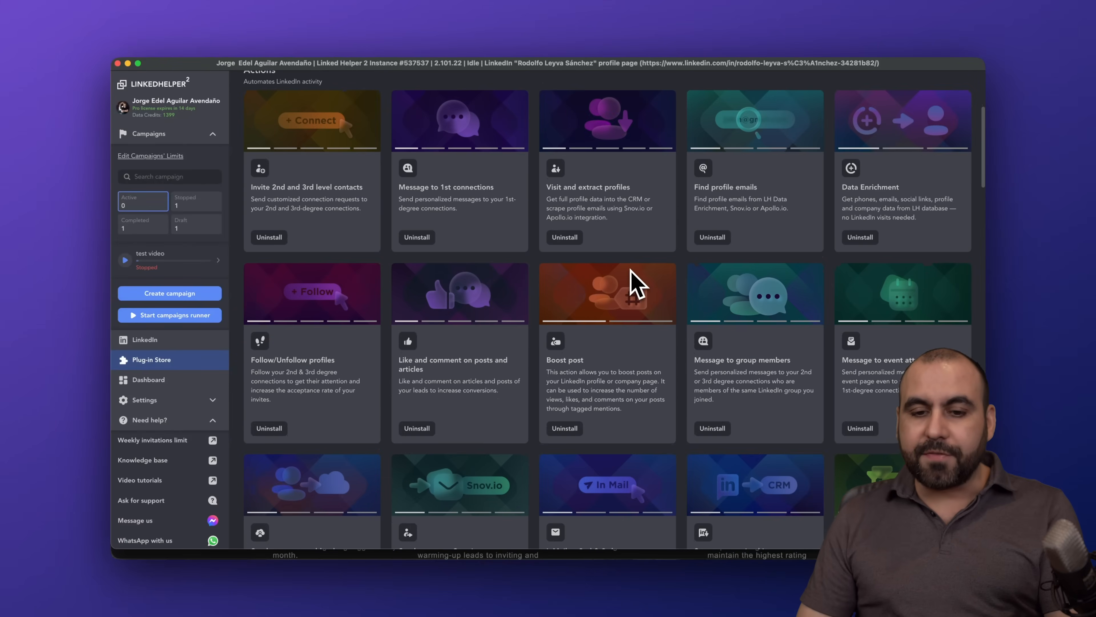
{"action": "mouse_move", "coordinate": [483, 217]}
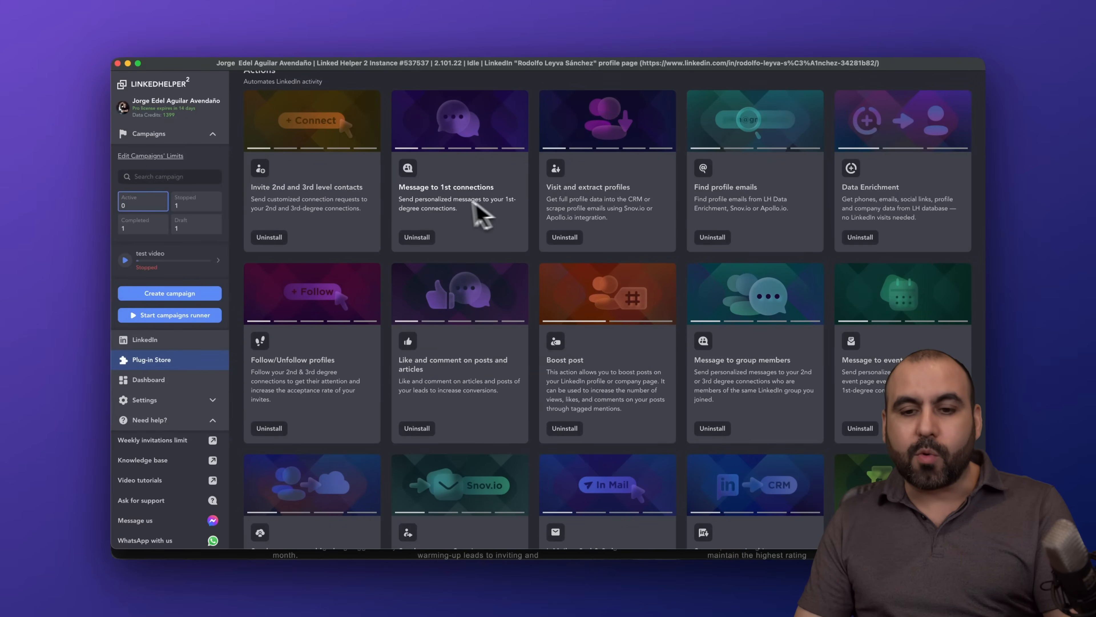
{"action": "mouse_move", "coordinate": [682, 238]}
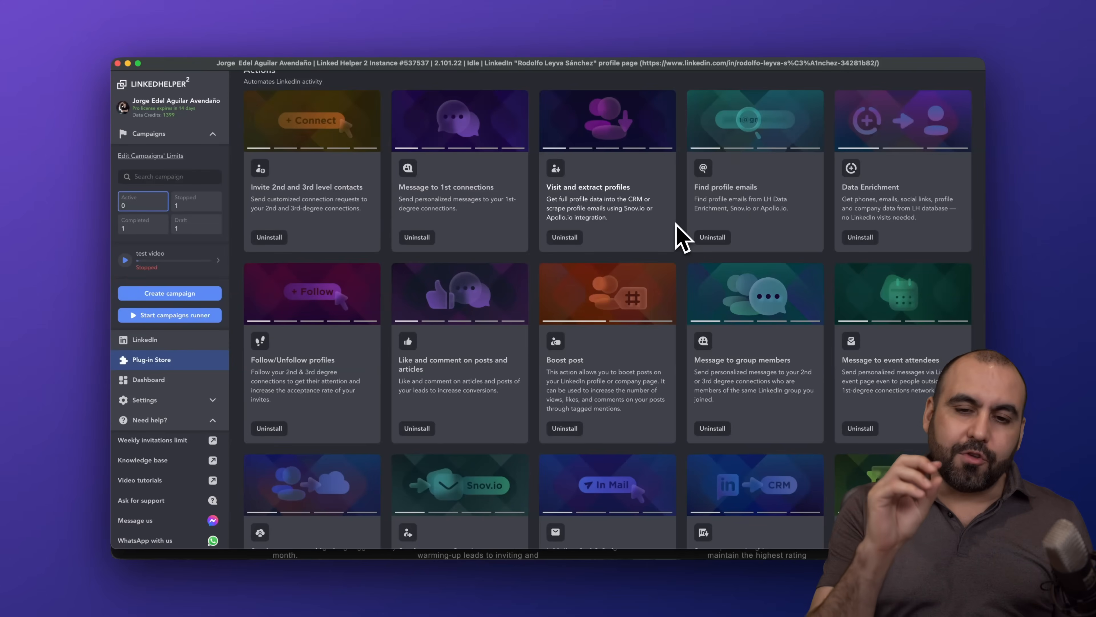
{"action": "mouse_move", "coordinate": [564, 237]}
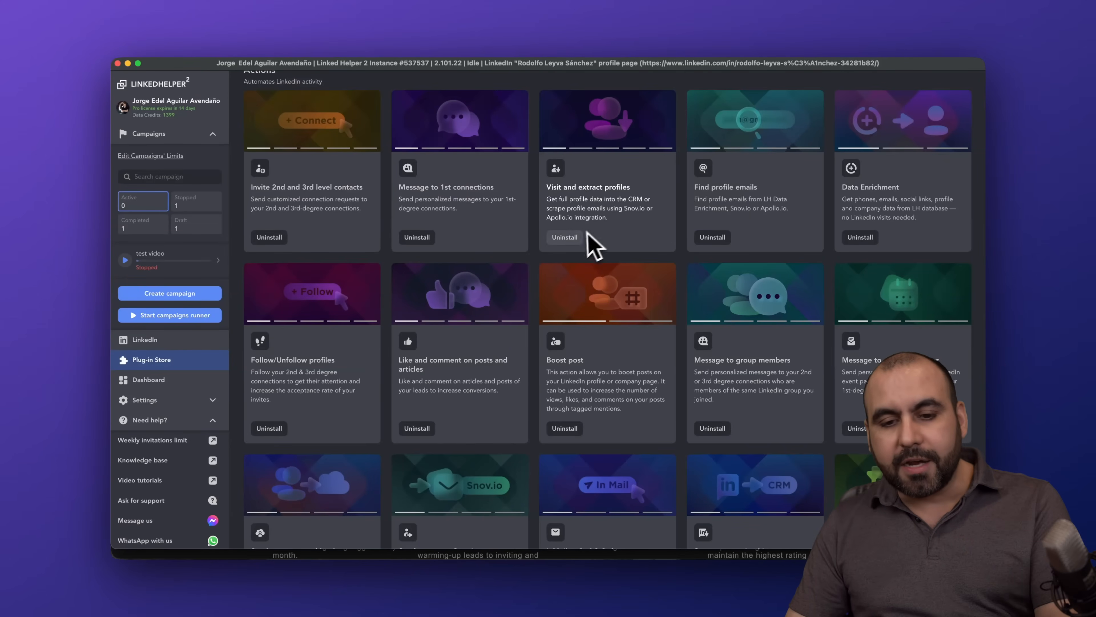
{"action": "mouse_move", "coordinate": [611, 287]}
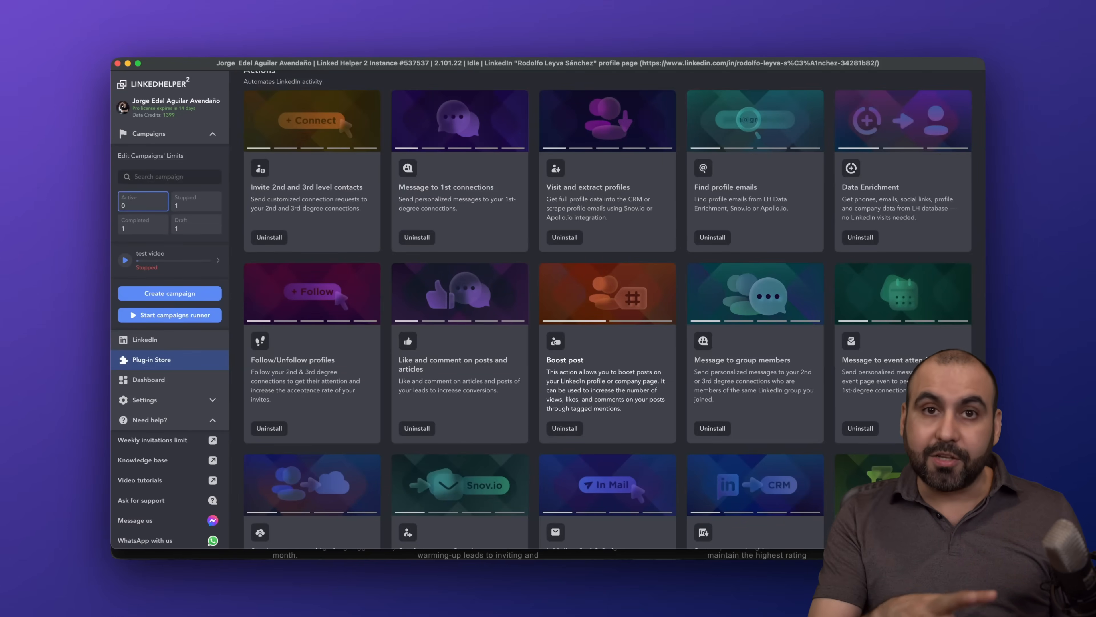
{"action": "mouse_move", "coordinate": [618, 290]}
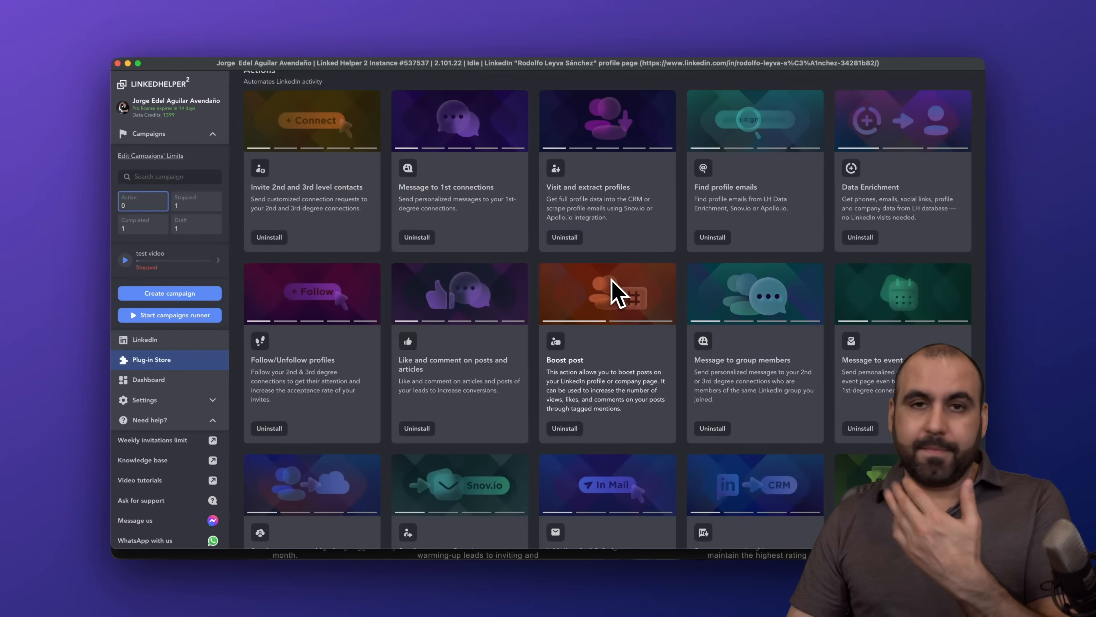
{"action": "scroll", "scroll_direction": "down", "scroll_amount": 3}
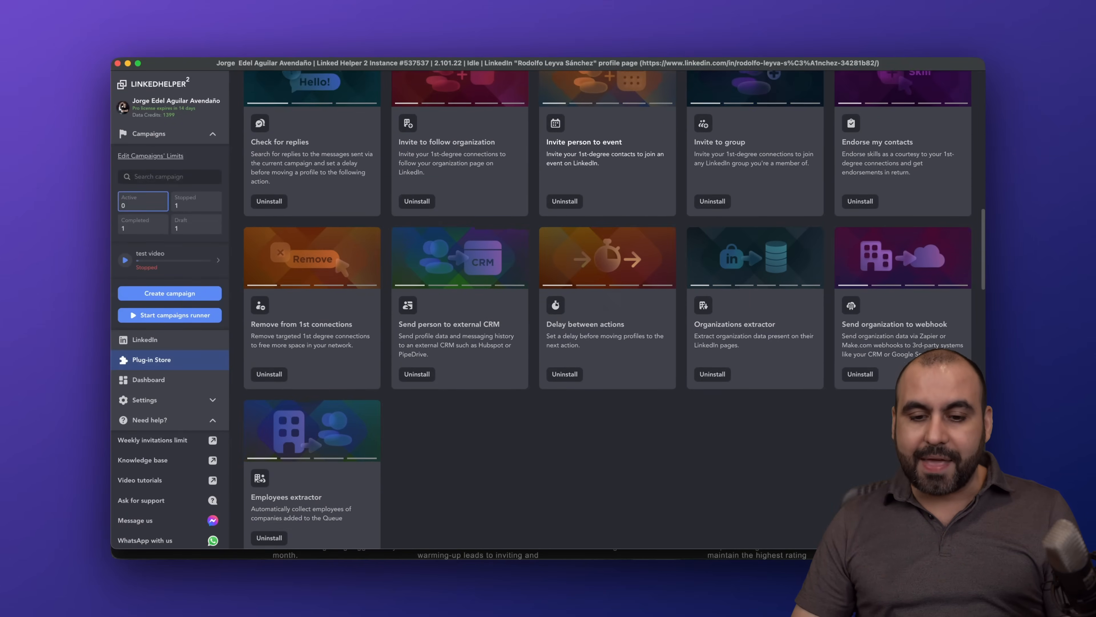
{"action": "scroll", "scroll_direction": "down", "scroll_amount": 3}
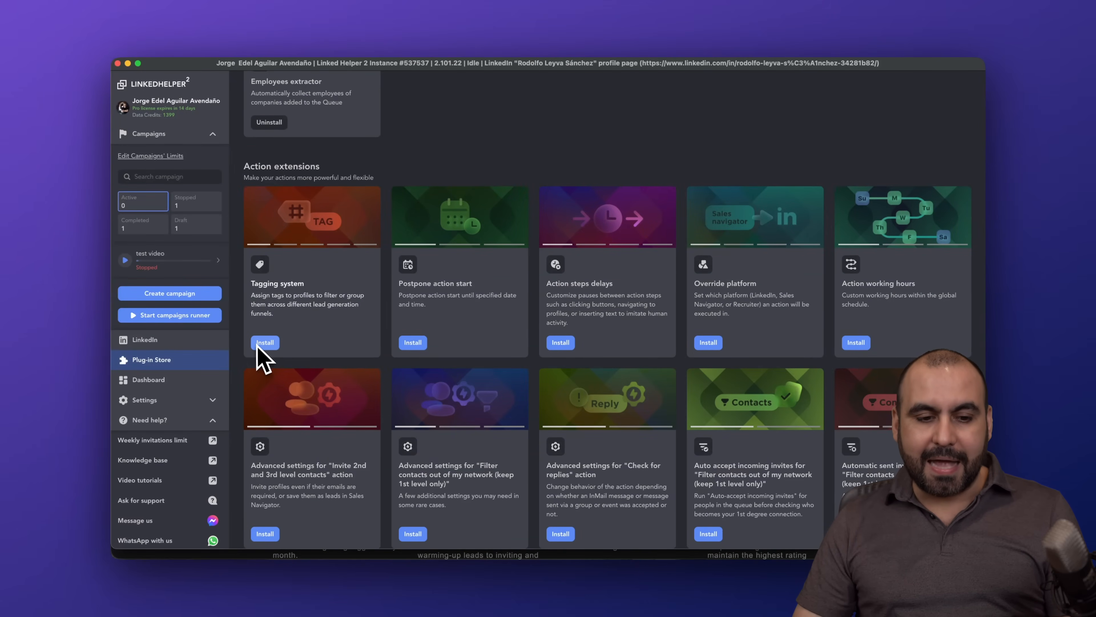
{"action": "mouse_move", "coordinate": [353, 321]}
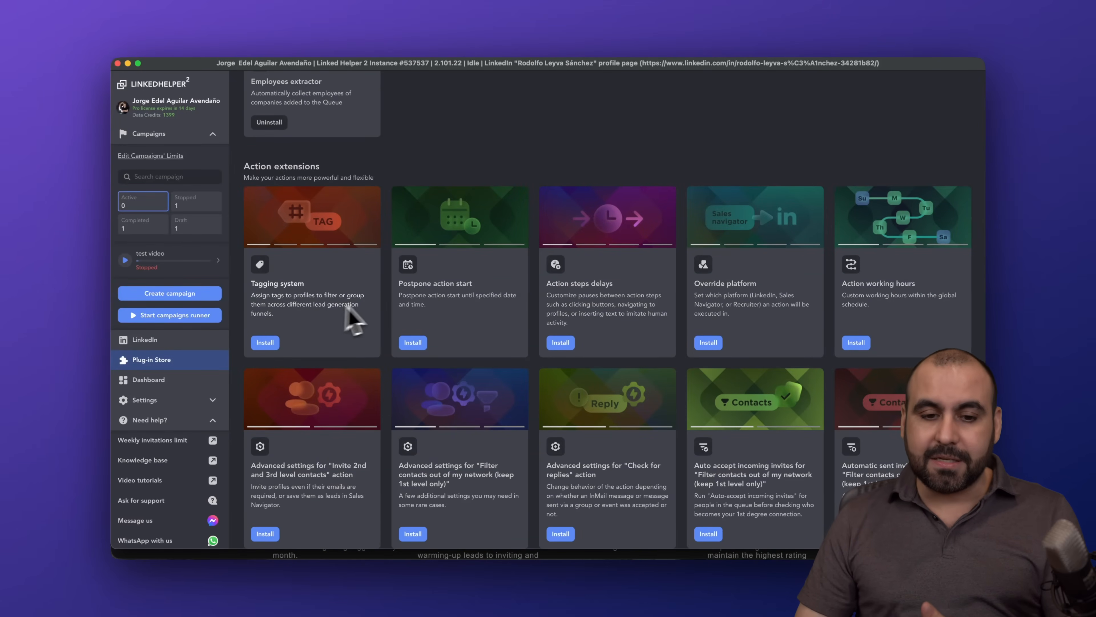
{"action": "mouse_move", "coordinate": [607, 315]}
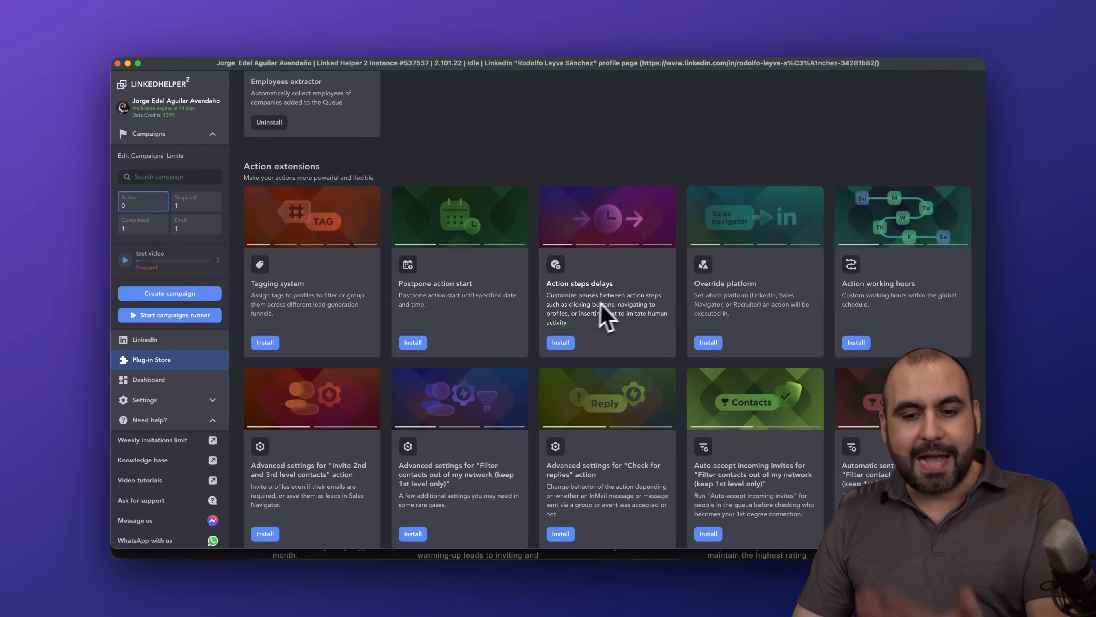
{"action": "scroll", "scroll_direction": "down", "scroll_amount": 3}
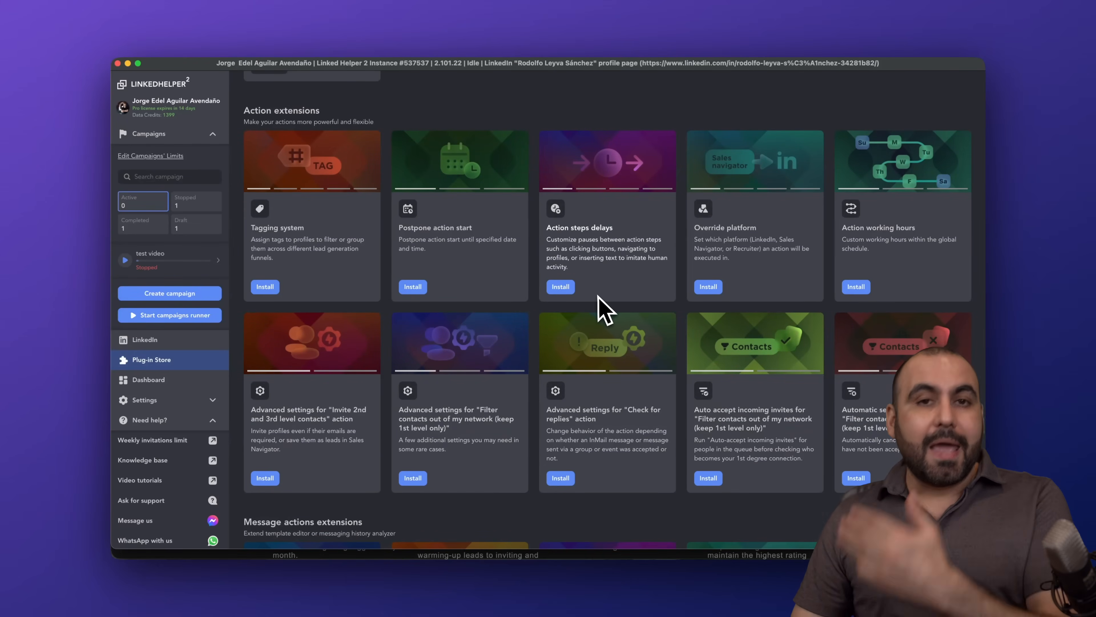
{"action": "scroll", "scroll_direction": "down", "scroll_amount": 3}
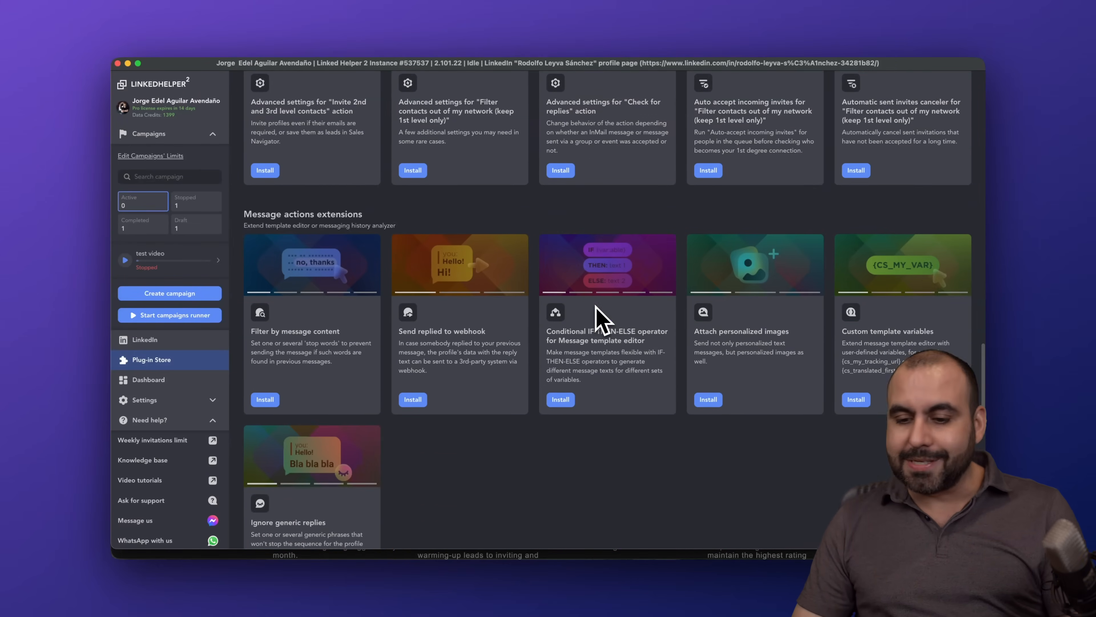
{"action": "scroll", "scroll_direction": "up", "scroll_amount": 3}
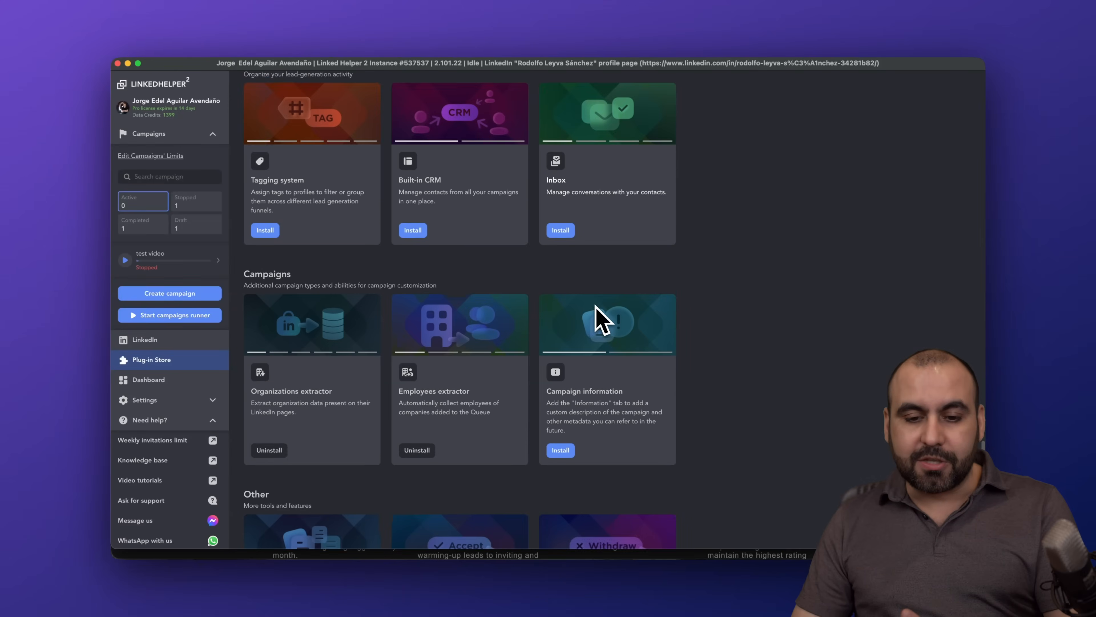
{"action": "scroll", "scroll_direction": "down", "scroll_amount": 3}
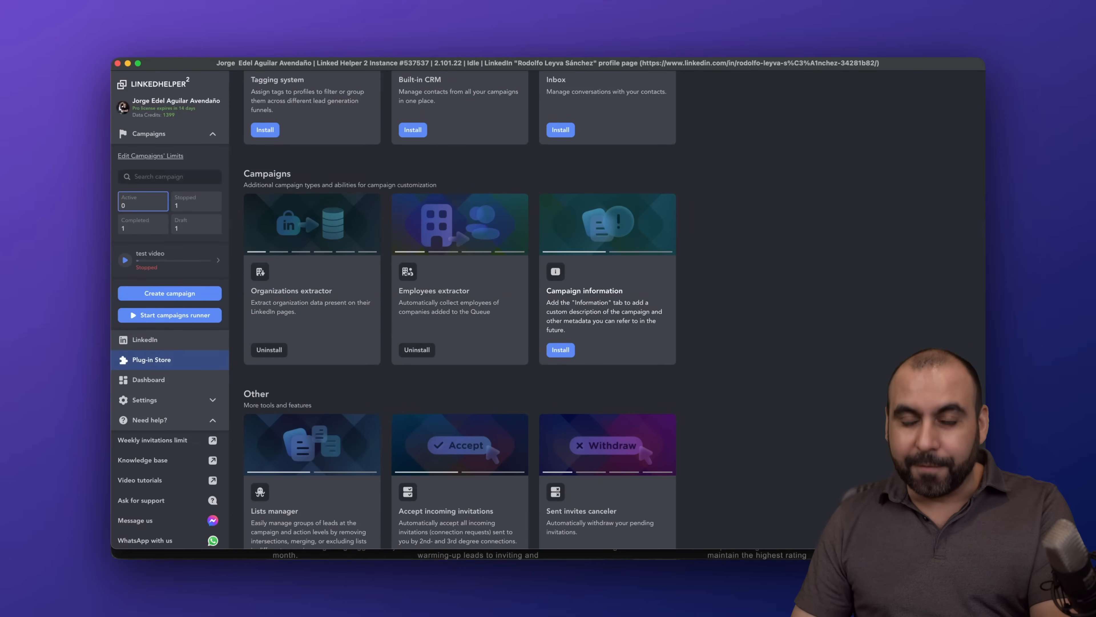
{"action": "mouse_move", "coordinate": [203, 348]}
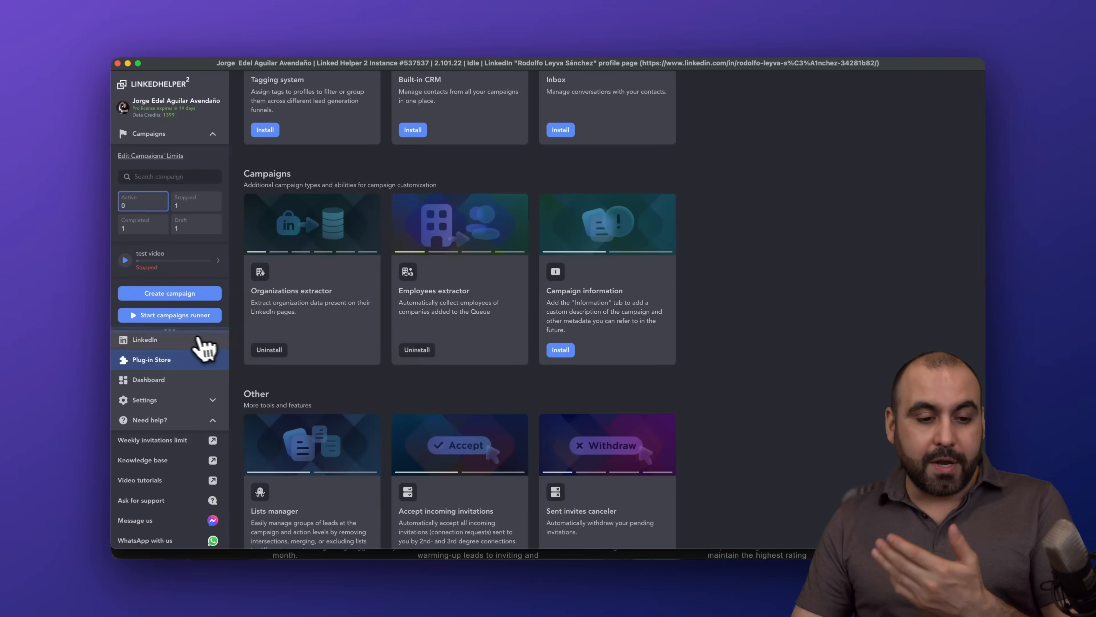
Check the Dashboard's daily activity chart (31 follows today), then return to the LinkedIn profile page.
{"action": "left_click", "coordinate": [146, 340]}
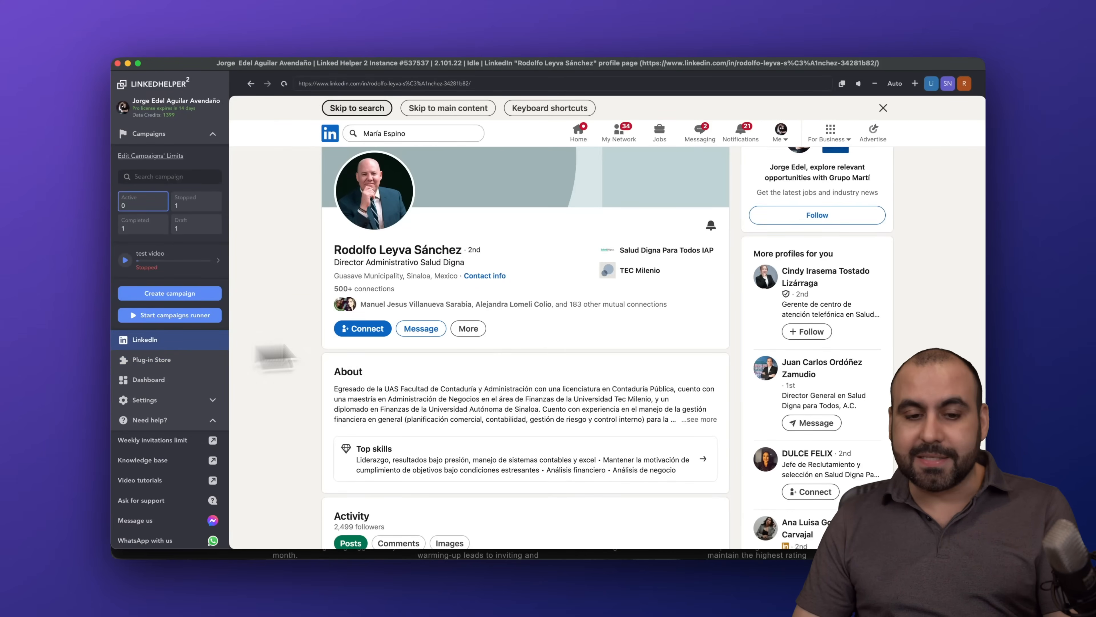
{"action": "mouse_move", "coordinate": [458, 399]}
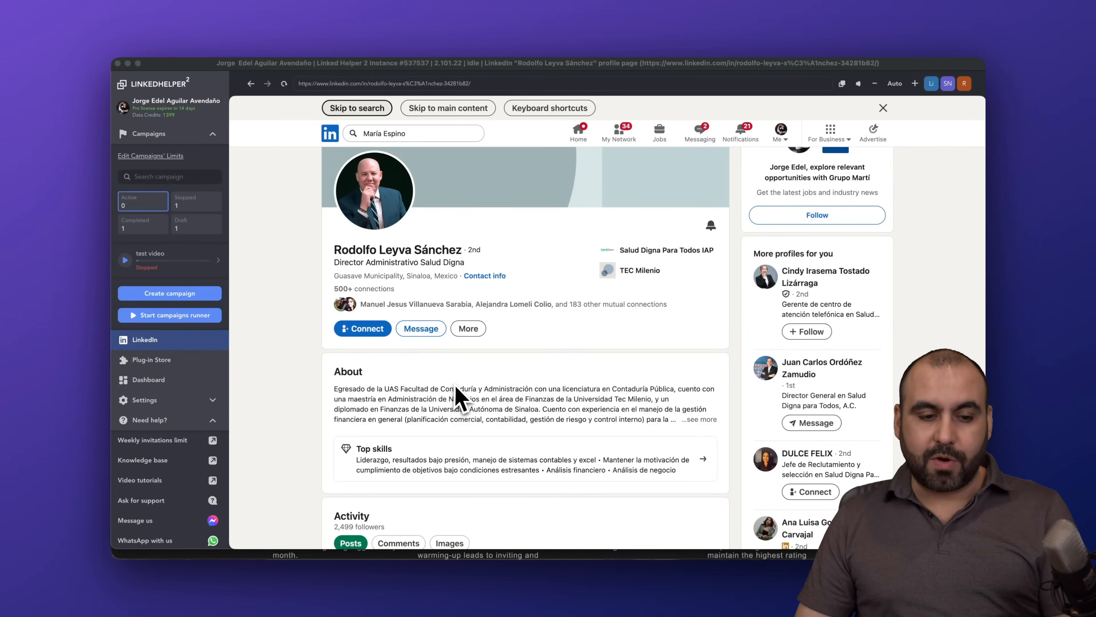
{"action": "left_click", "coordinate": [148, 379]}
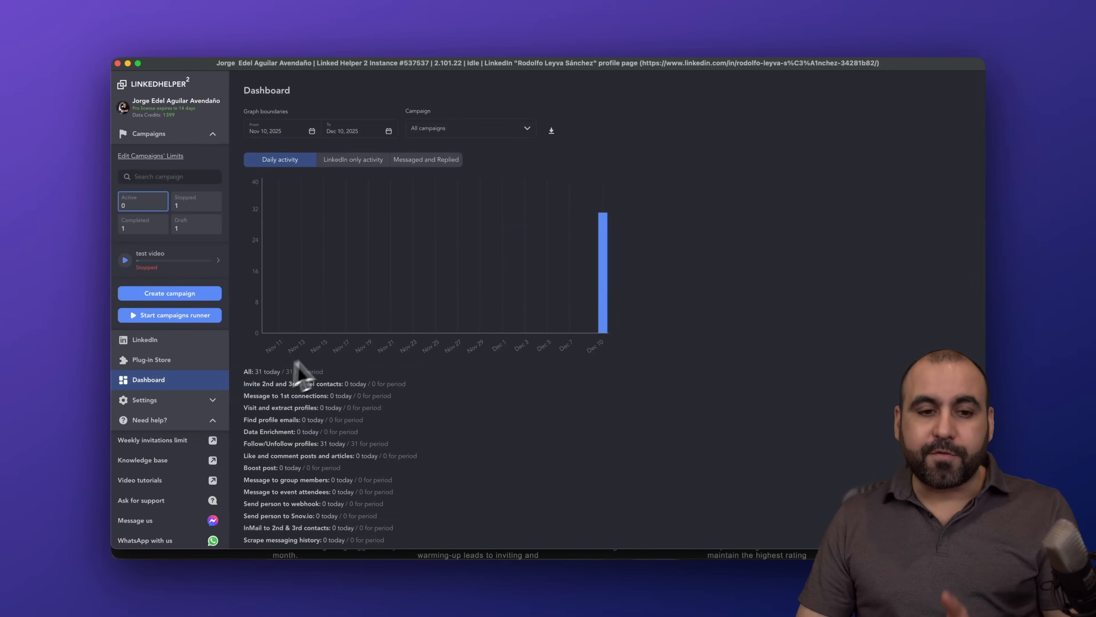
{"action": "mouse_move", "coordinate": [425, 159]}
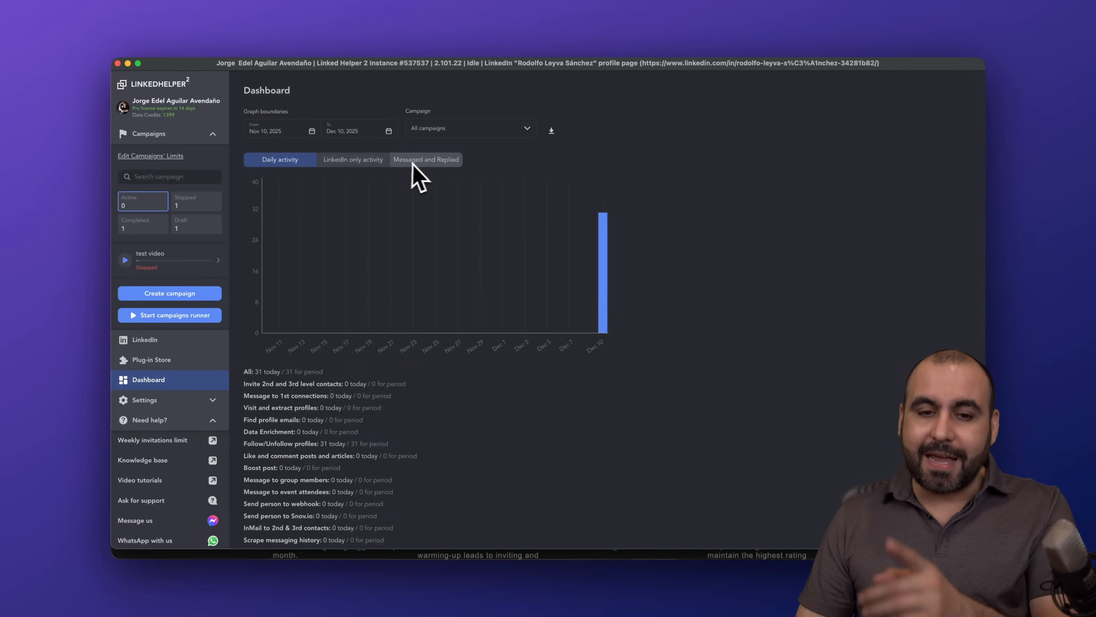
{"action": "mouse_move", "coordinate": [483, 299]}
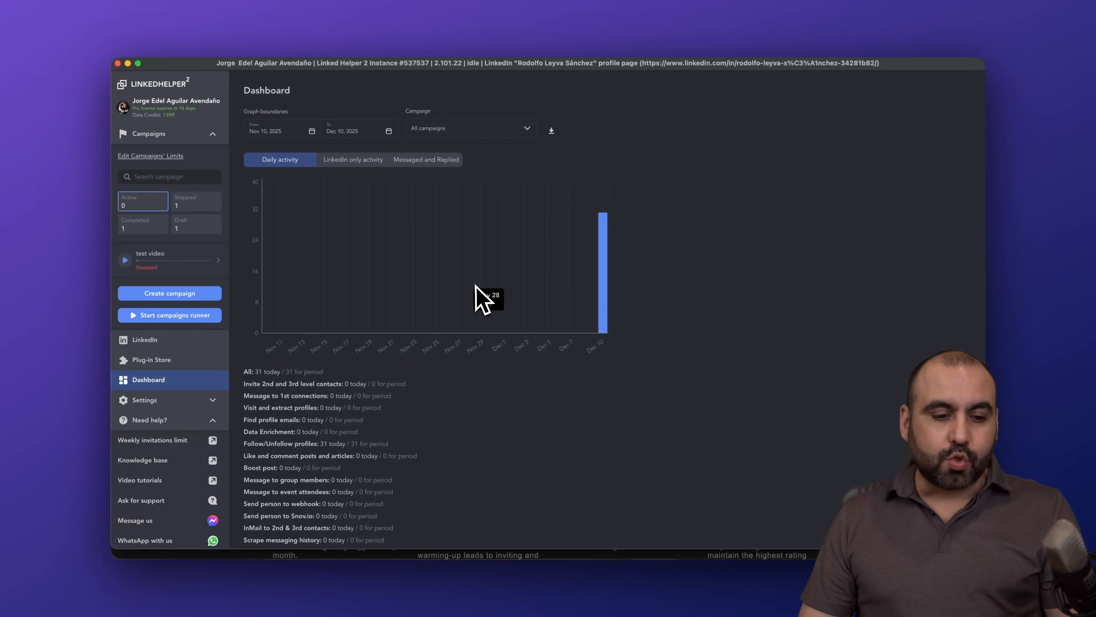
{"action": "left_click", "coordinate": [145, 339]}
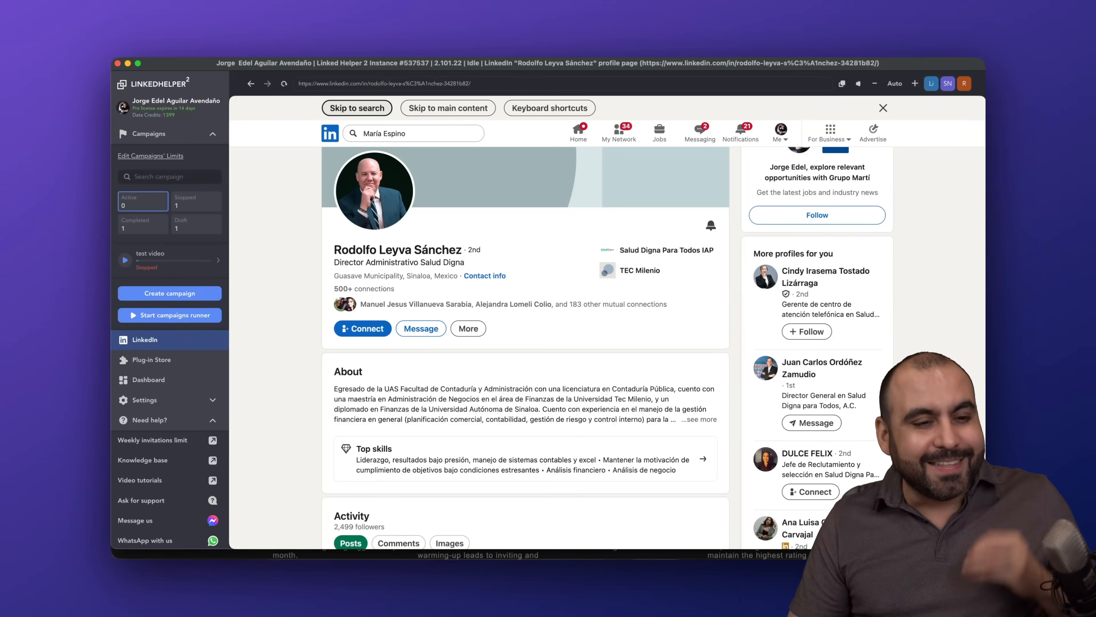
Show the Create campaign panel briefly and close it again.
{"action": "left_click", "coordinate": [169, 293]}
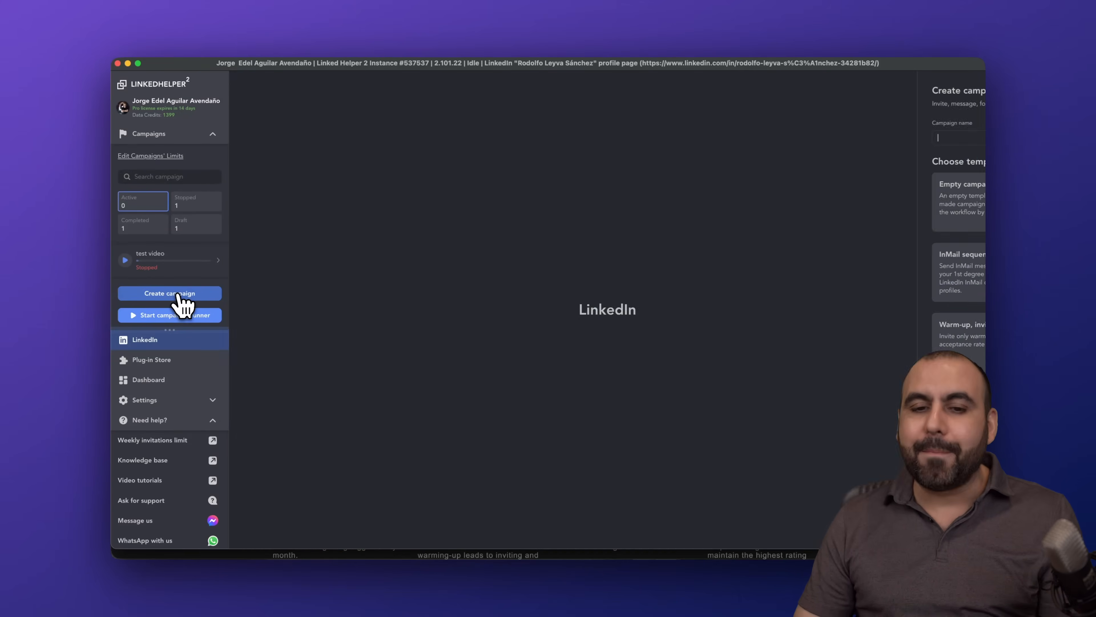
{"action": "left_click", "coordinate": [169, 293]}
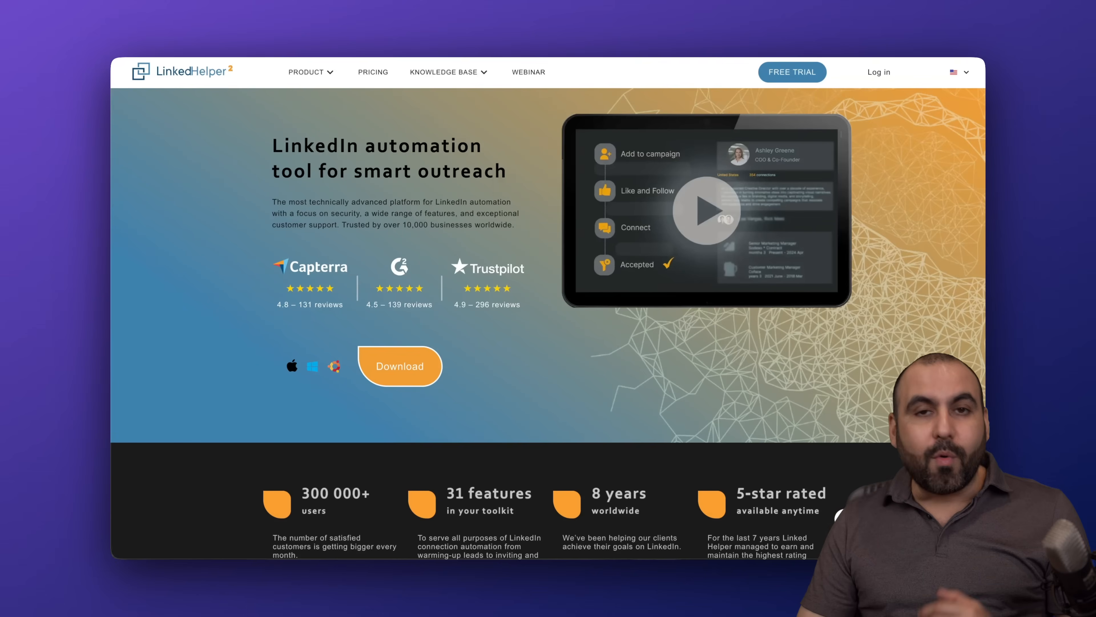
{"action": "mouse_move", "coordinate": [829, 97]}
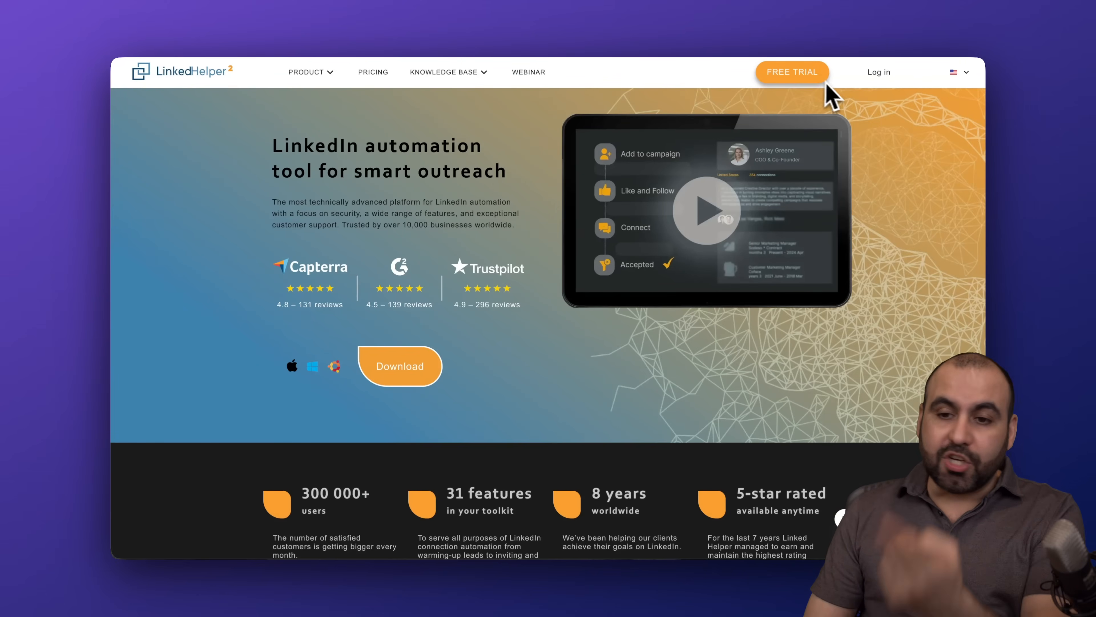
{"action": "mouse_move", "coordinate": [558, 342]}
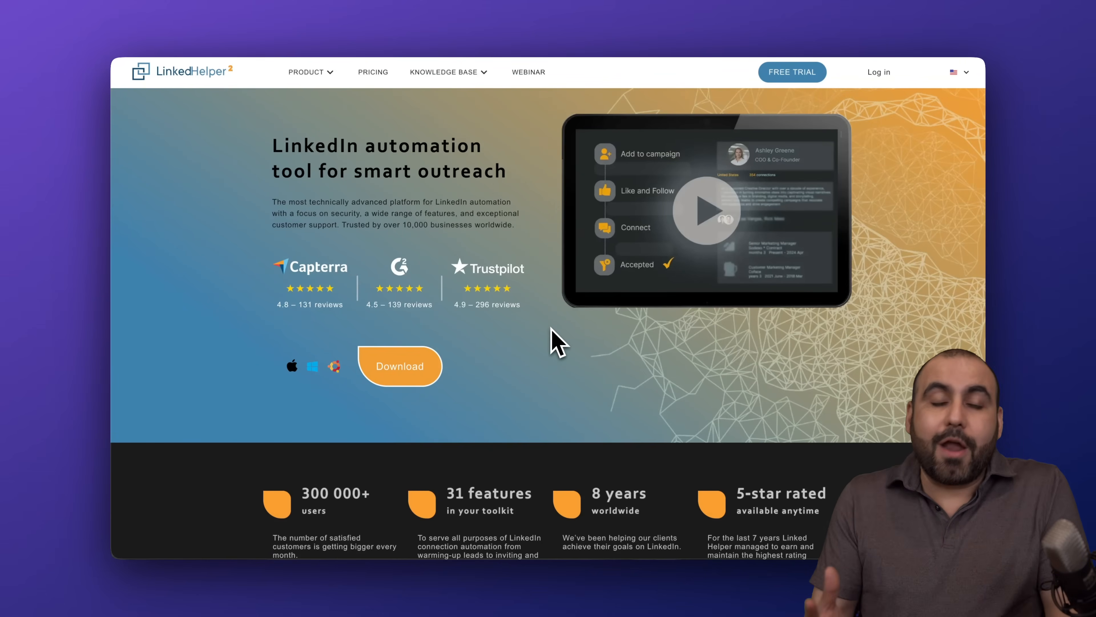
{"action": "mouse_move", "coordinate": [558, 348]}
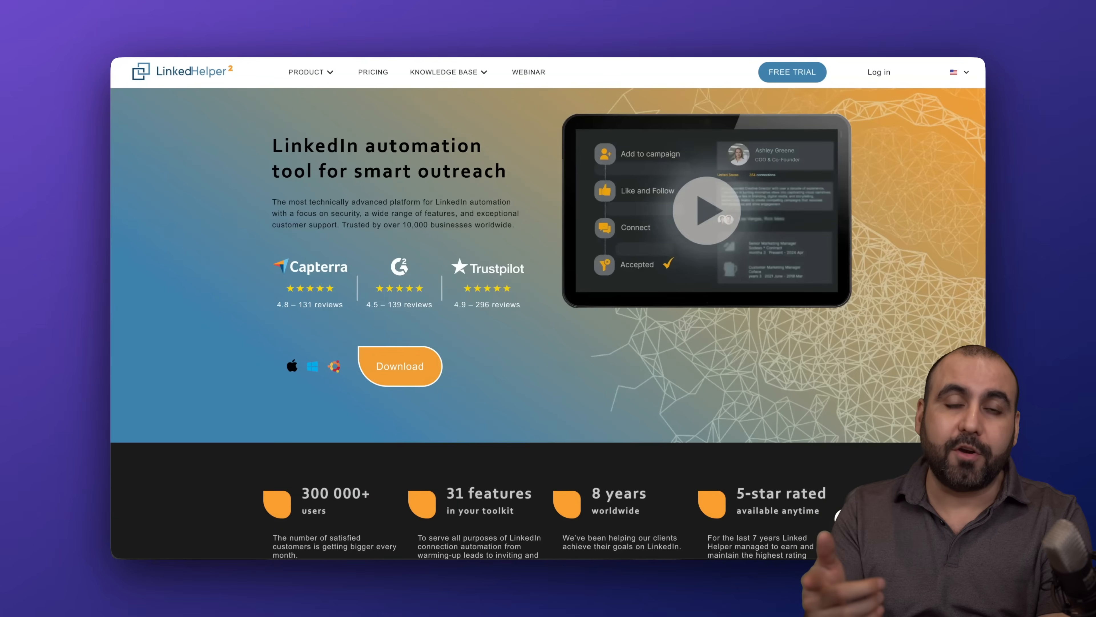